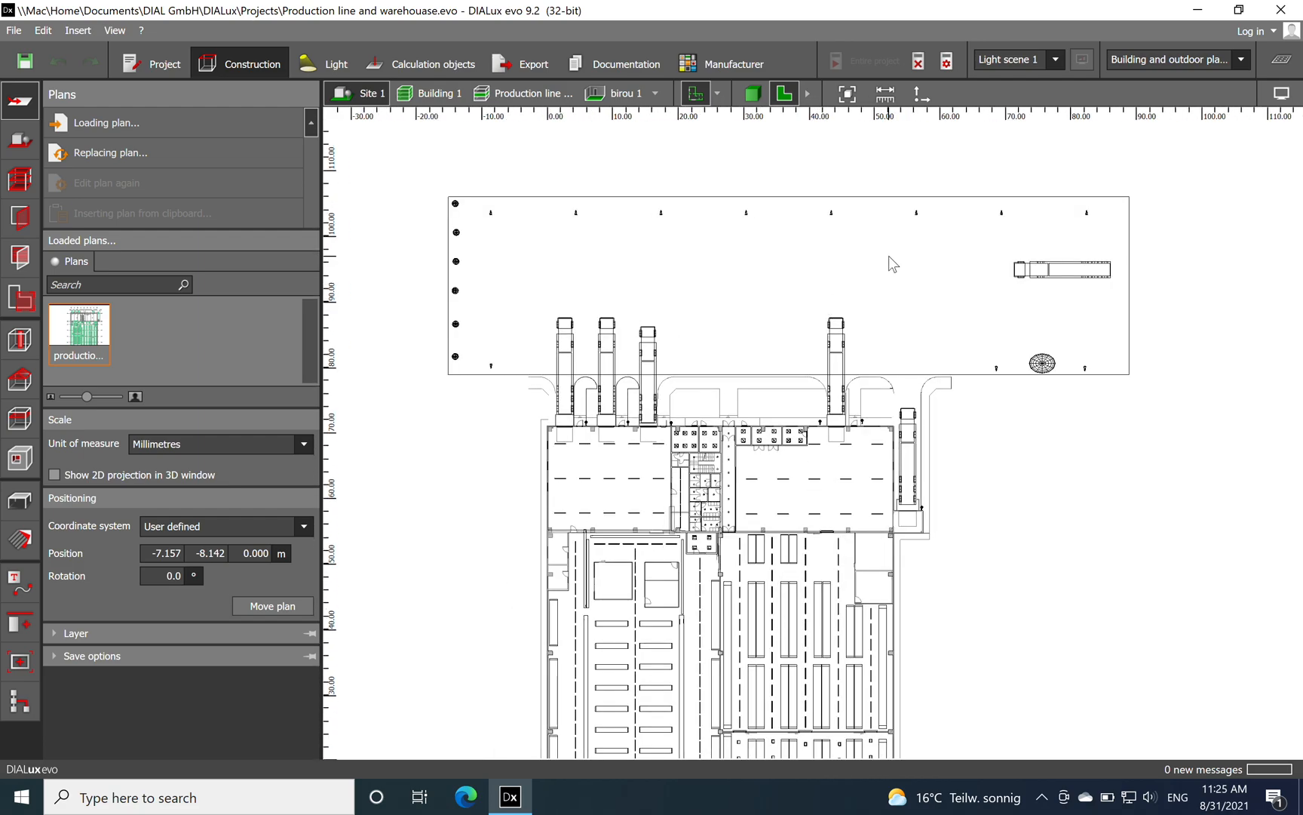
{"action": "mouse_move", "coordinate": [1098, 236]}
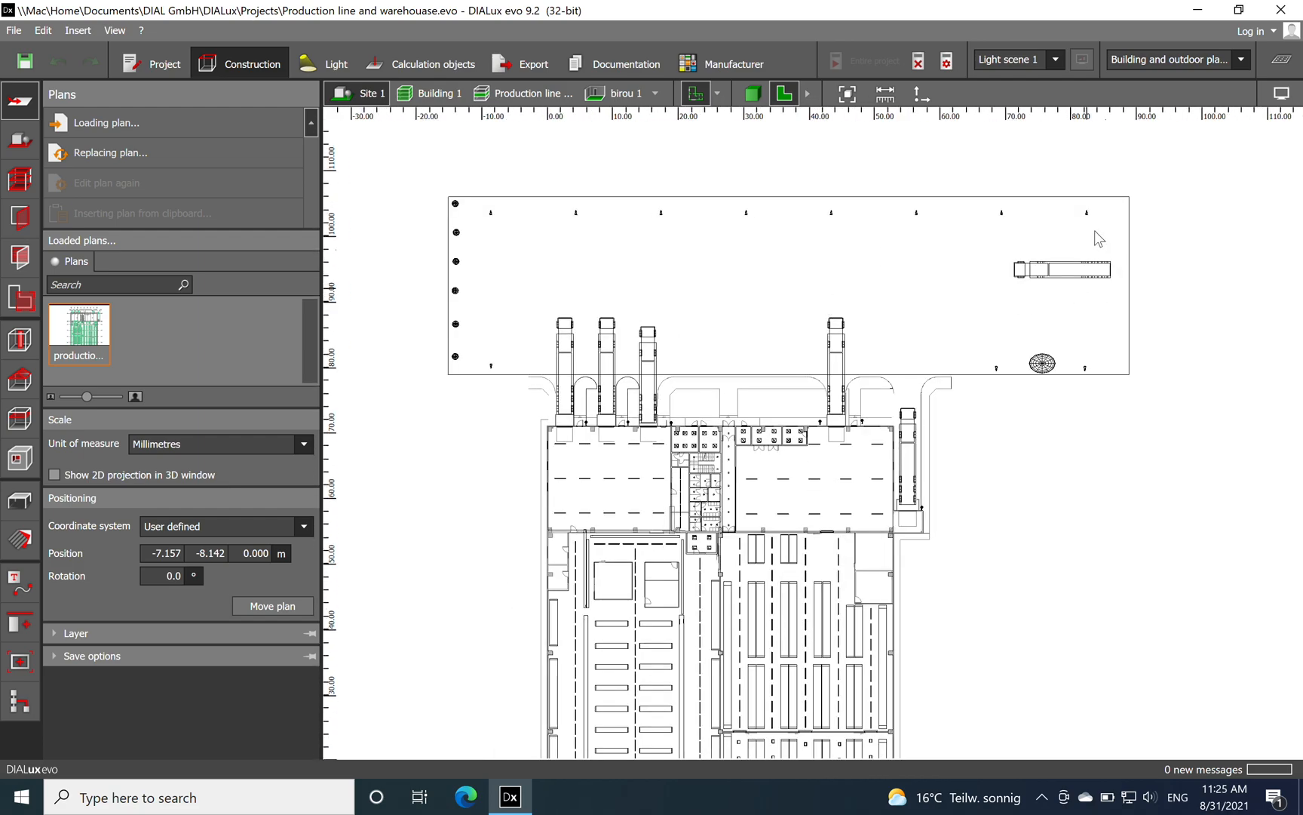
{"action": "mouse_move", "coordinate": [1133, 368]}
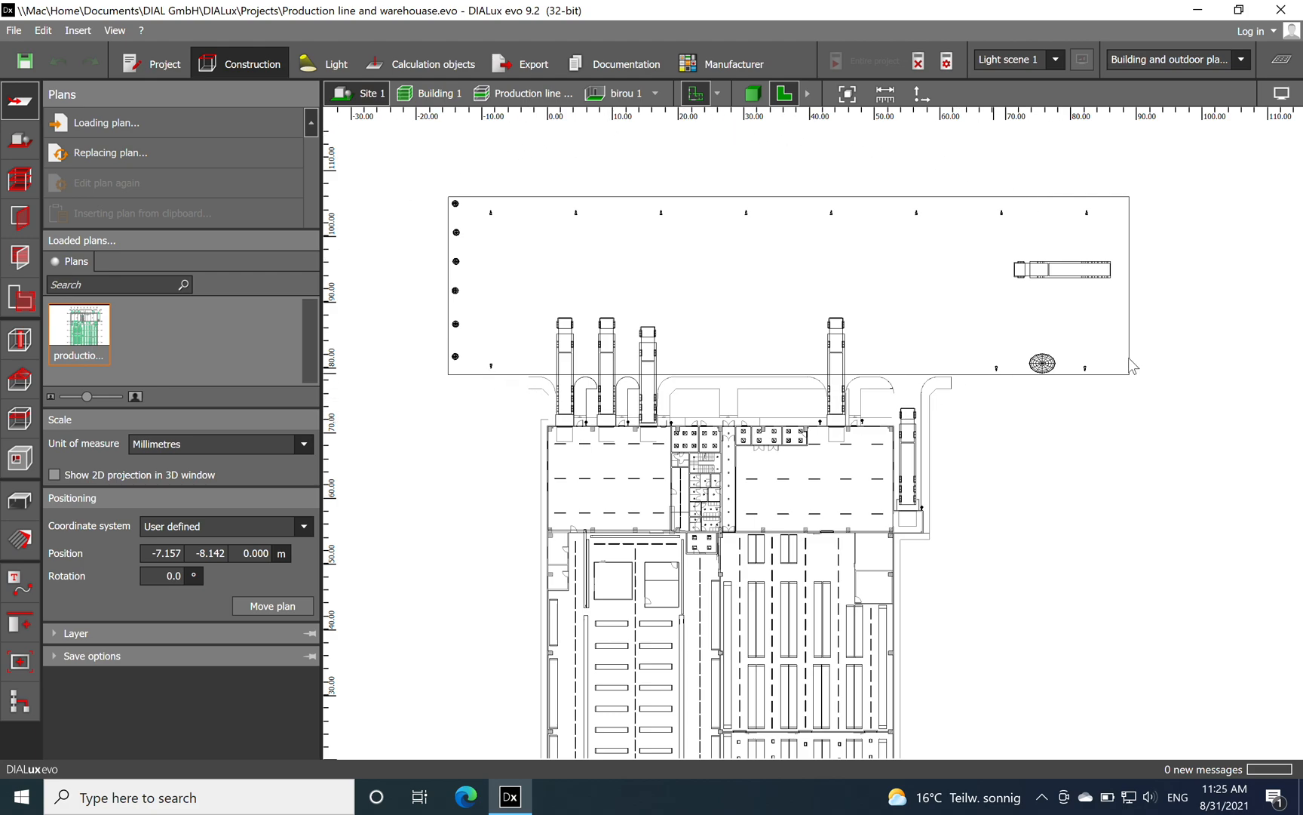
{"action": "mouse_move", "coordinate": [768, 338]}
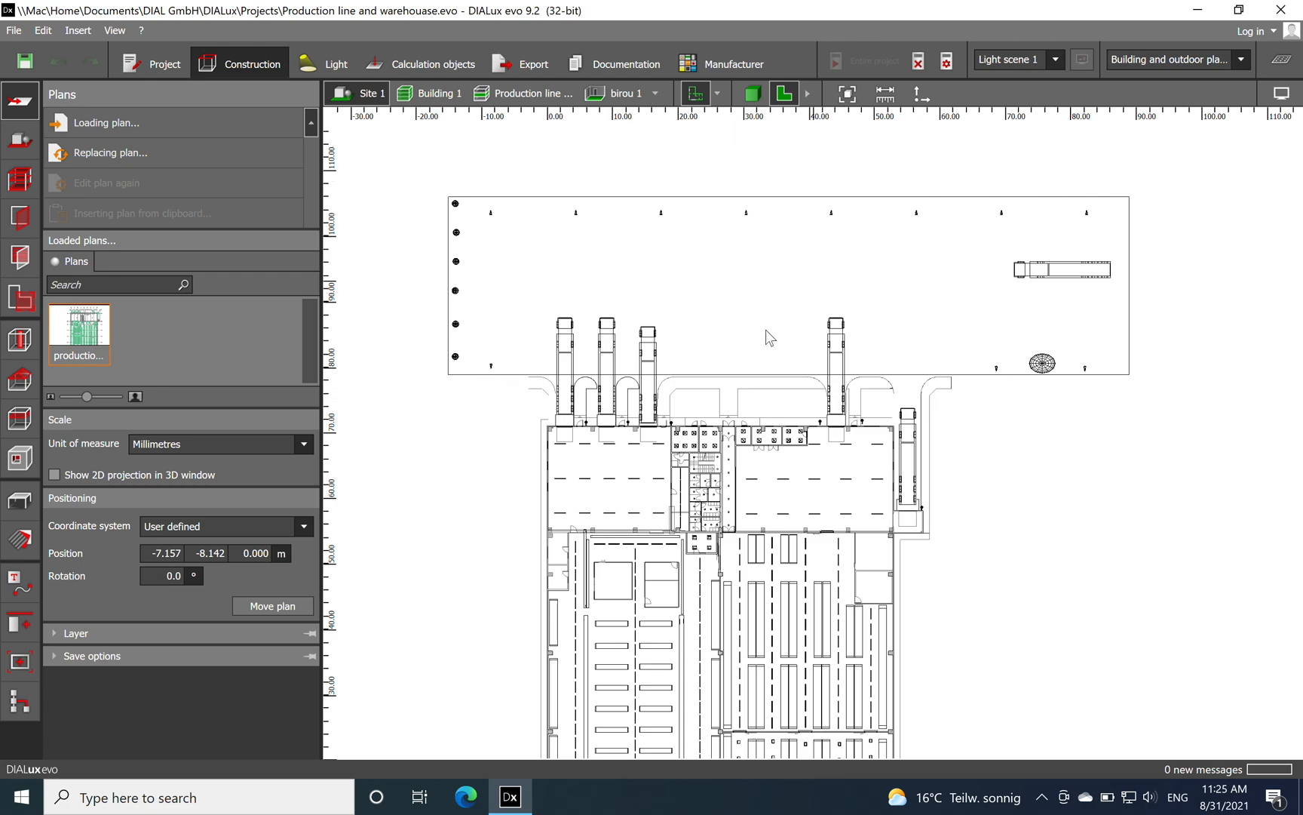
{"action": "mouse_move", "coordinate": [661, 315]}
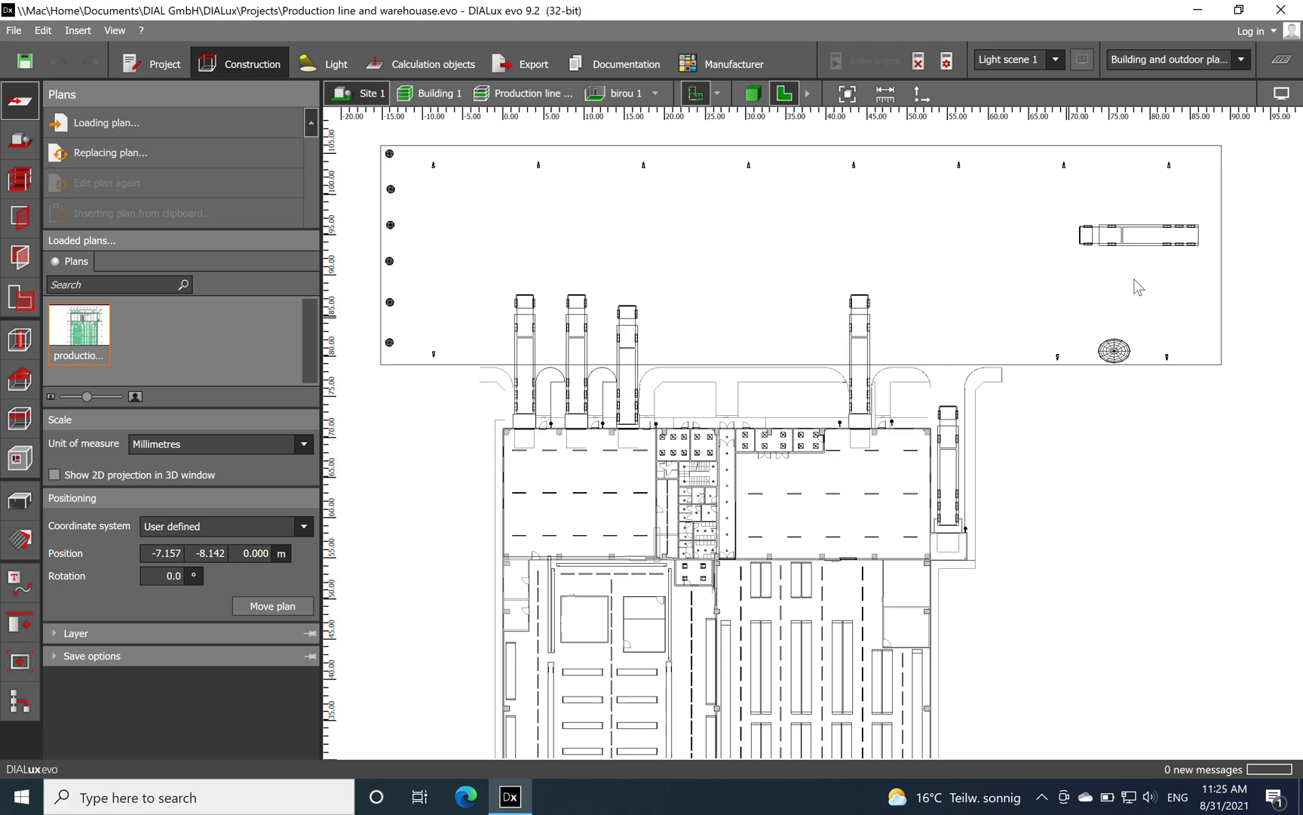
{"action": "mouse_move", "coordinate": [1166, 243]}
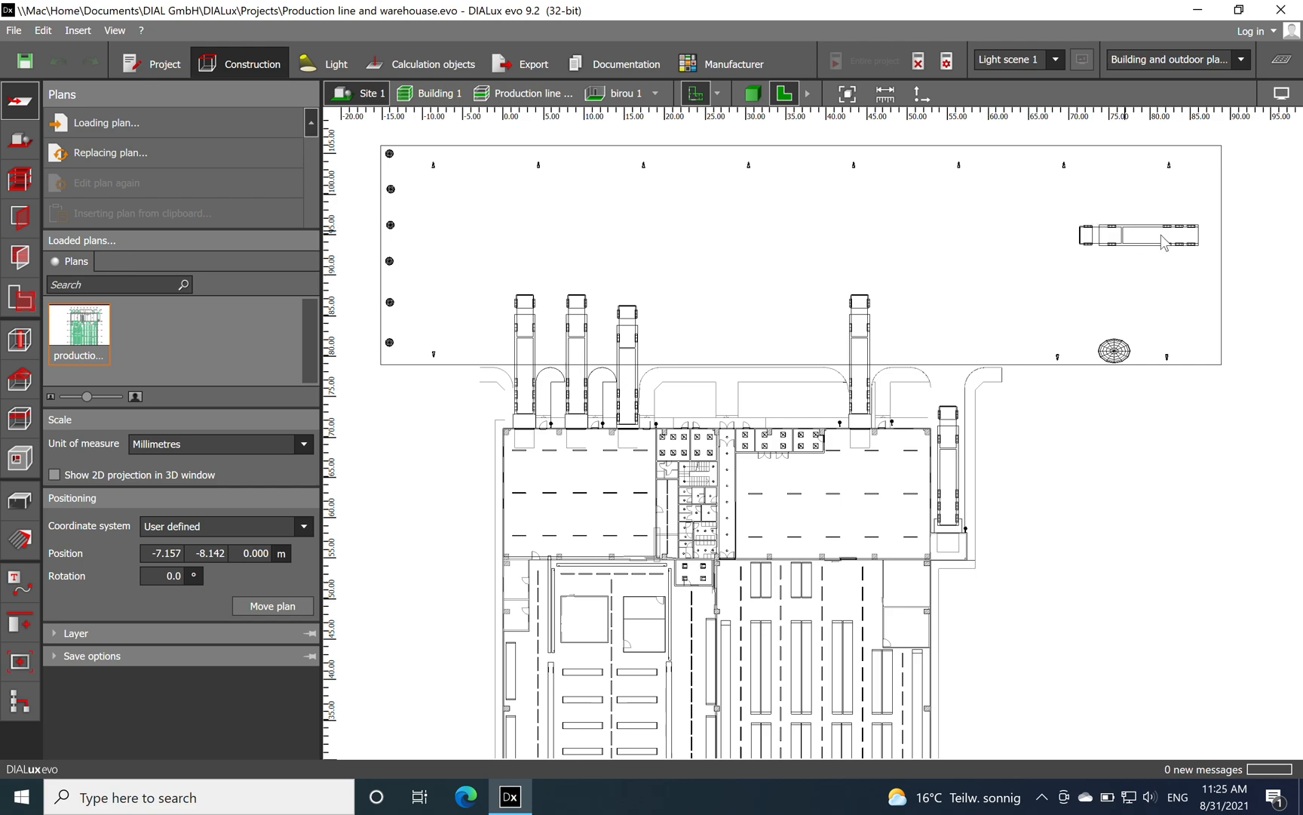
{"action": "mouse_move", "coordinate": [1035, 214]}
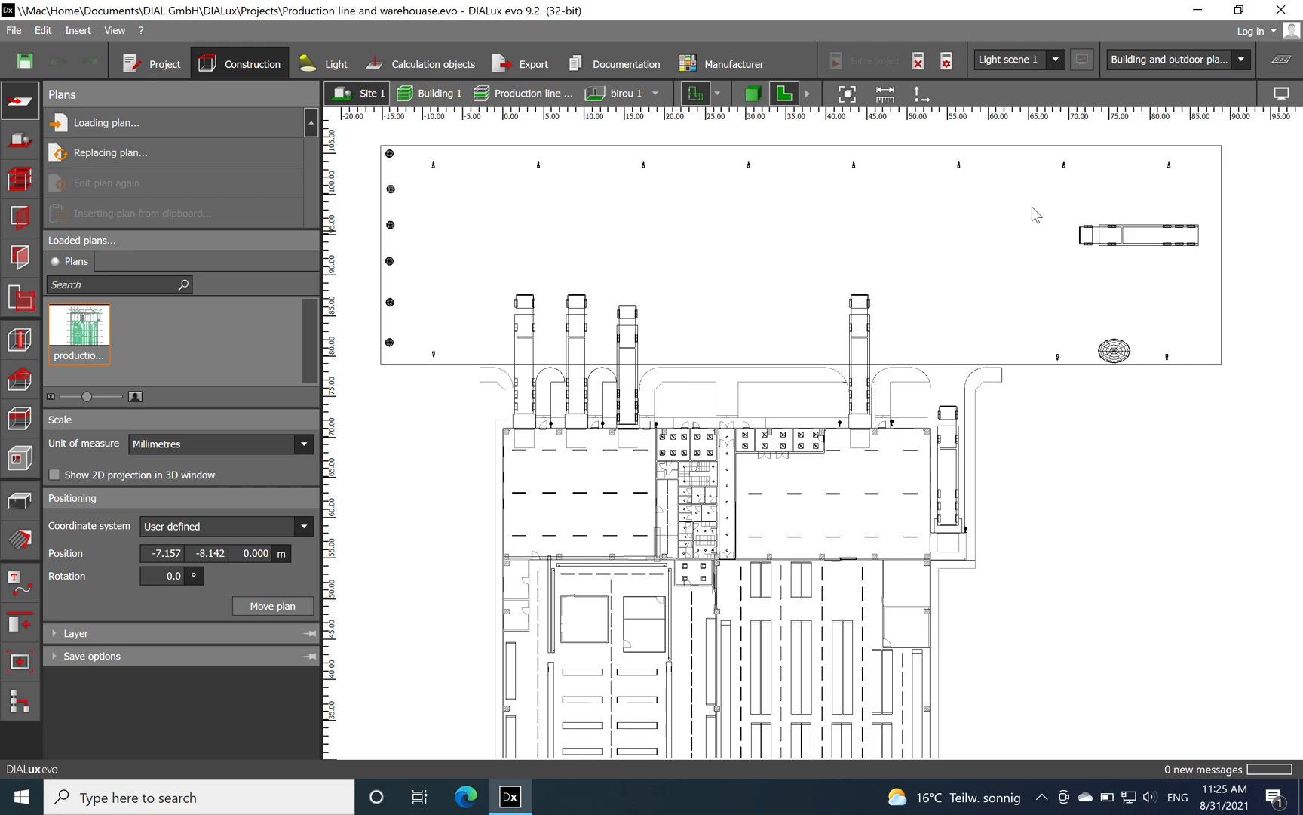
{"action": "mouse_move", "coordinate": [1108, 323]}
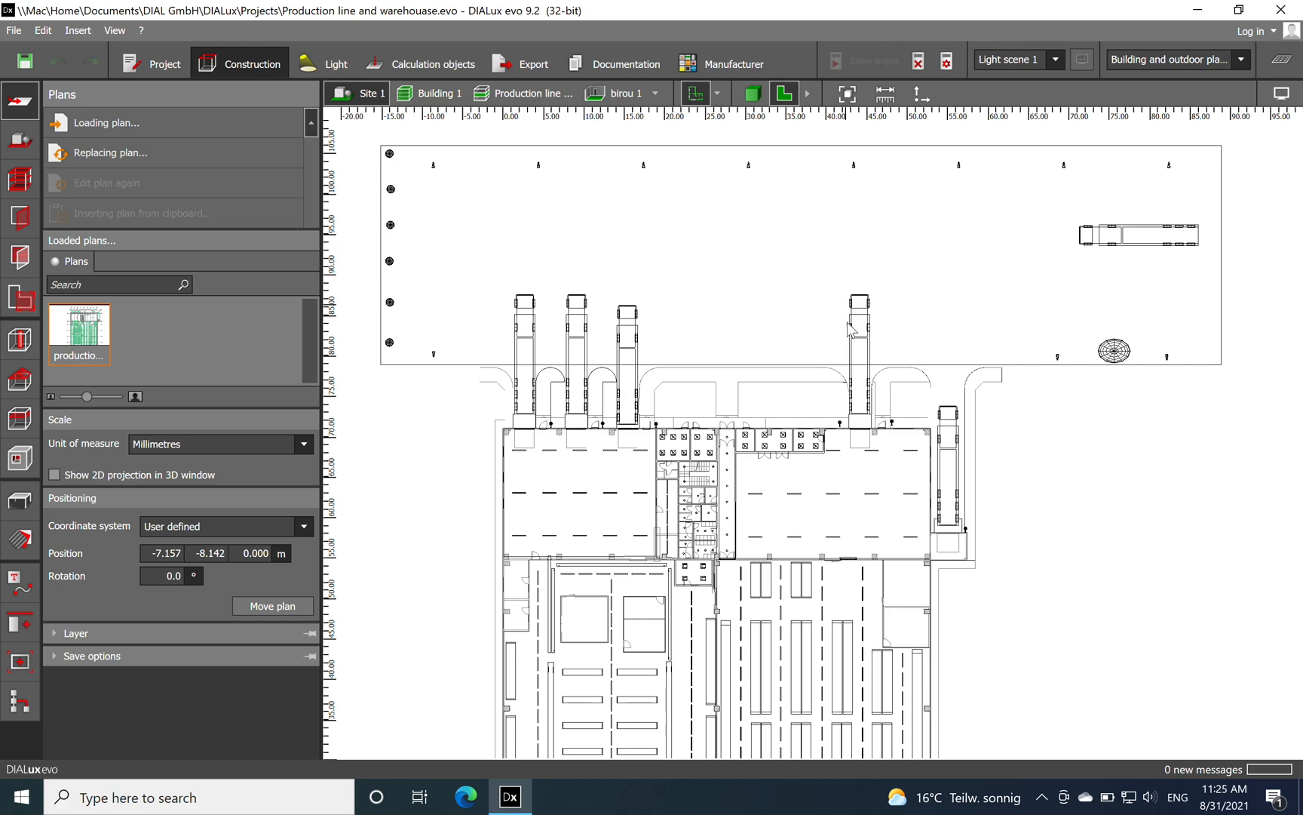
{"action": "mouse_move", "coordinate": [618, 407]}
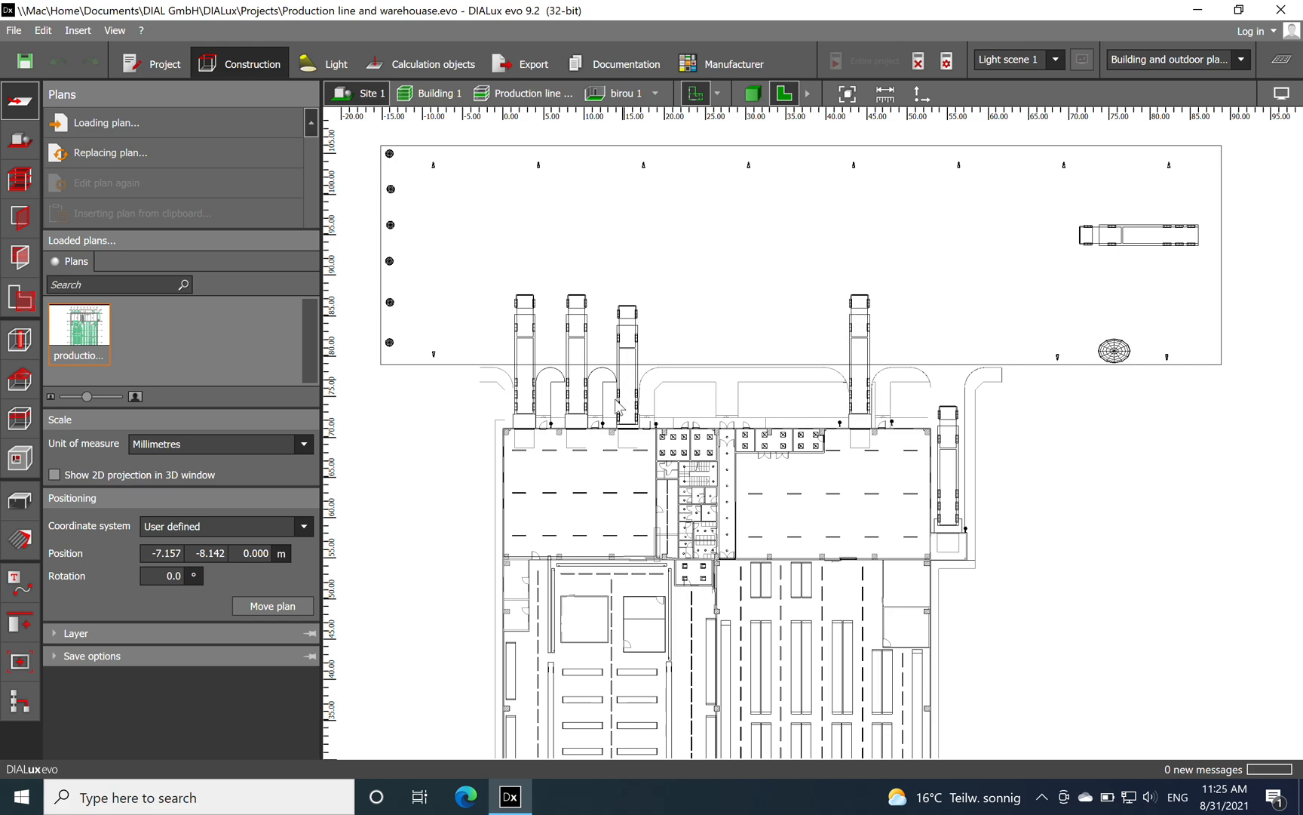
{"action": "mouse_move", "coordinate": [524, 374]}
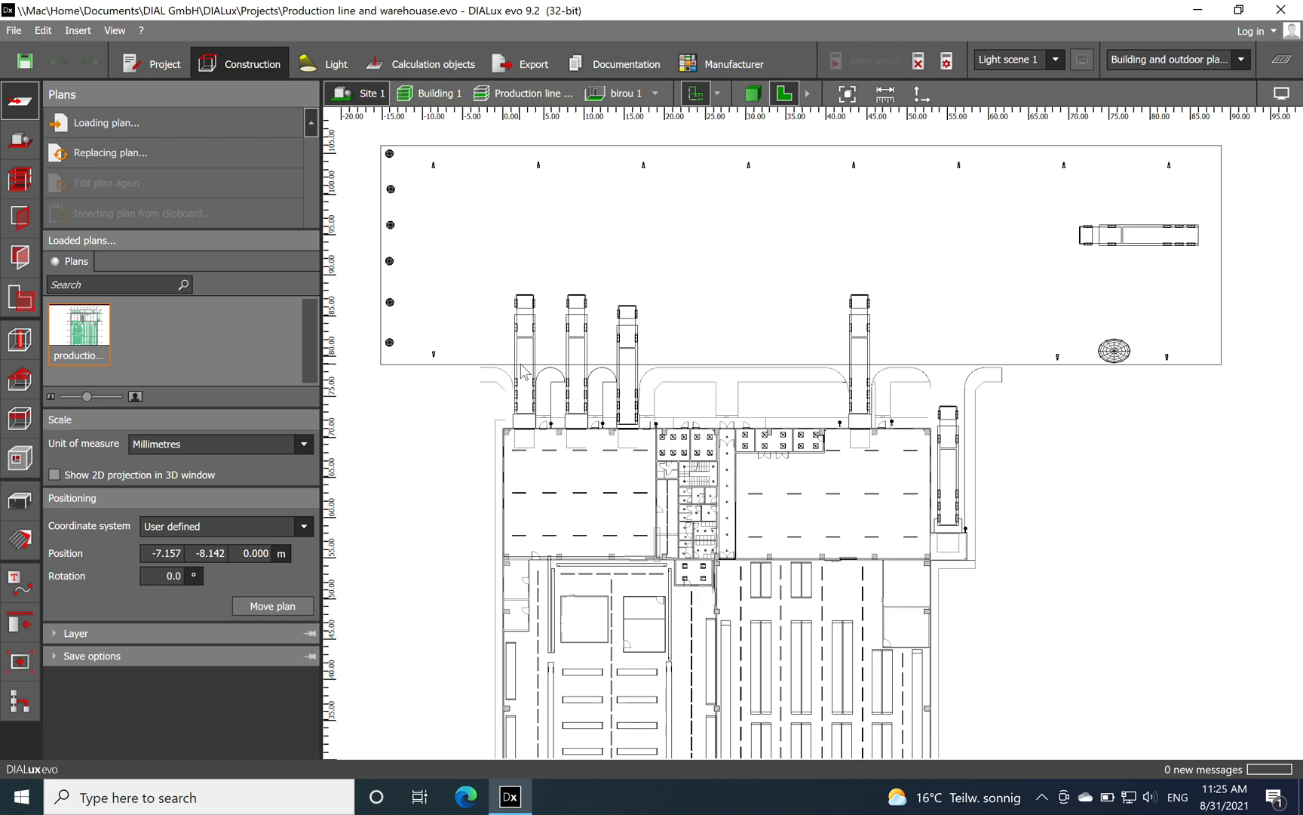
{"action": "mouse_move", "coordinate": [791, 307]}
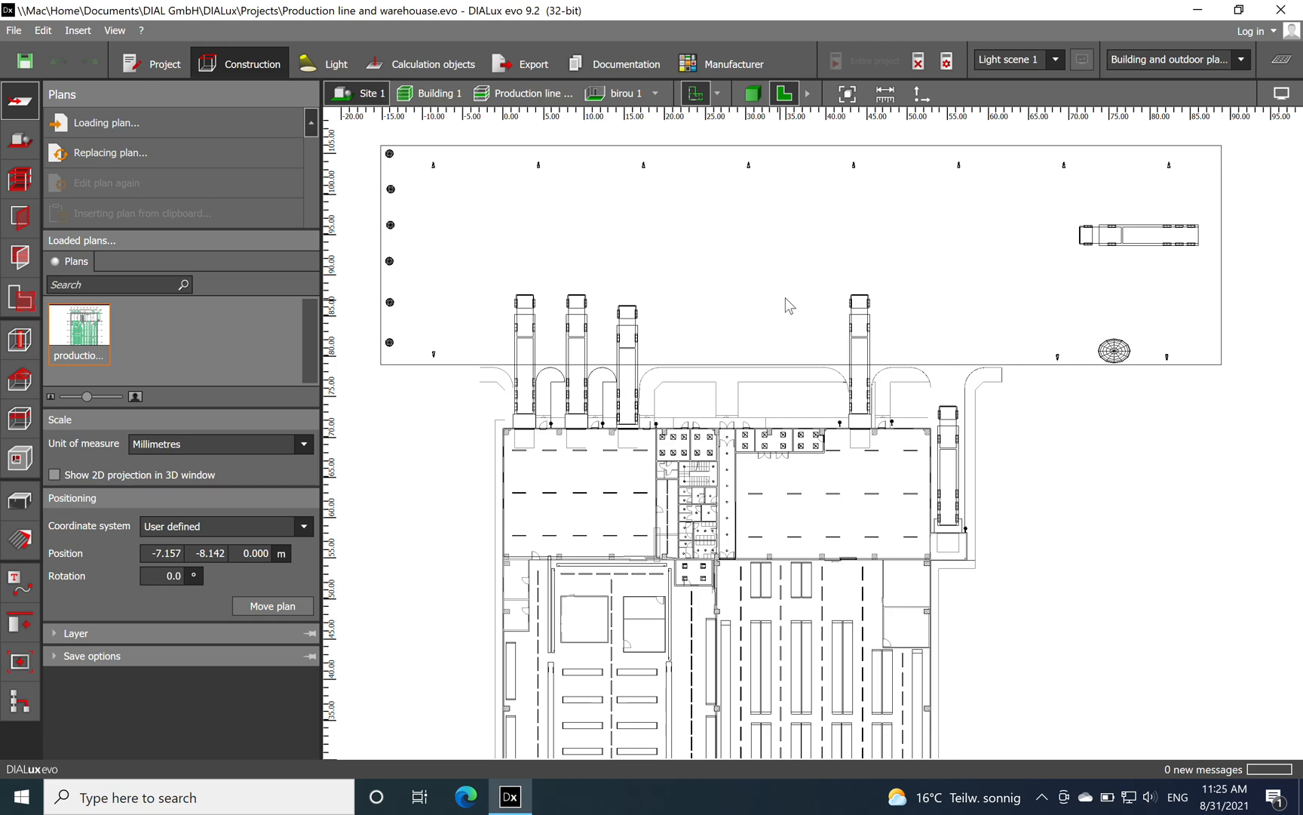
Switch the truck parking plan to the 3D view and orbit around the lit site.
{"action": "left_click", "coordinate": [751, 94]}
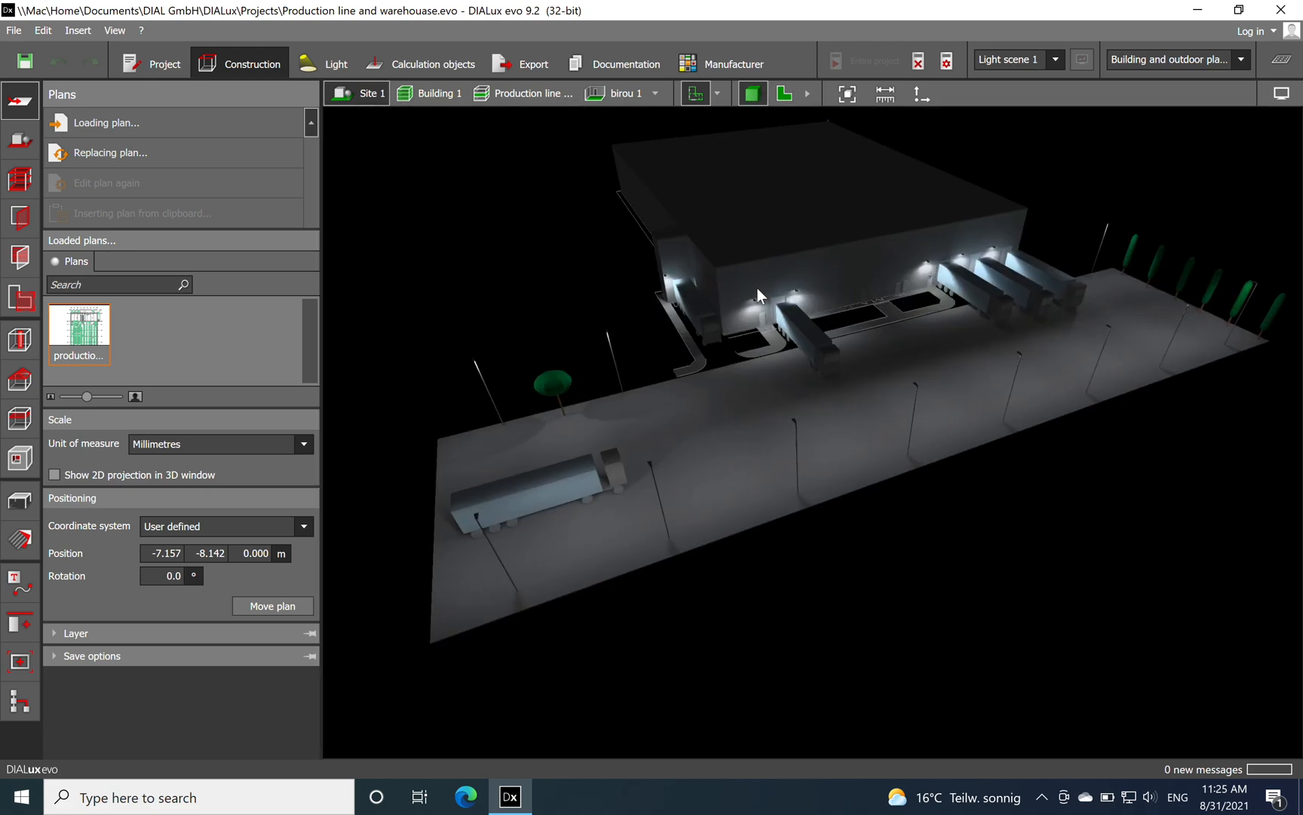
{"action": "left_click_drag", "start_coordinate": [756, 296], "coordinate": [764, 582]}
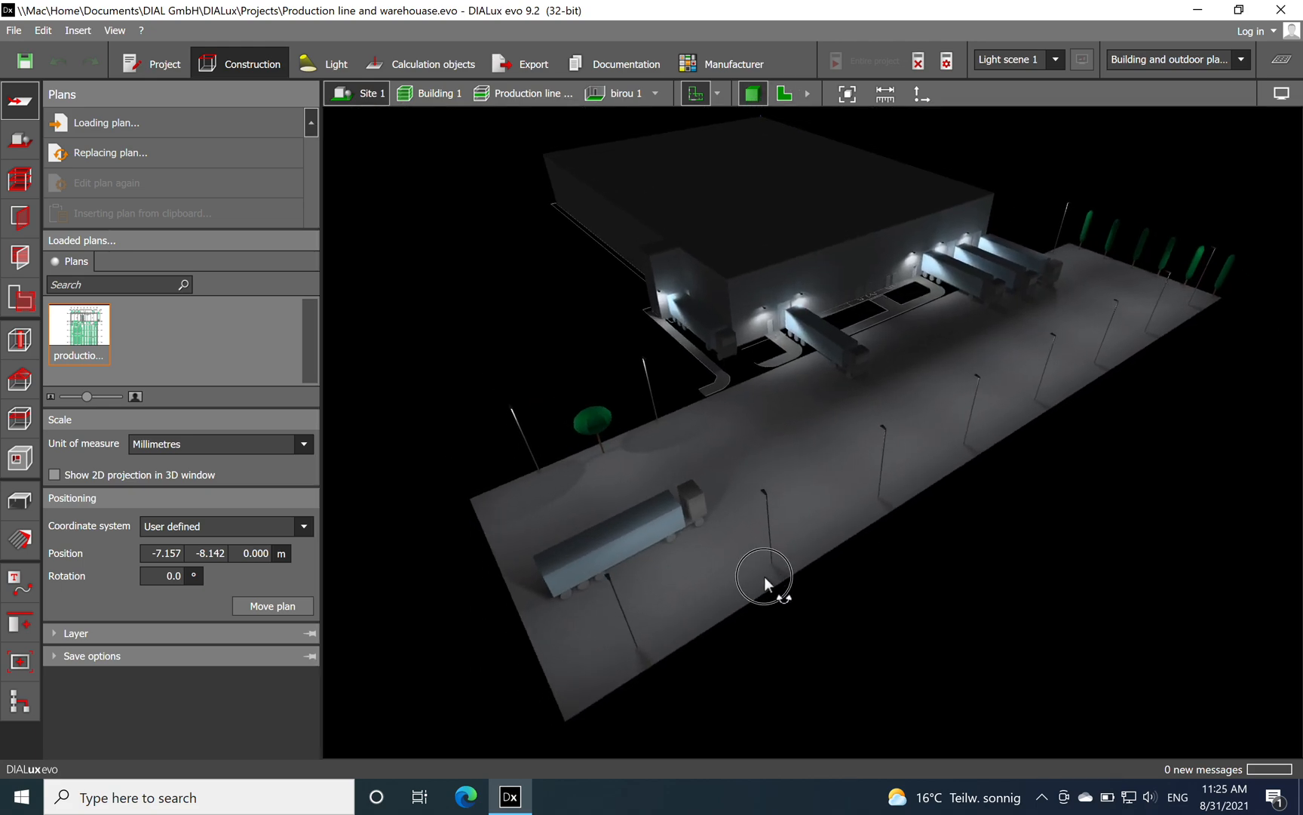
{"action": "left_click_drag", "start_coordinate": [765, 580], "coordinate": [819, 567]}
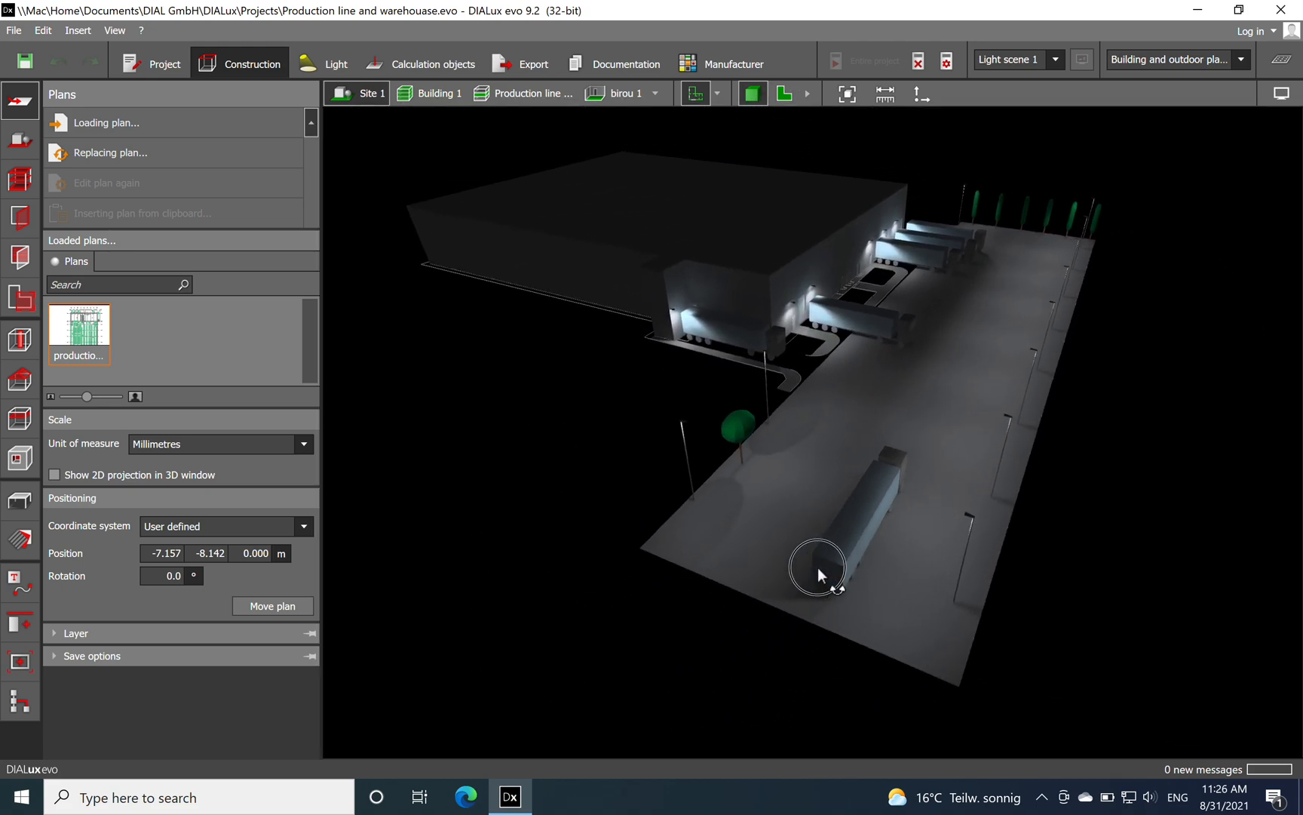
{"action": "left_click_drag", "start_coordinate": [819, 573], "coordinate": [830, 567]}
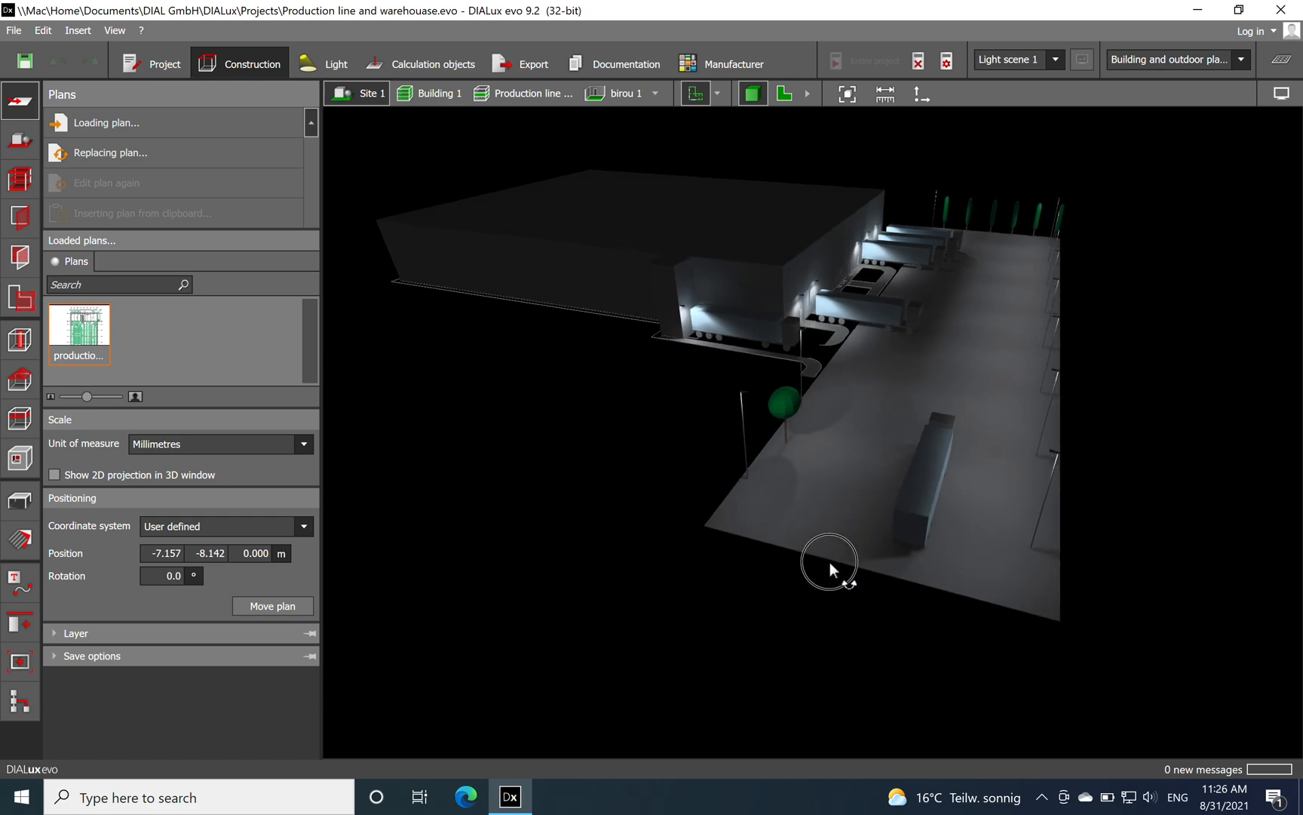
{"action": "left_click_drag", "start_coordinate": [828, 568], "coordinate": [1021, 442]}
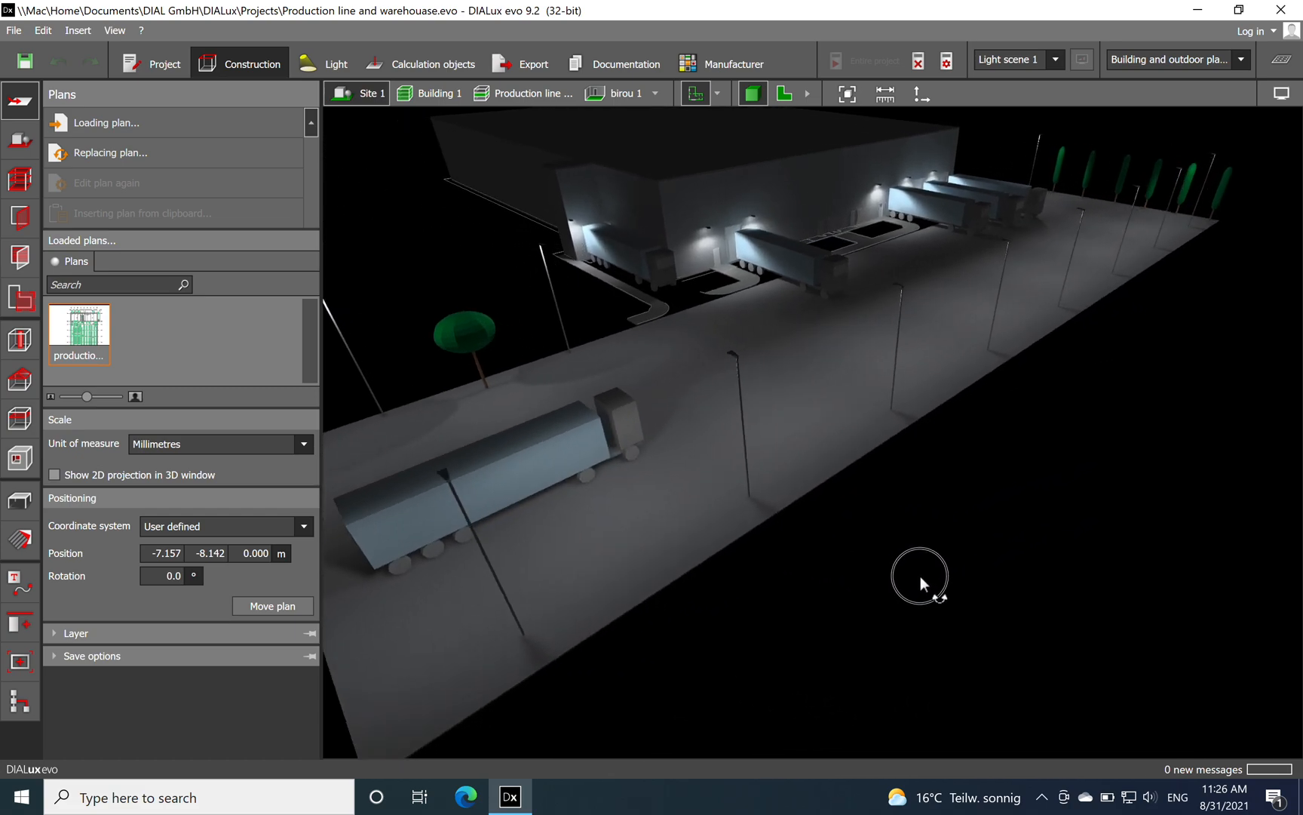
Orbit along the docking side and pull back to face the loading docks and whole site.
{"action": "left_click_drag", "start_coordinate": [919, 579], "coordinate": [897, 578]}
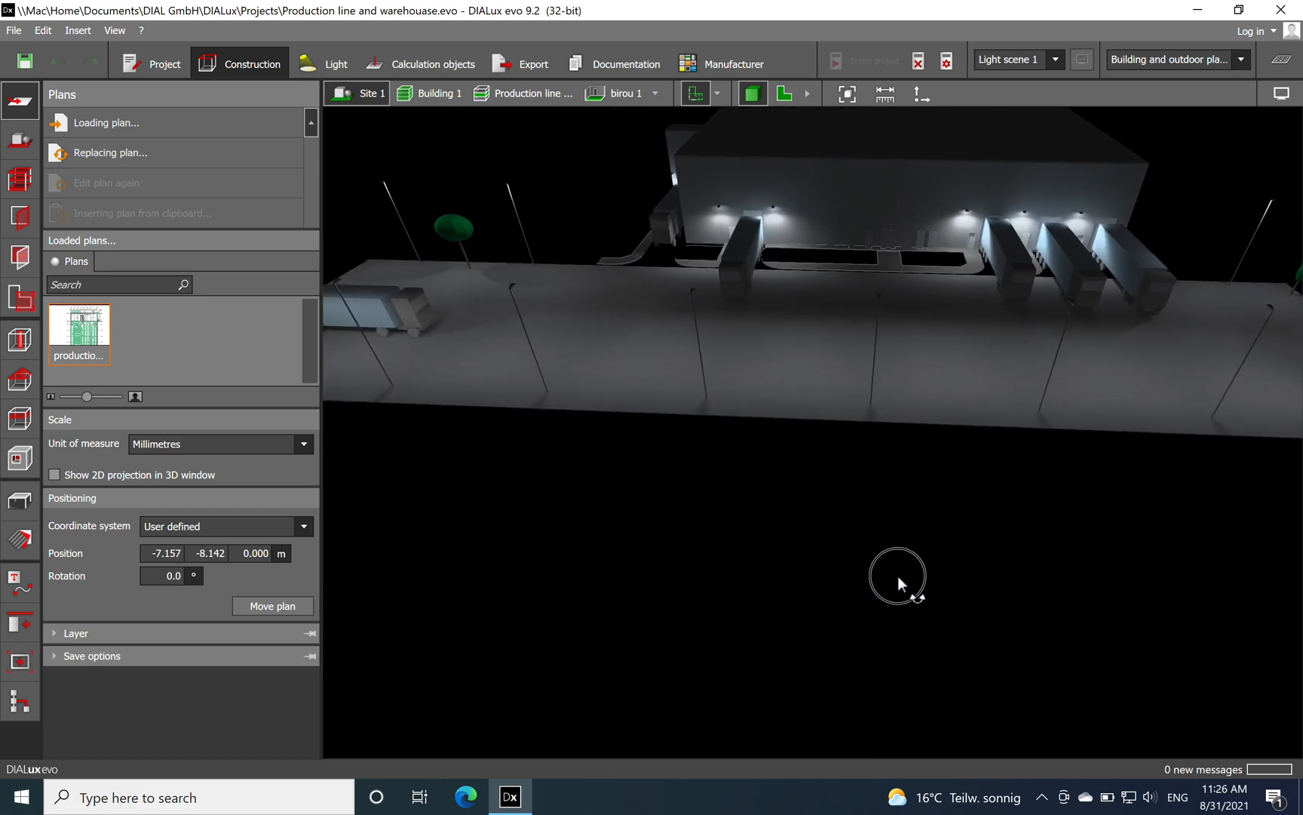
{"action": "left_click_drag", "start_coordinate": [896, 578], "coordinate": [805, 568]}
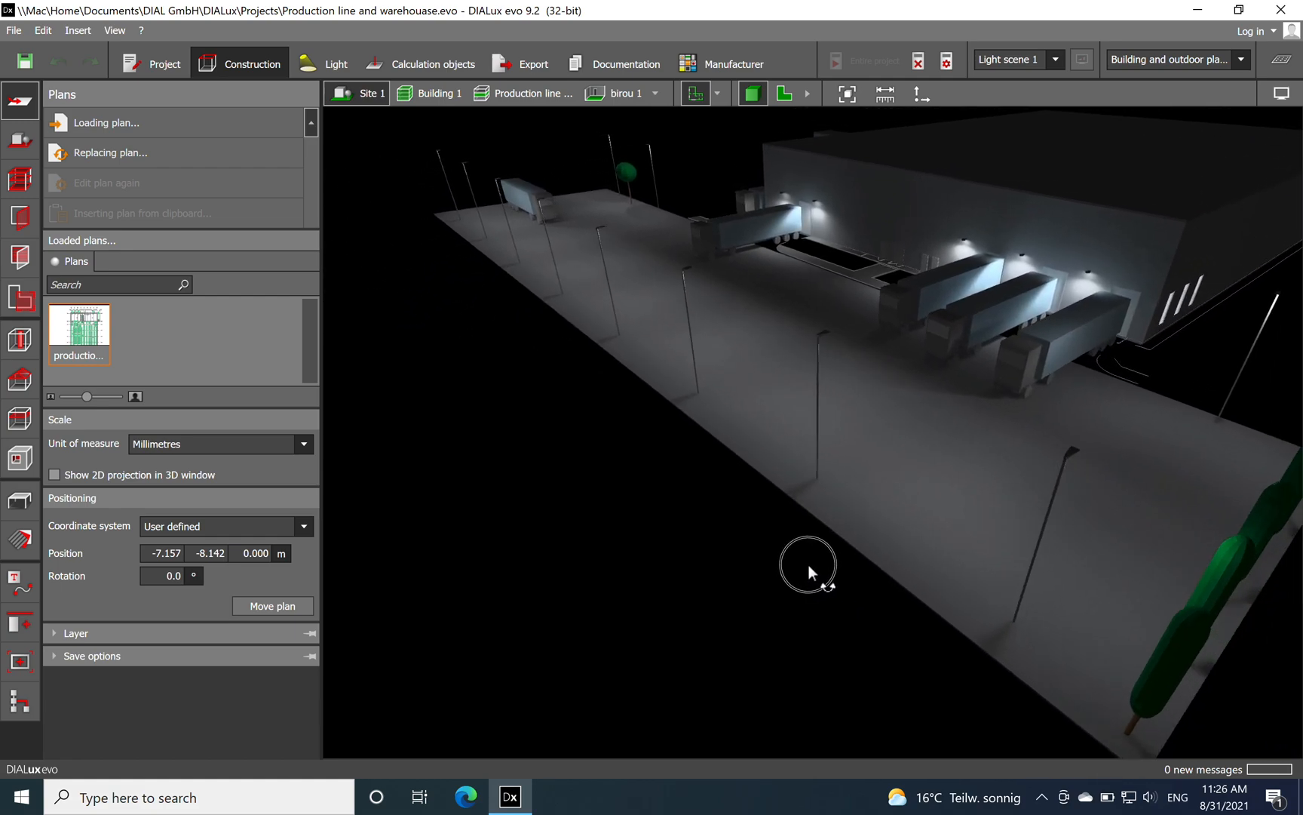
{"action": "left_click_drag", "start_coordinate": [807, 569], "coordinate": [973, 421]}
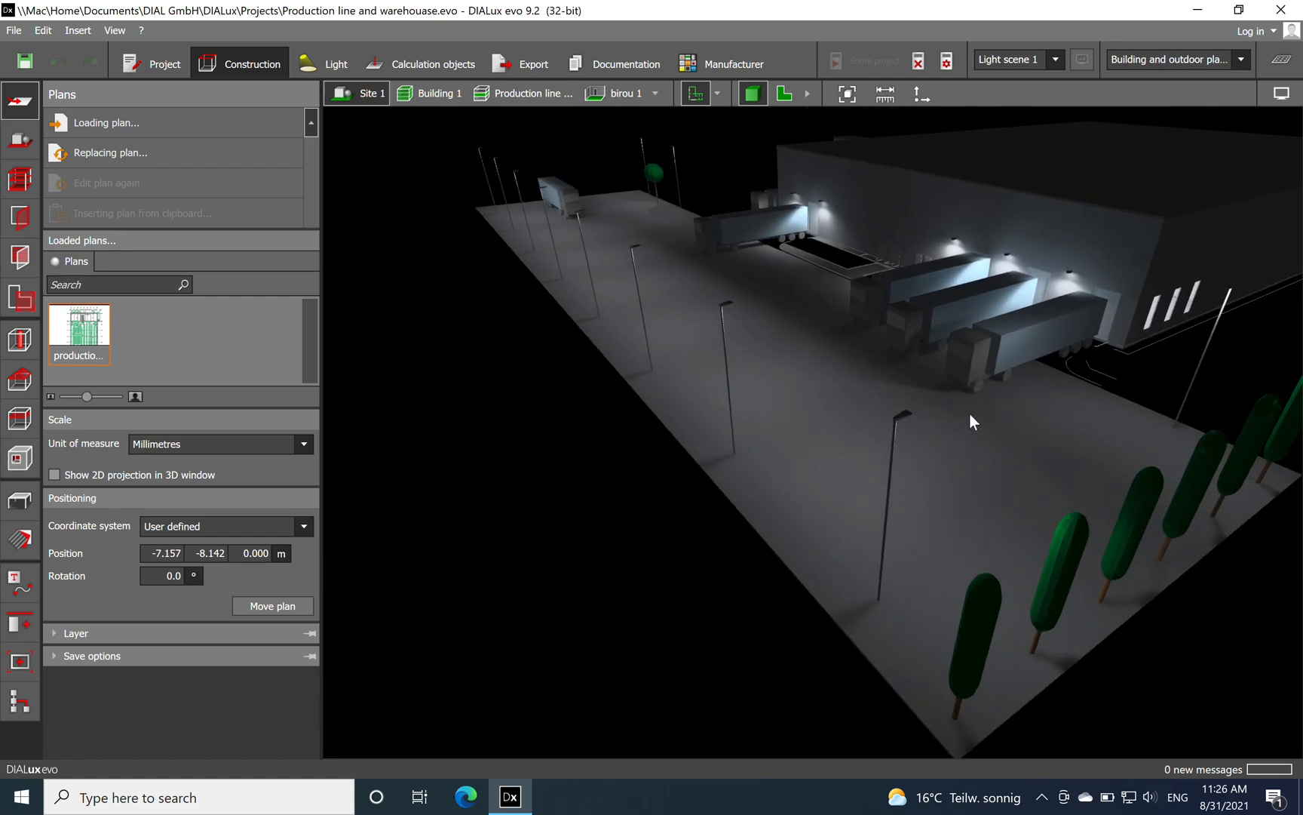
{"action": "left_click_drag", "start_coordinate": [973, 421], "coordinate": [798, 509]}
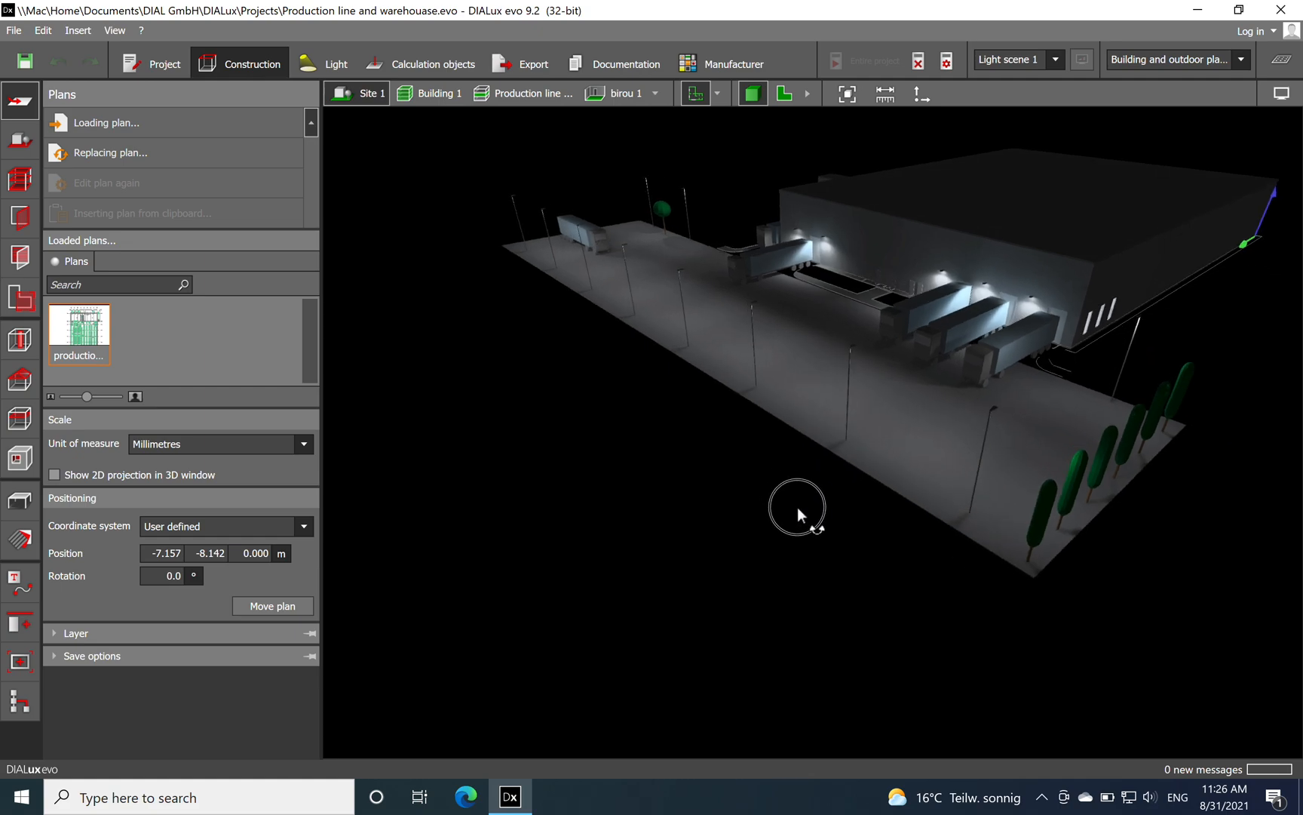
{"action": "left_click_drag", "start_coordinate": [797, 507], "coordinate": [886, 538]}
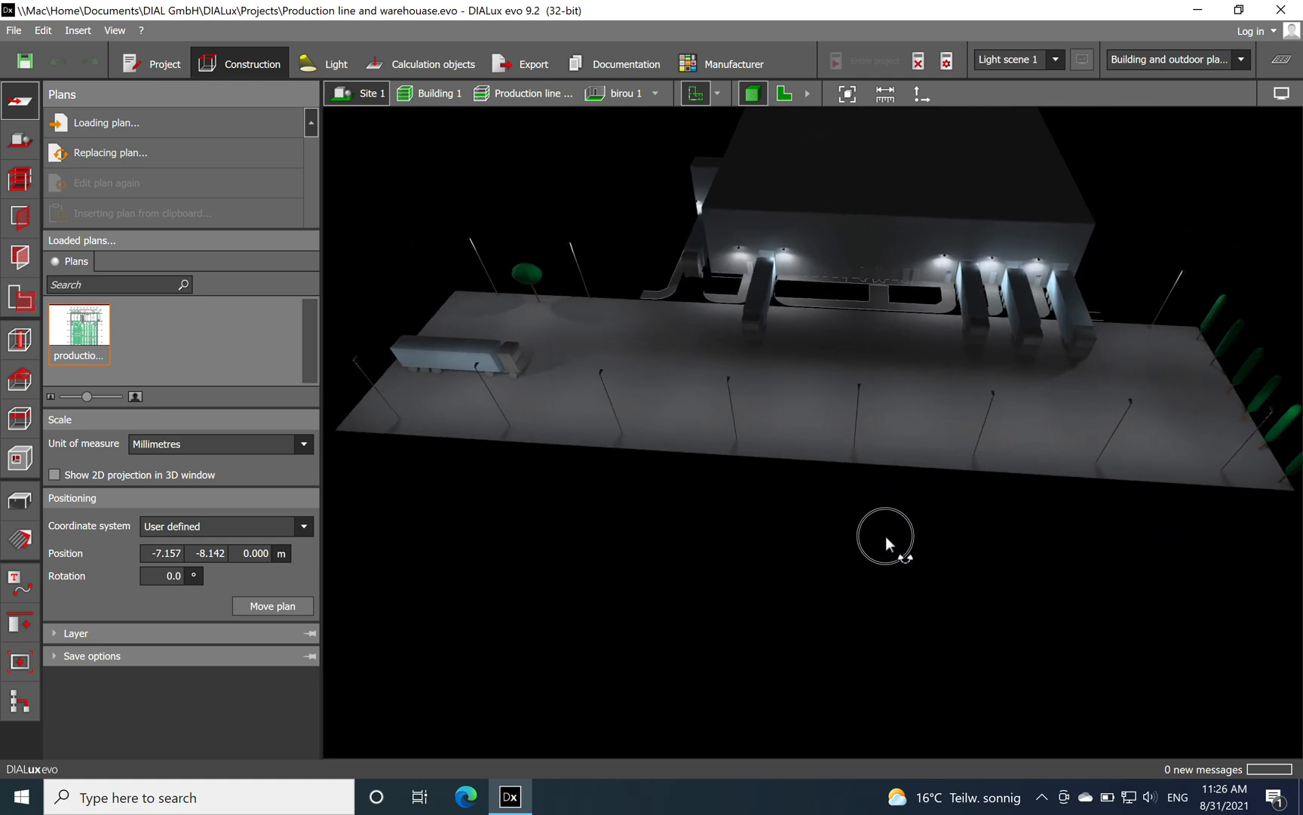
{"action": "left_click_drag", "start_coordinate": [885, 536], "coordinate": [732, 507]}
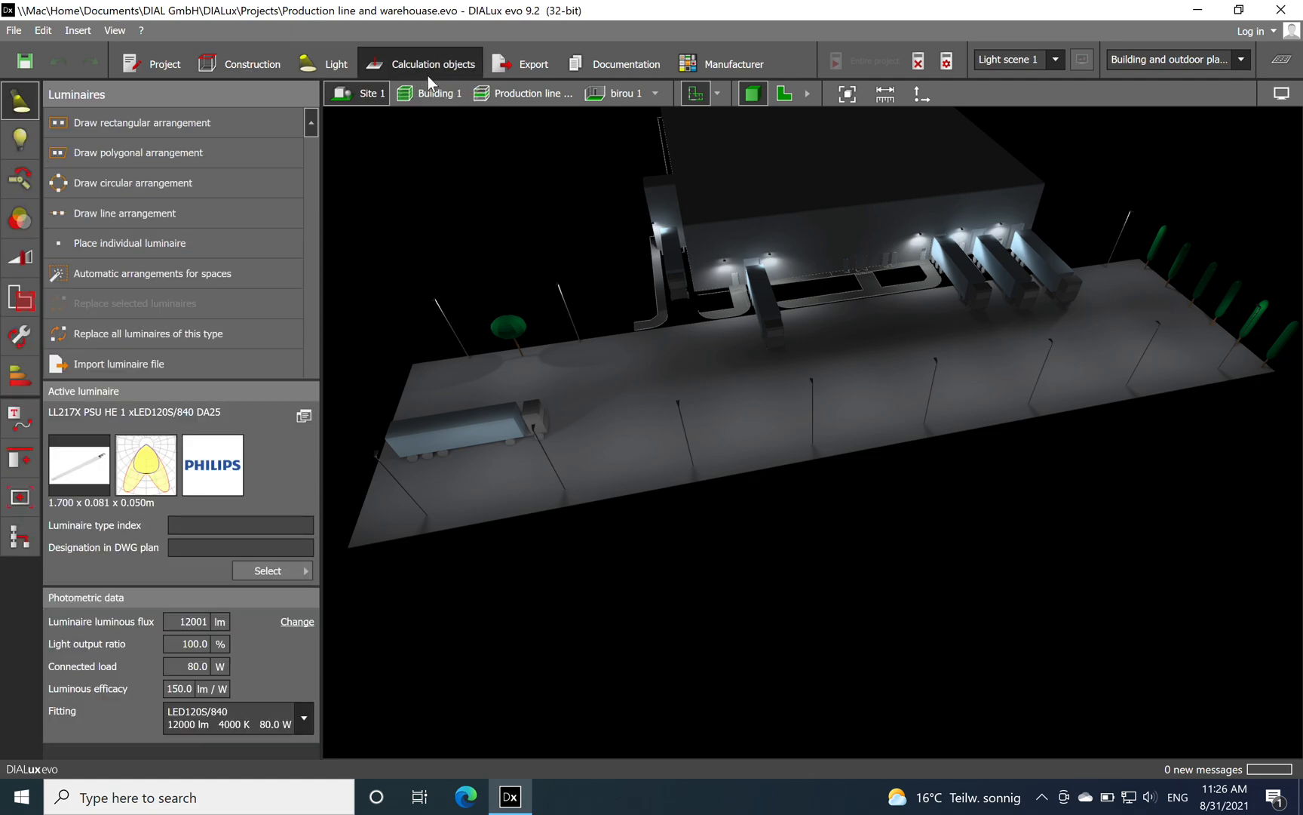
Show the calculation objects, revealing the calculation surface over the parking area.
{"action": "left_click", "coordinate": [431, 63]}
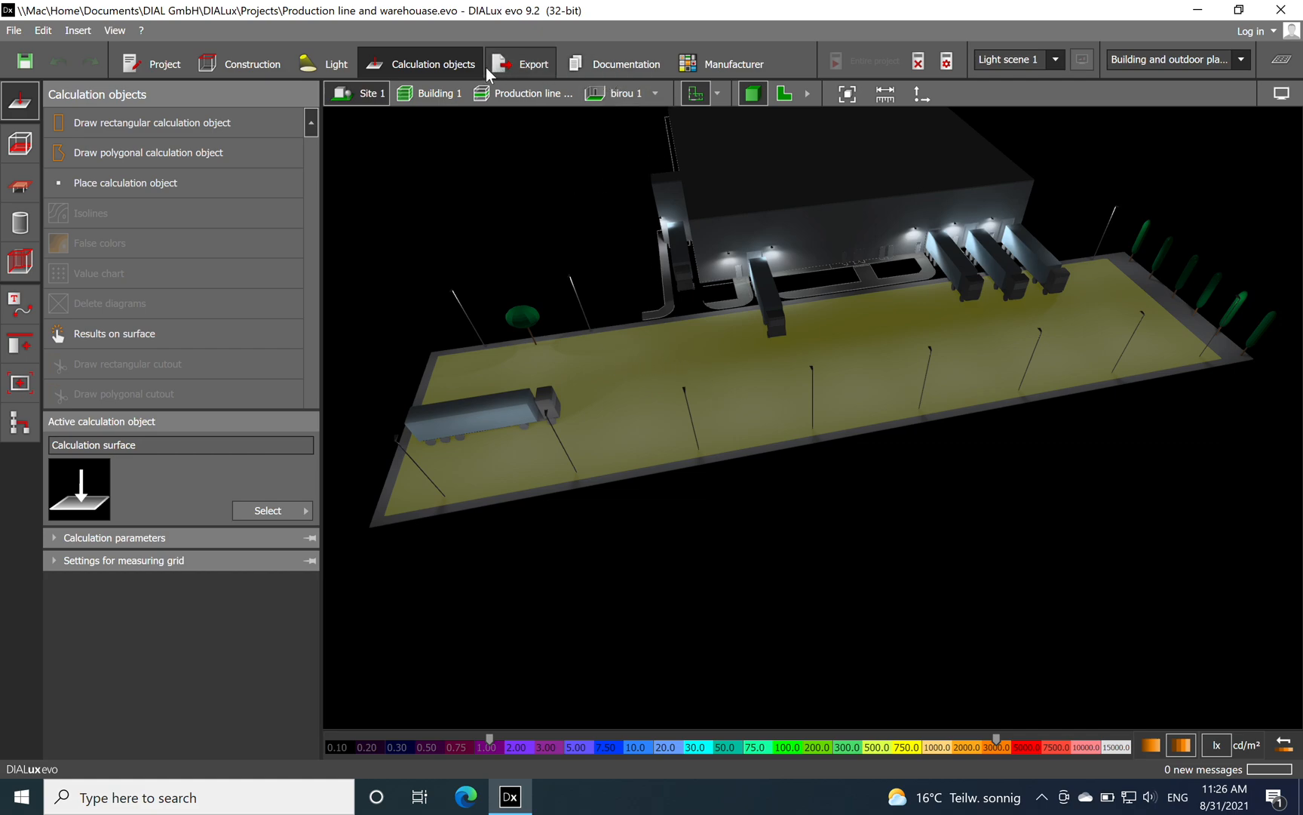
{"action": "mouse_move", "coordinate": [533, 268]}
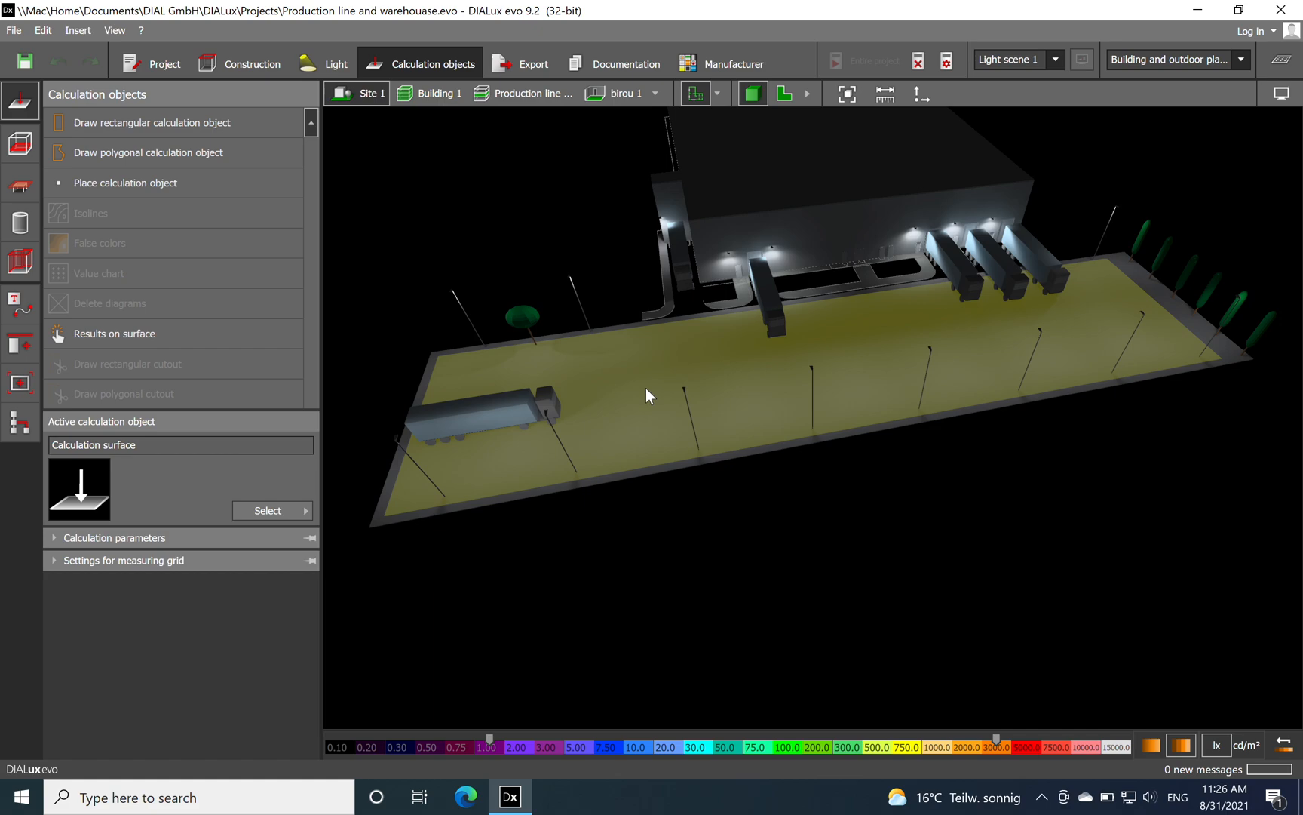
{"action": "left_click", "coordinate": [649, 395]}
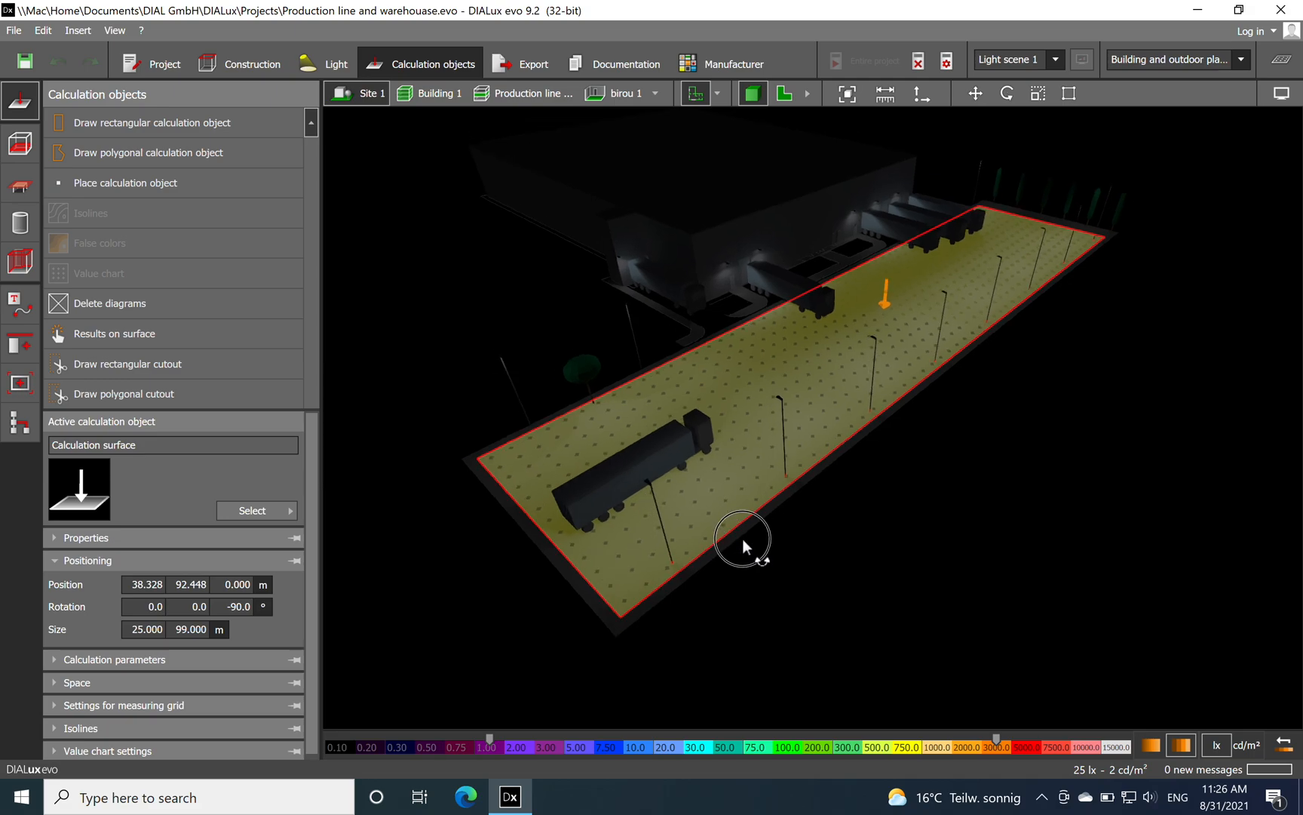
{"action": "mouse_move", "coordinate": [752, 552]}
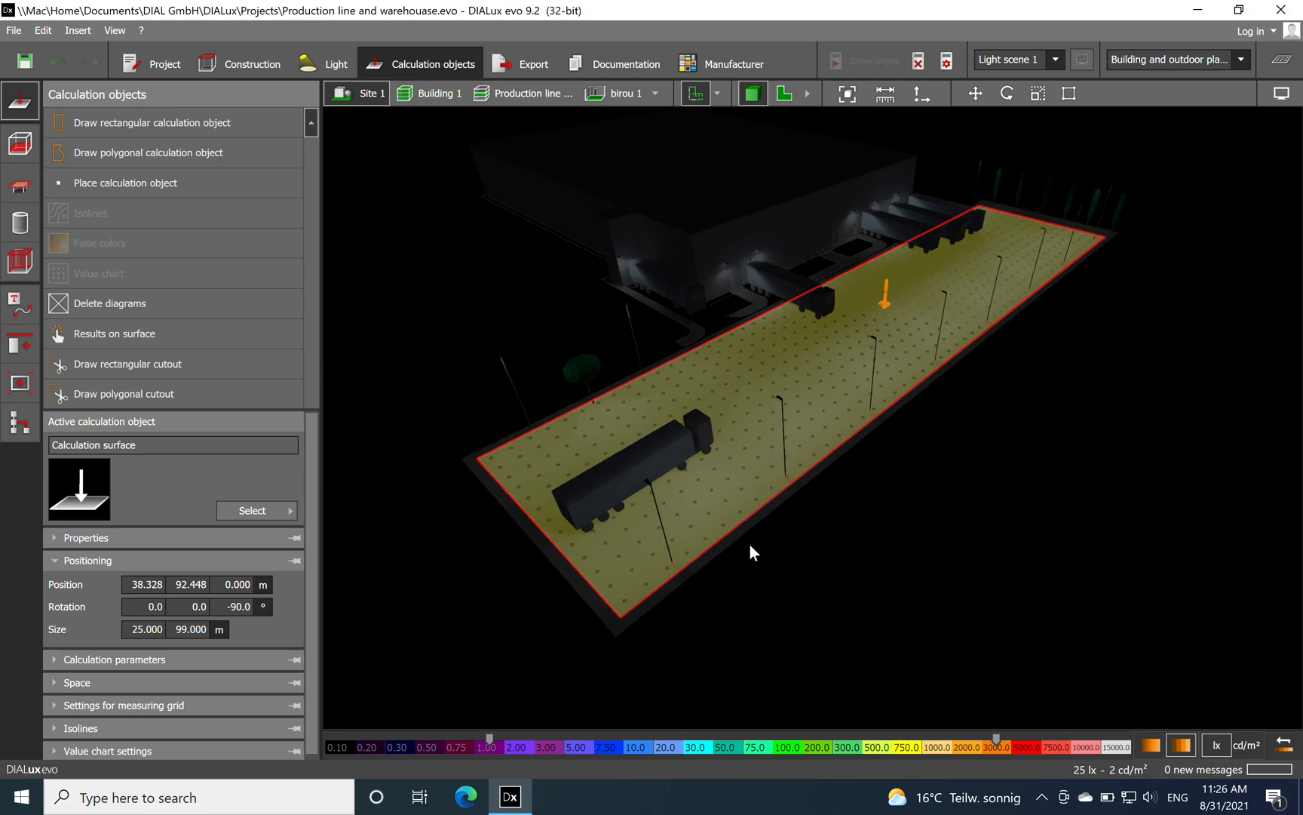
{"action": "left_click_drag", "start_coordinate": [753, 552], "coordinate": [931, 268]}
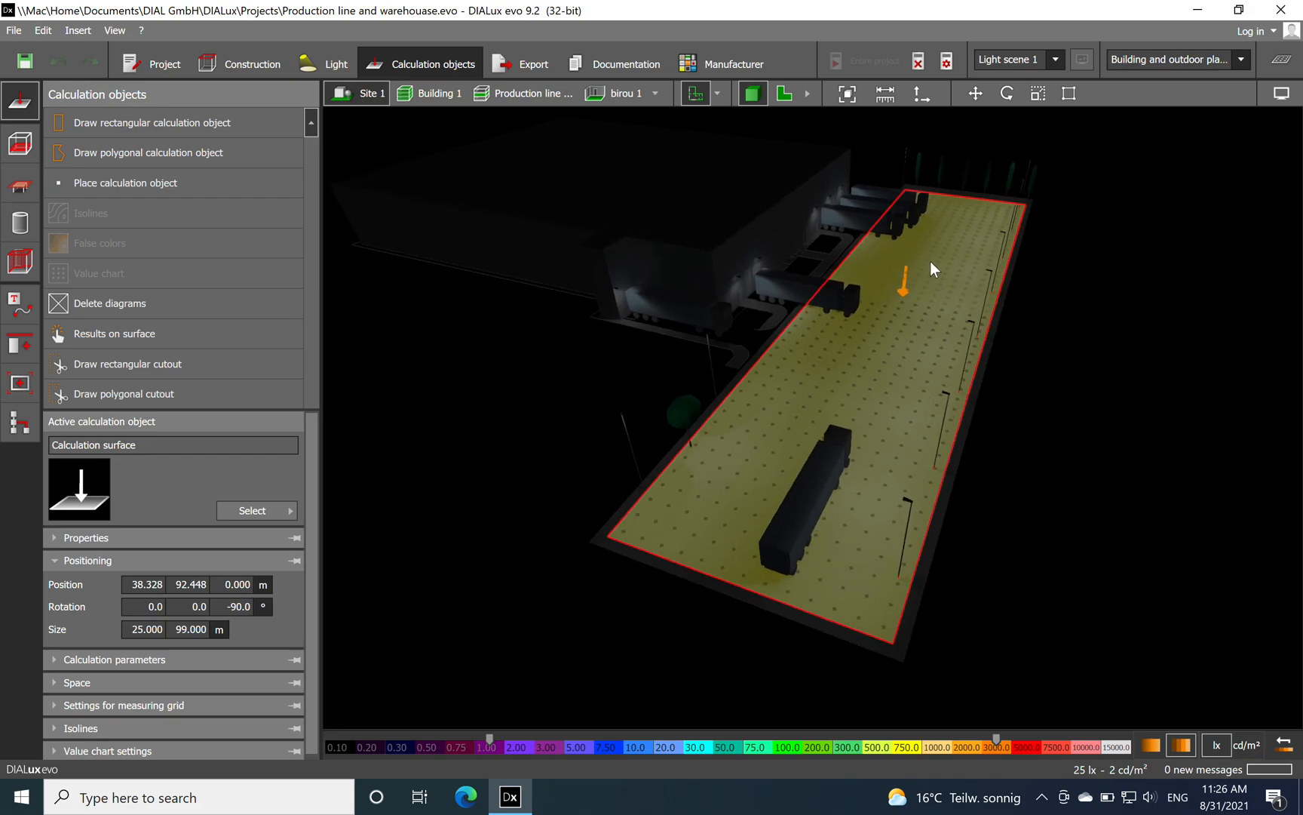
{"action": "mouse_move", "coordinate": [998, 218]}
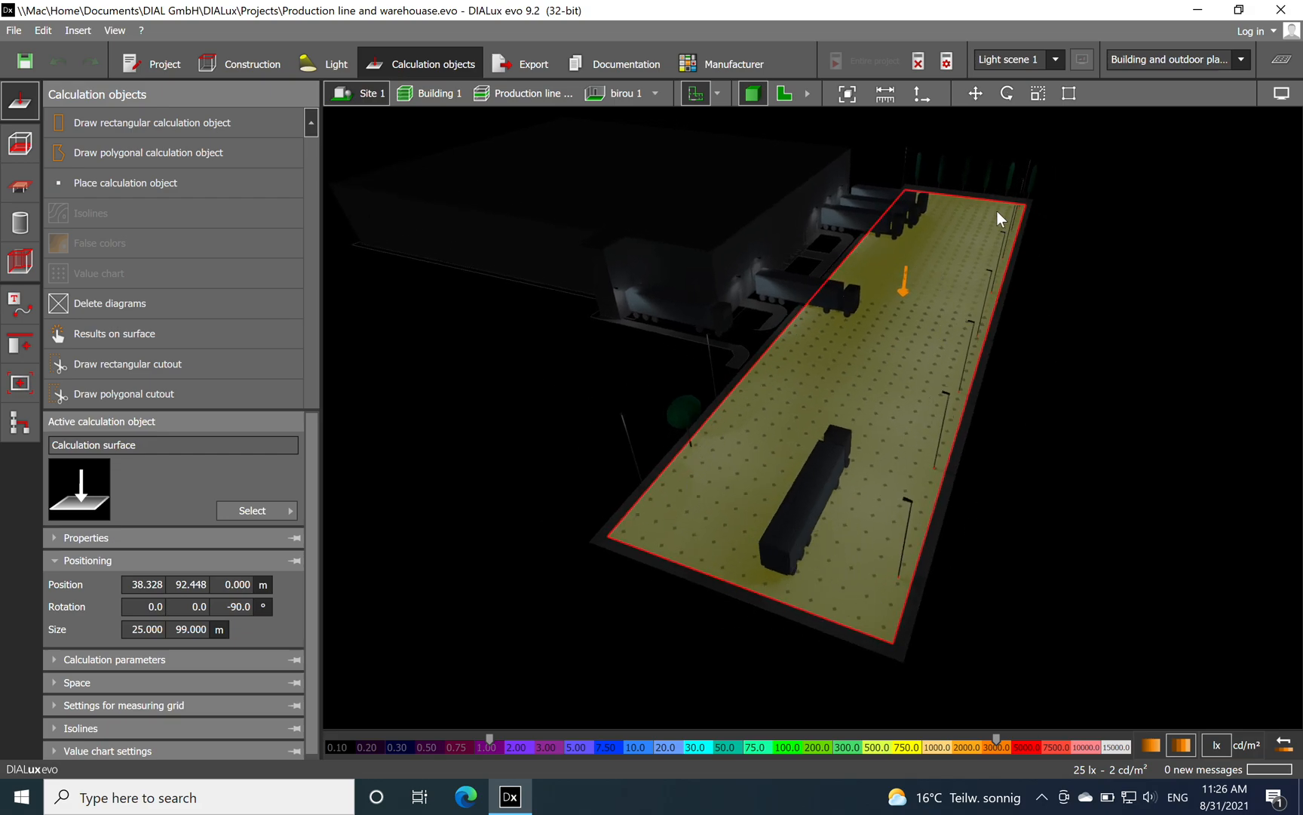
{"action": "mouse_move", "coordinate": [1026, 314]}
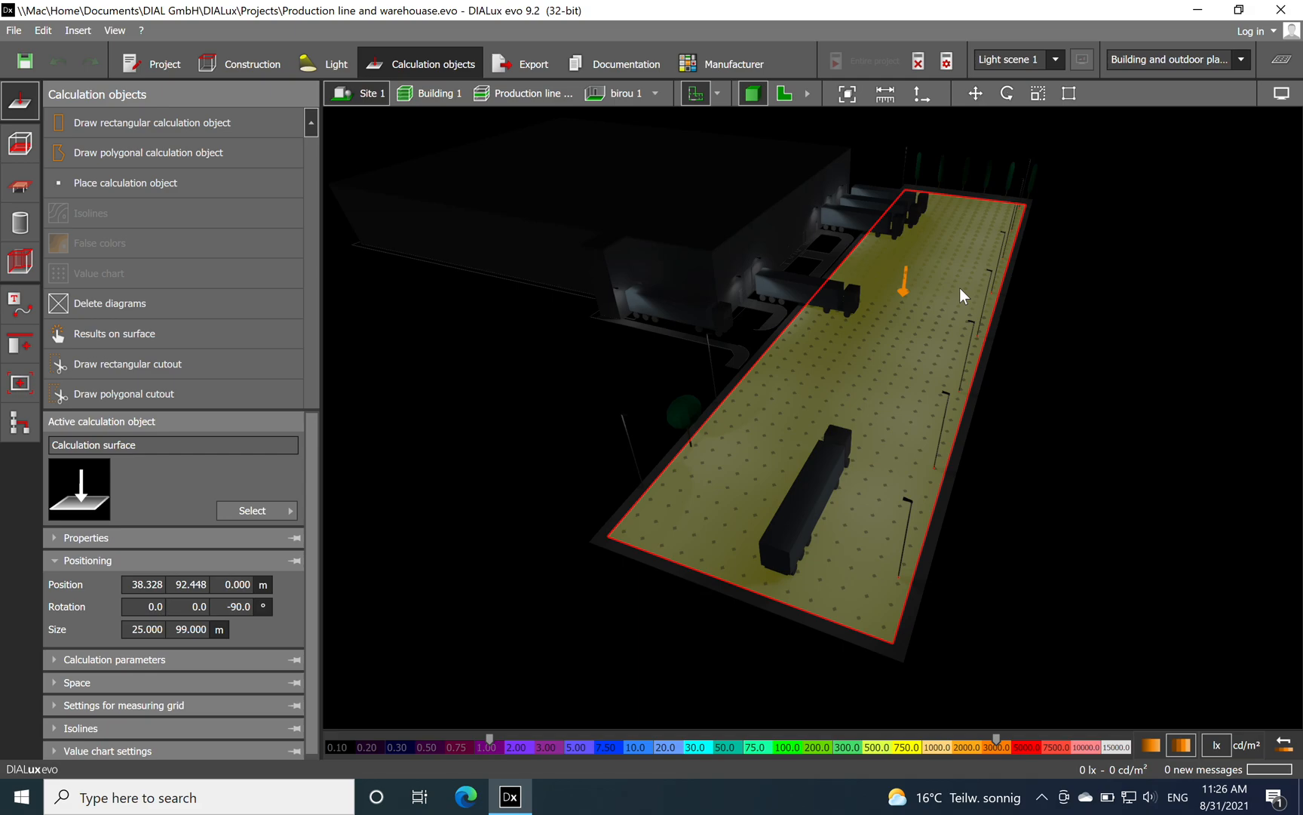
{"action": "left_click_drag", "start_coordinate": [959, 296], "coordinate": [881, 424]}
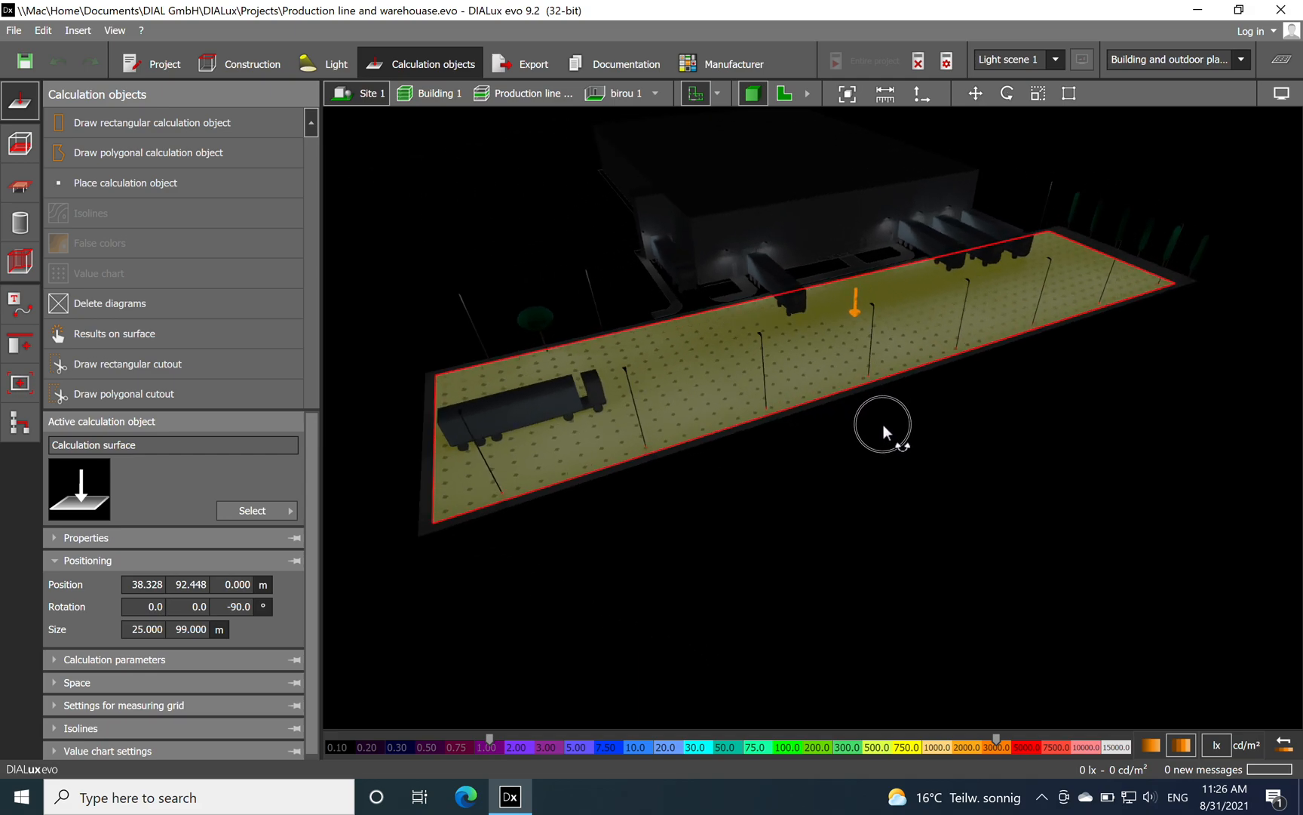
{"action": "left_click_drag", "start_coordinate": [881, 430], "coordinate": [773, 429]}
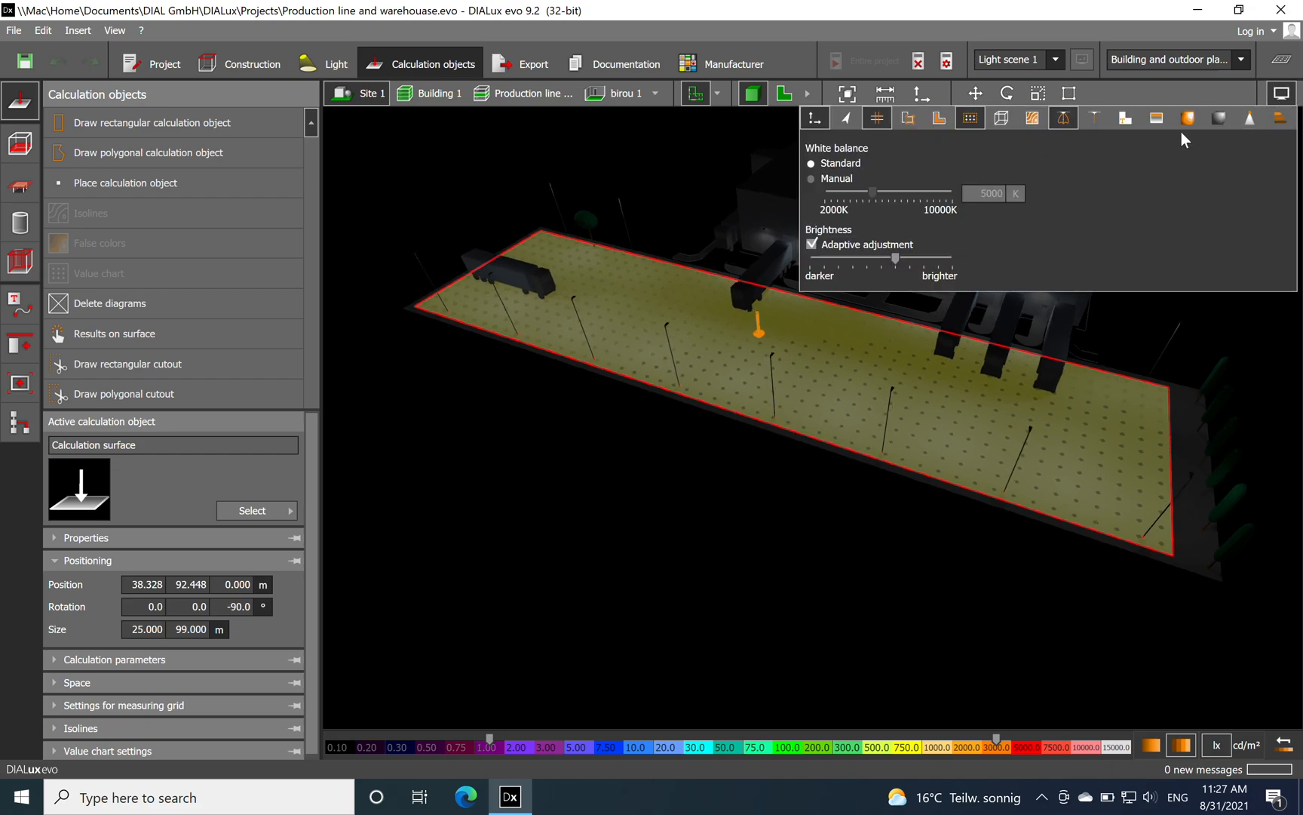
{"action": "mouse_move", "coordinate": [1282, 71]}
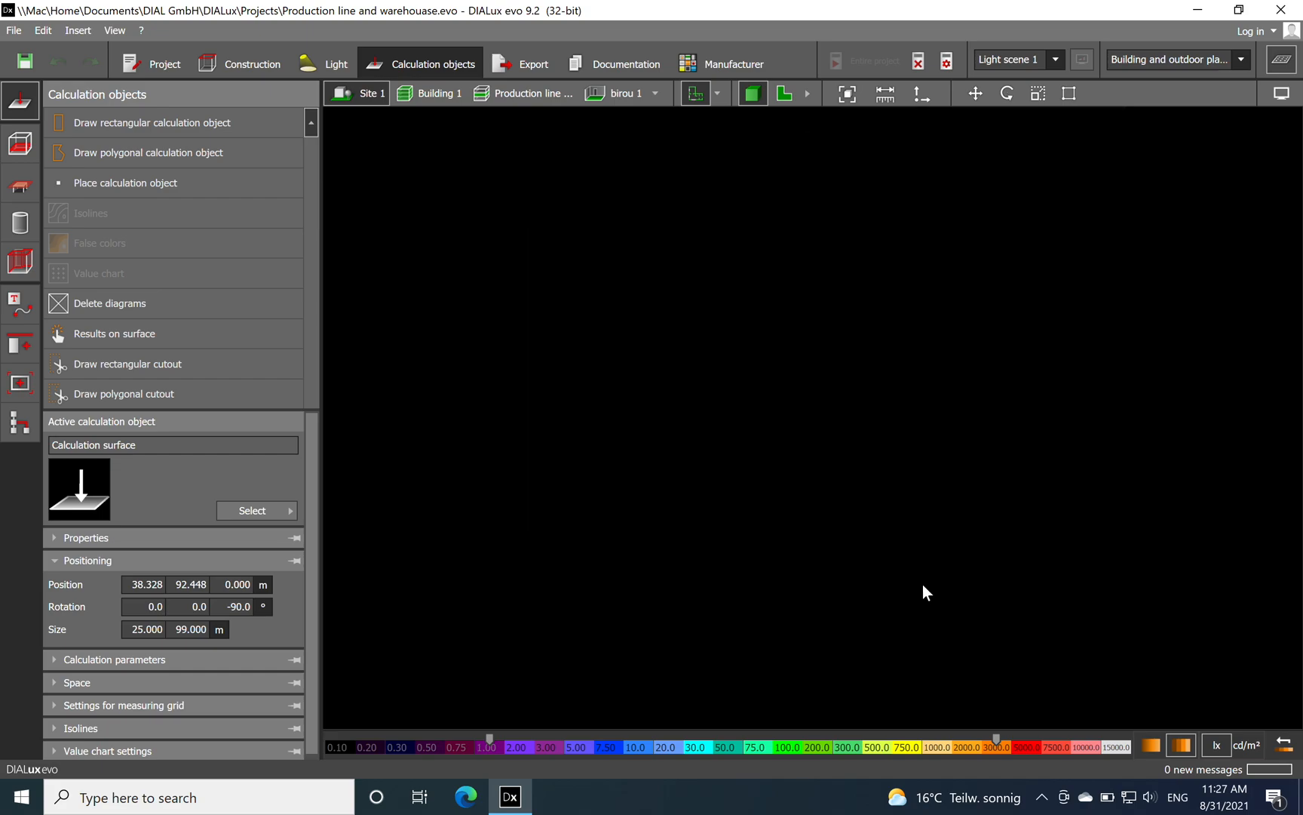
Check Calculation surface 3 at 21.4 lx average in the results overview, then move to Light.
{"action": "left_click", "coordinate": [1283, 95]}
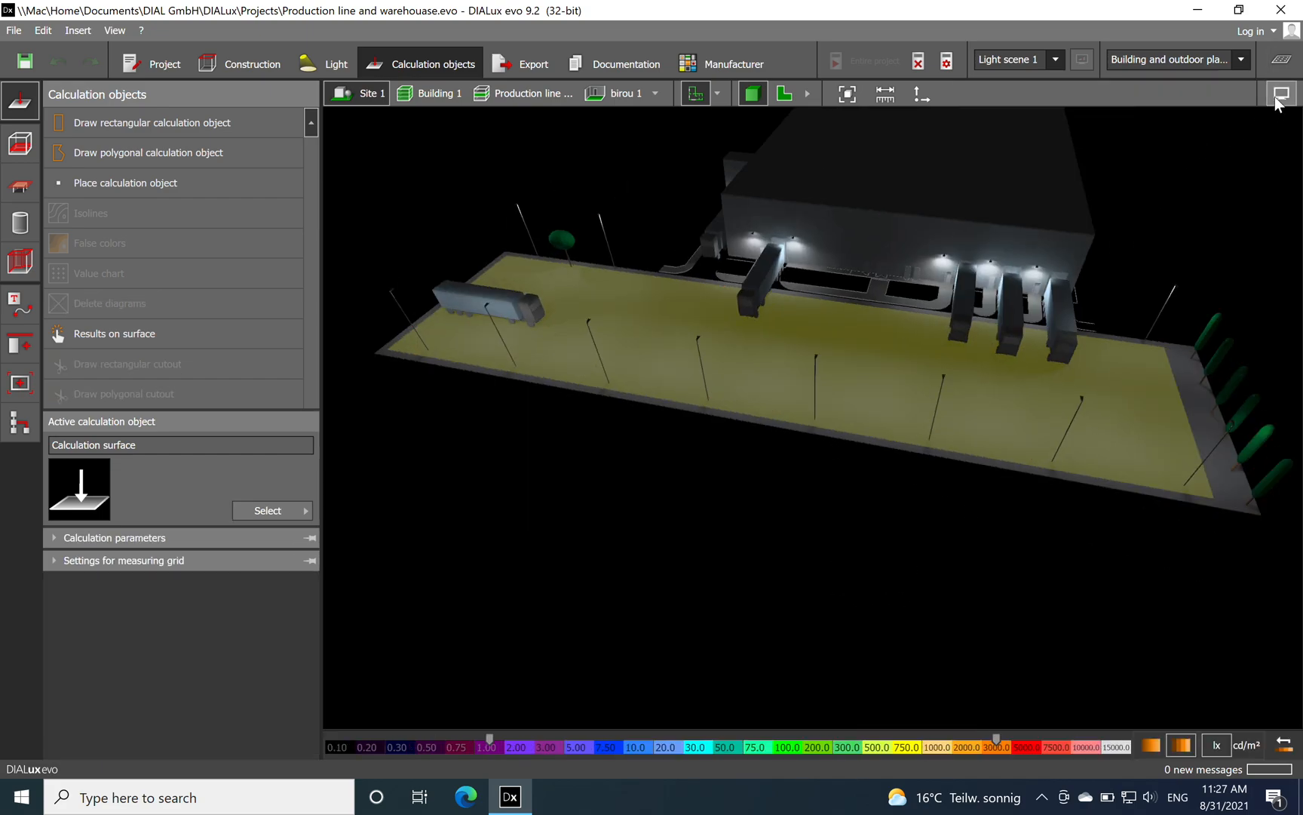
{"action": "left_click", "coordinate": [1280, 93]}
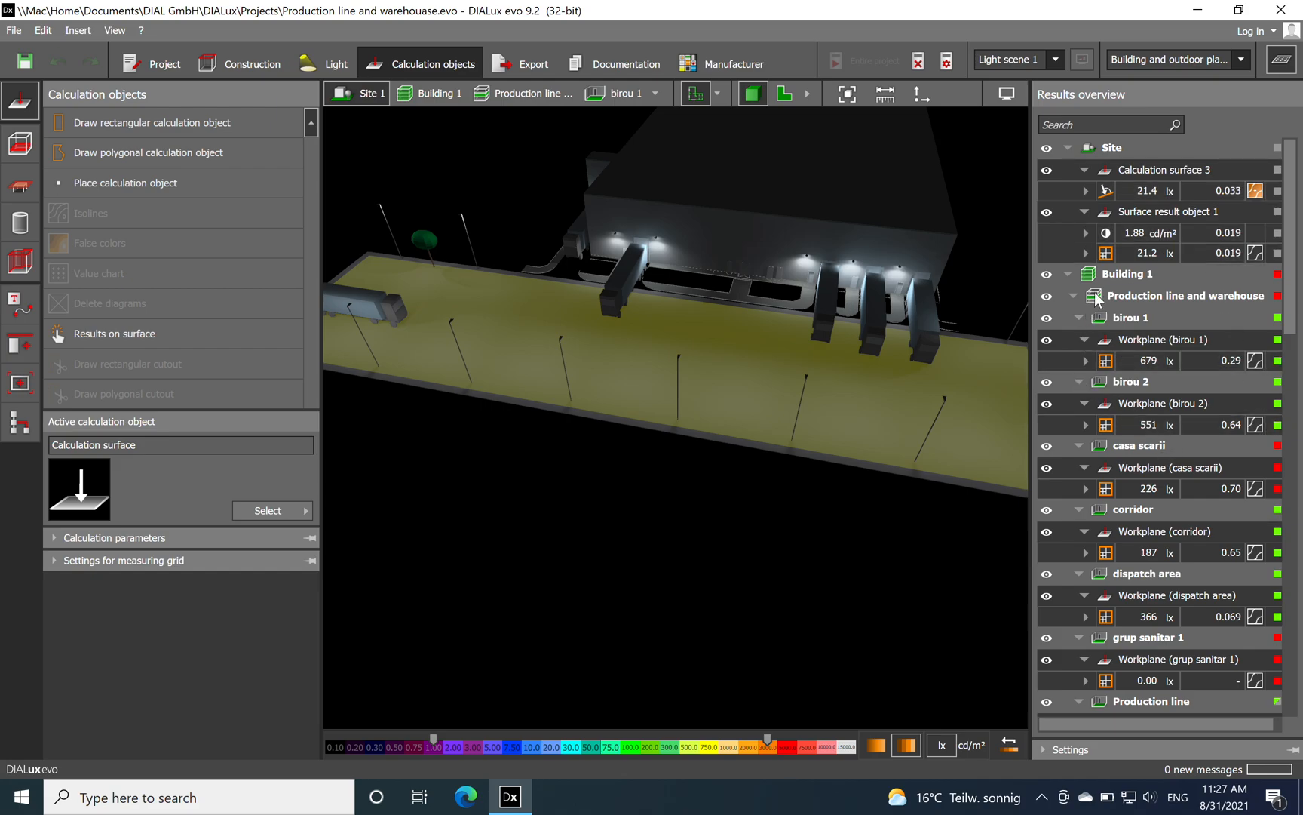
{"action": "mouse_move", "coordinate": [1191, 298]}
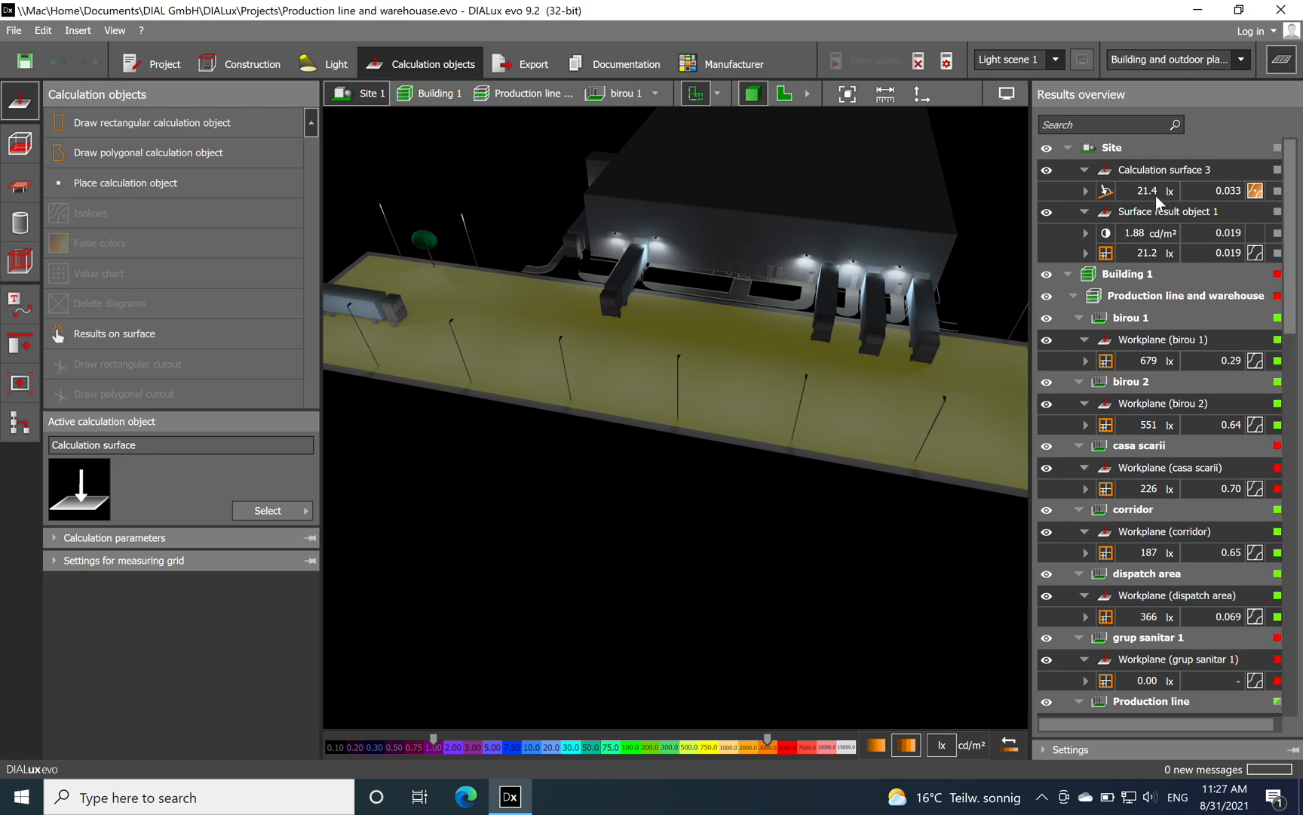
{"action": "mouse_move", "coordinate": [1074, 276]}
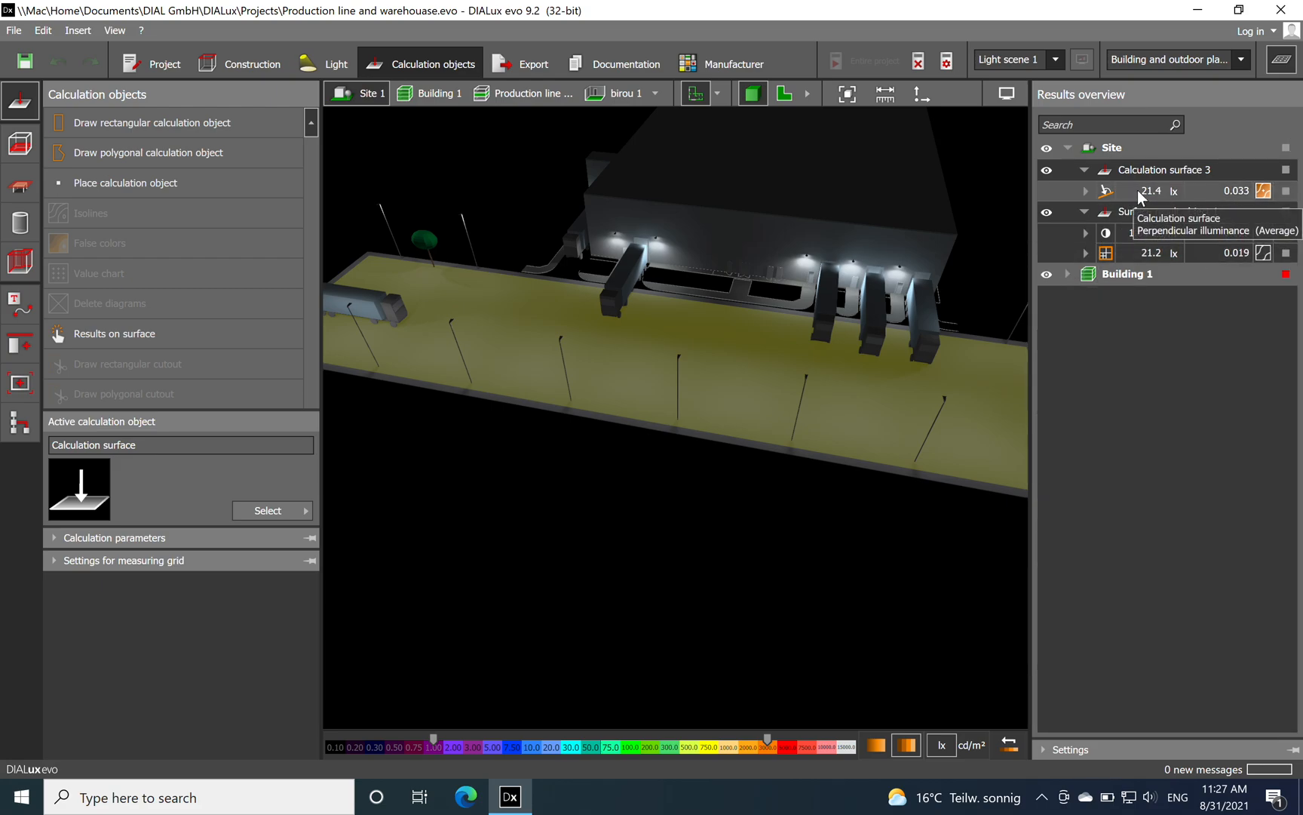
{"action": "left_click", "coordinate": [1155, 191]}
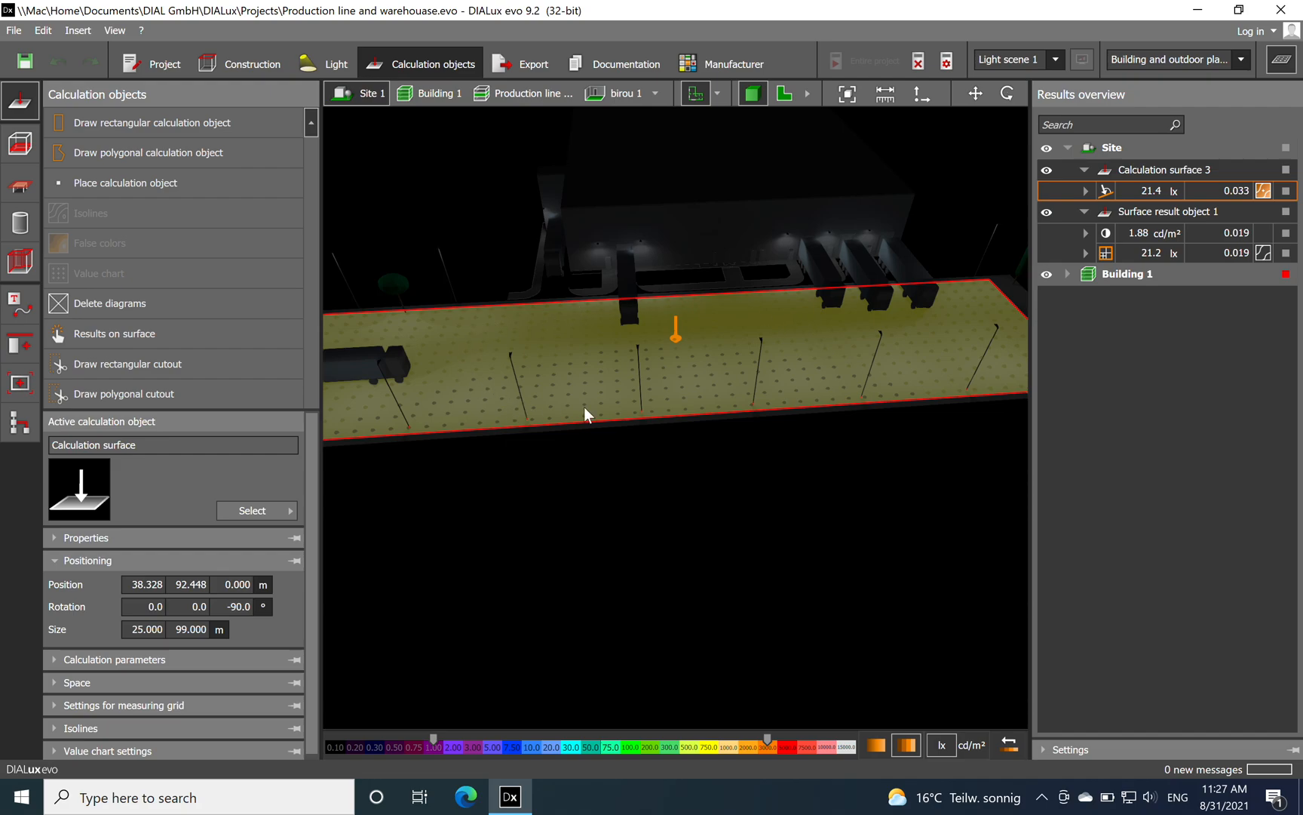
{"action": "left_click_drag", "start_coordinate": [585, 413], "coordinate": [702, 479]}
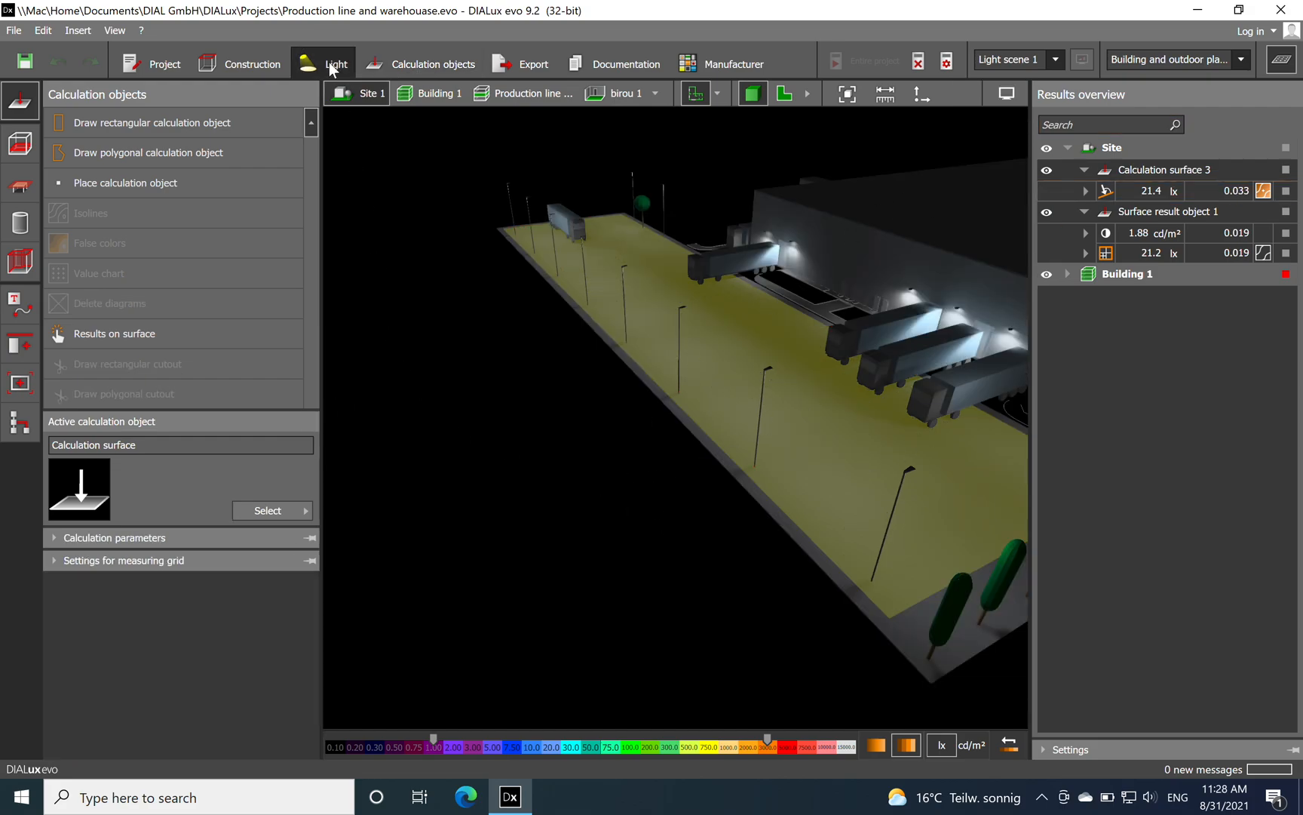
{"action": "left_click", "coordinate": [336, 63]}
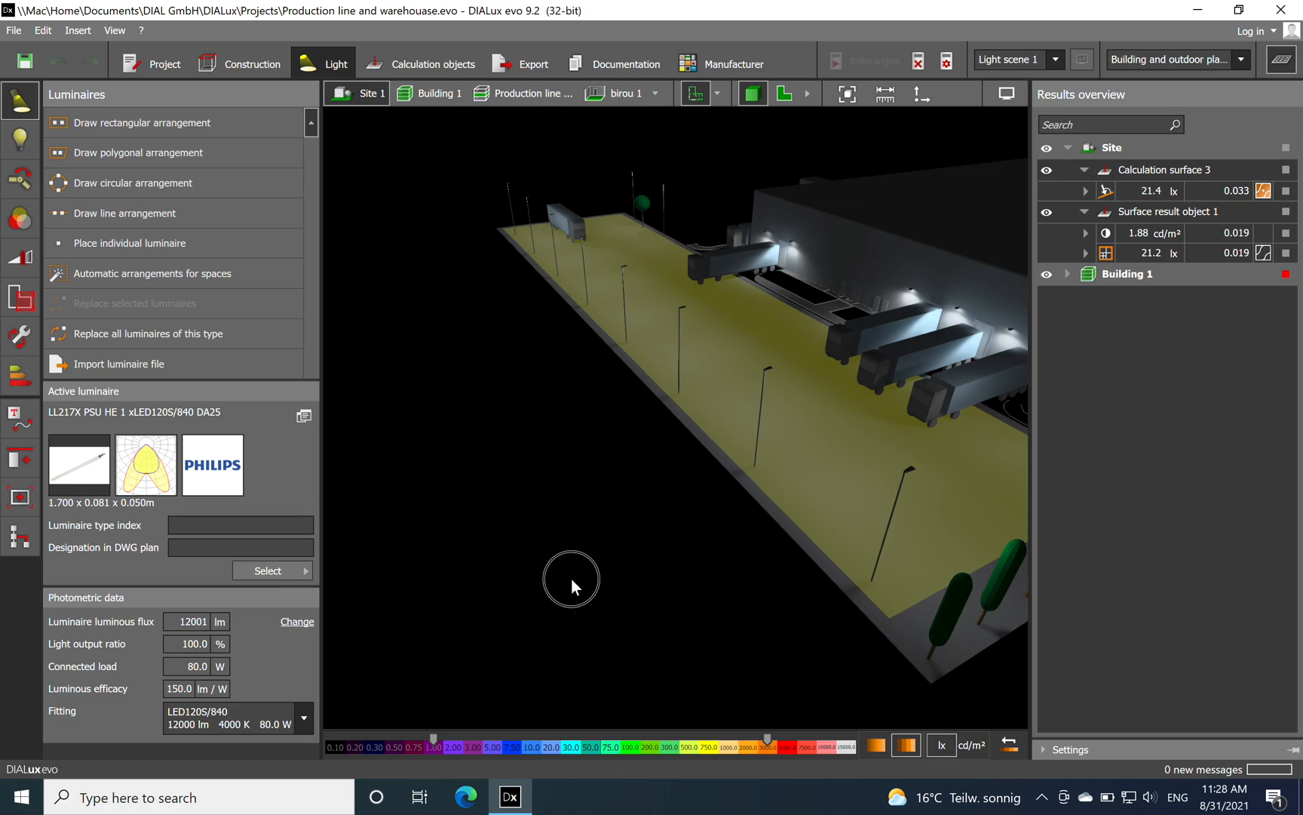
Orbit the view toward the row of Thorn URBA pole luminaires along the lot edge.
{"action": "left_click_drag", "start_coordinate": [572, 579], "coordinate": [600, 406]}
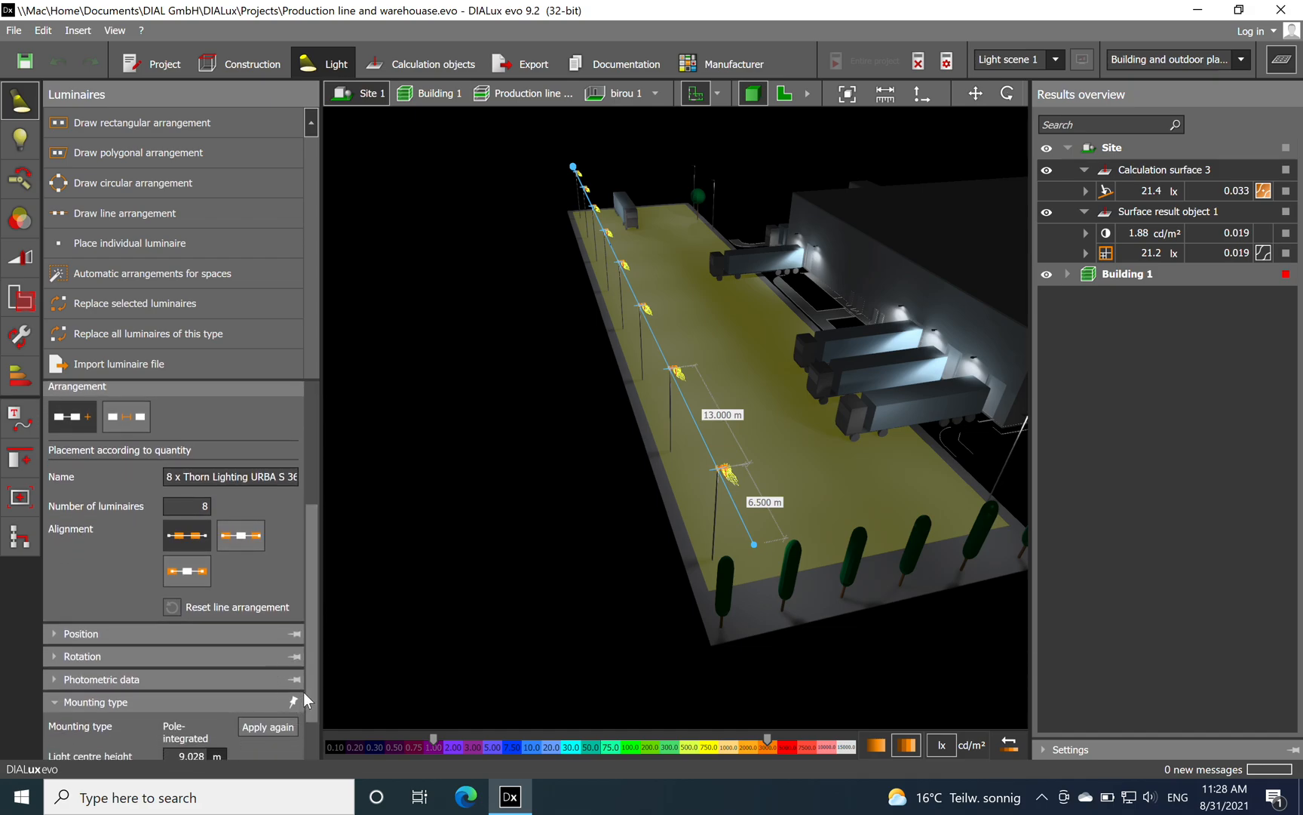
{"action": "mouse_move", "coordinate": [329, 709]}
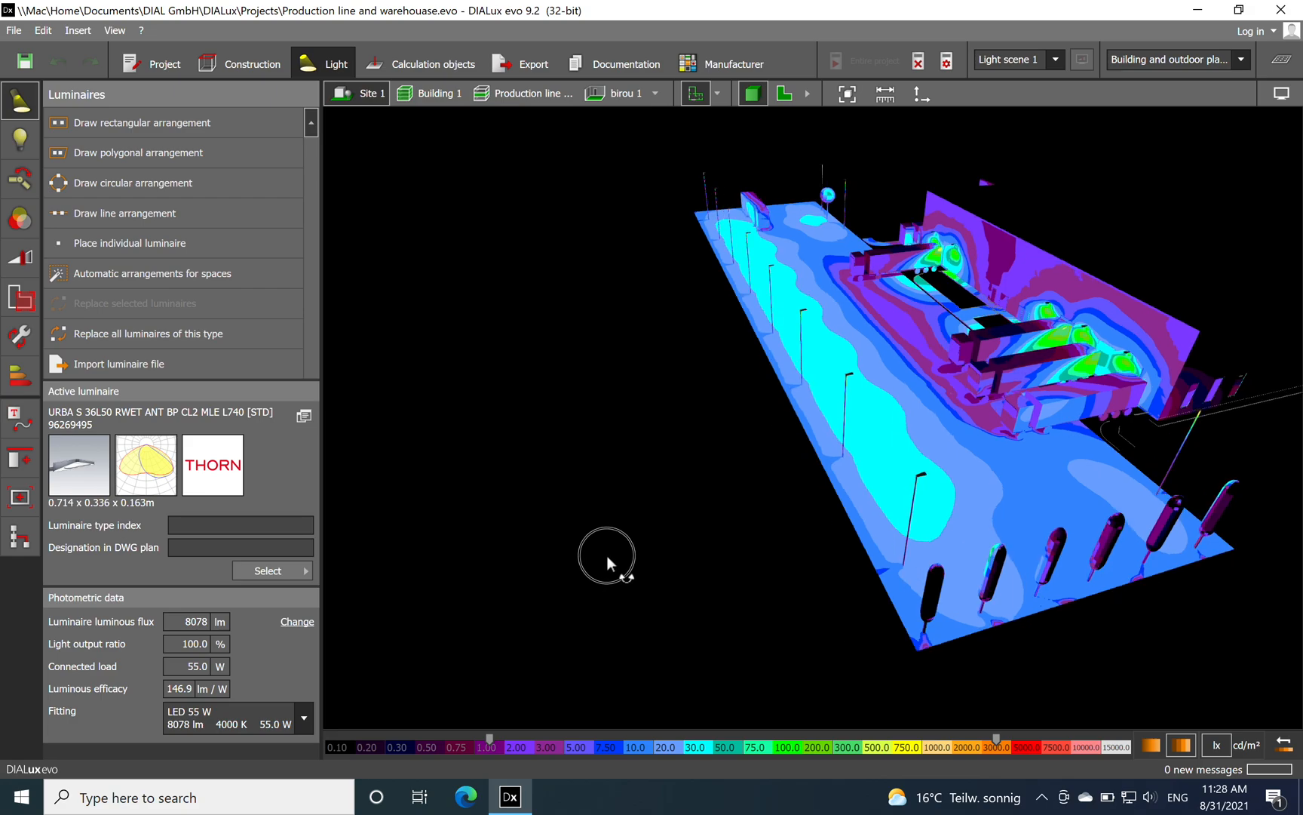
{"action": "left_click_drag", "start_coordinate": [606, 555], "coordinate": [671, 574]}
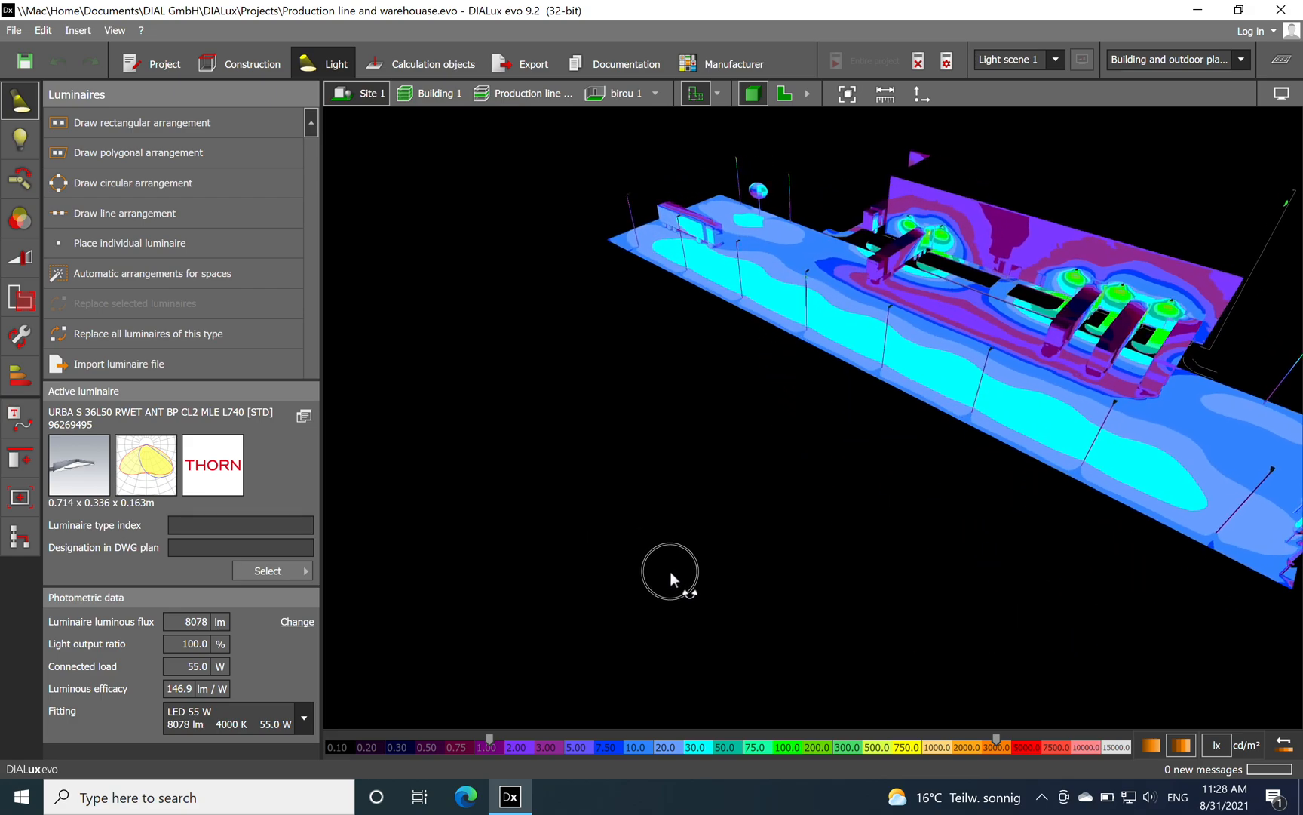
{"action": "left_click_drag", "start_coordinate": [671, 575], "coordinate": [780, 592]}
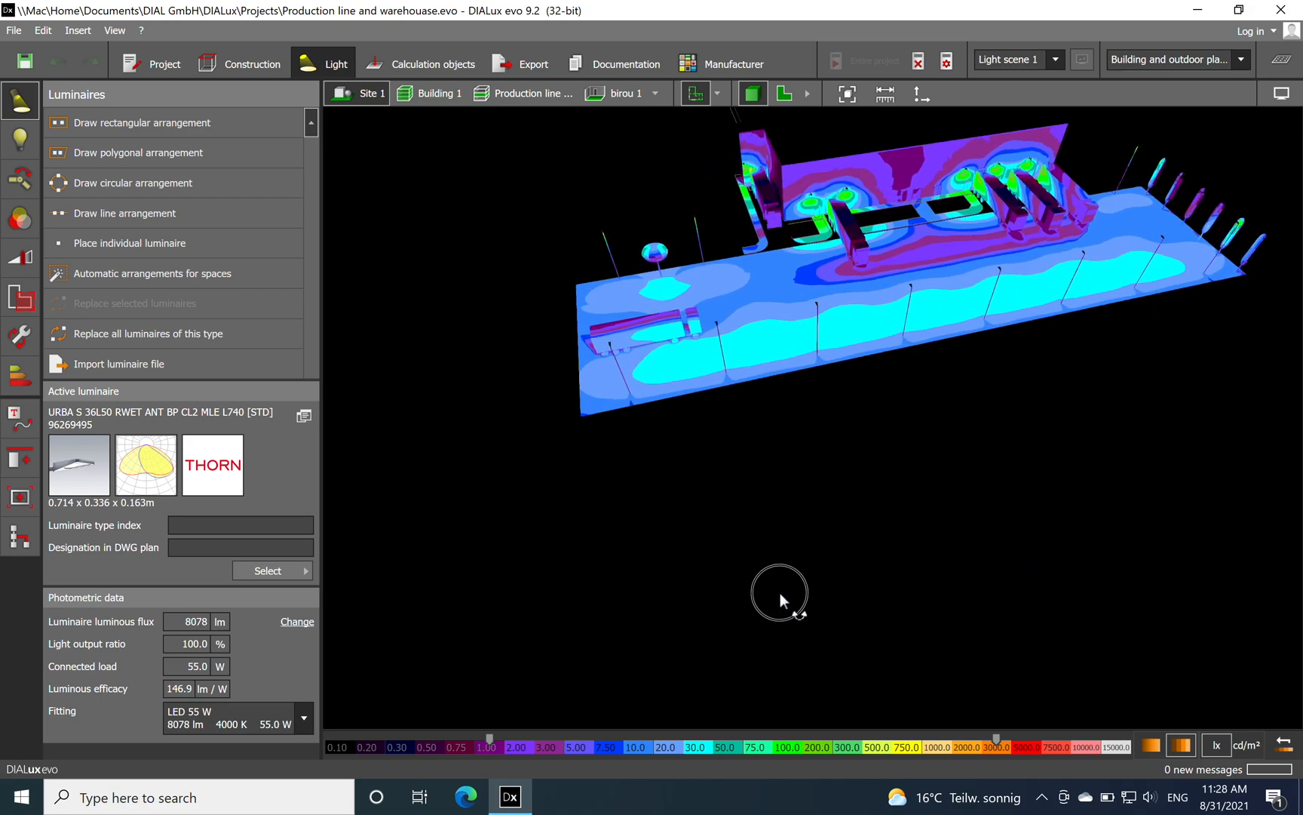
{"action": "left_click_drag", "start_coordinate": [778, 594], "coordinate": [876, 582]}
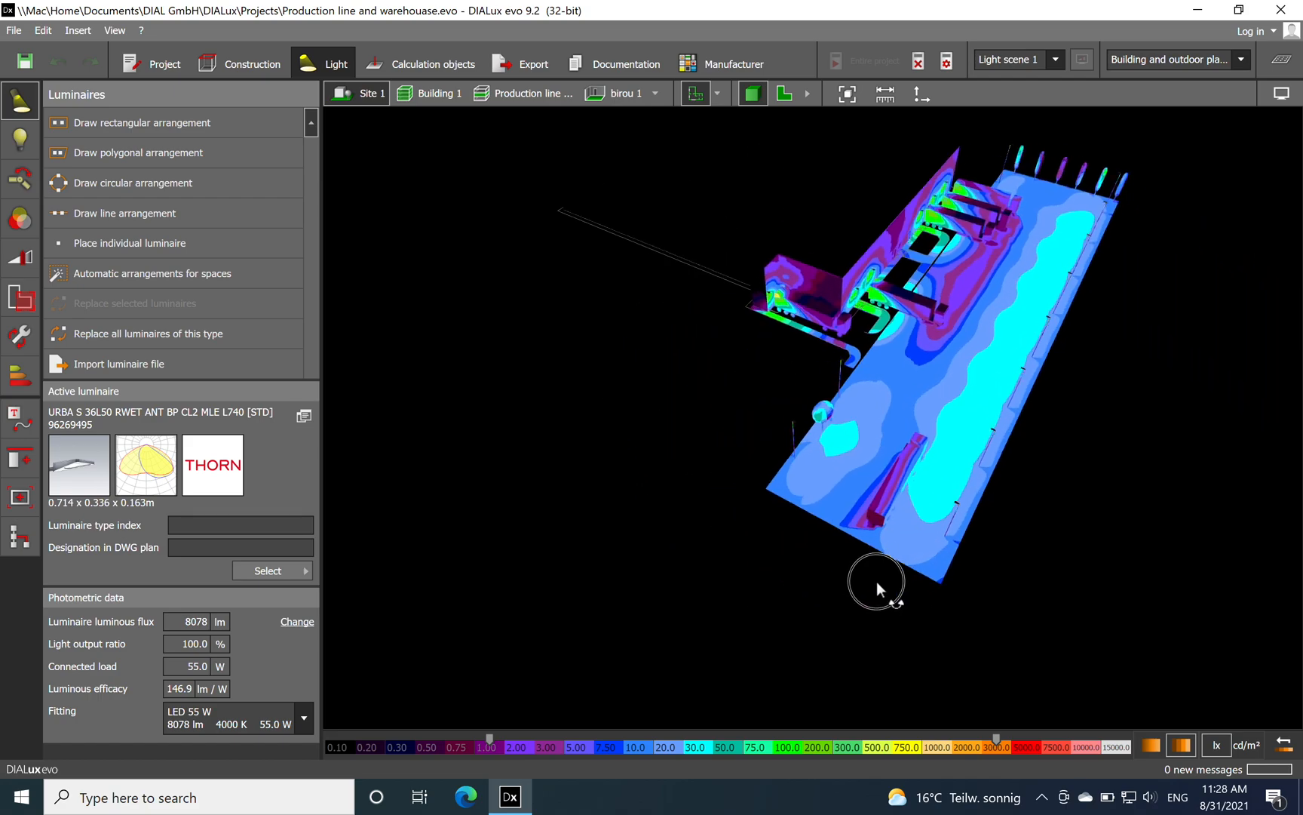
{"action": "left_click_drag", "start_coordinate": [876, 581], "coordinate": [948, 443]}
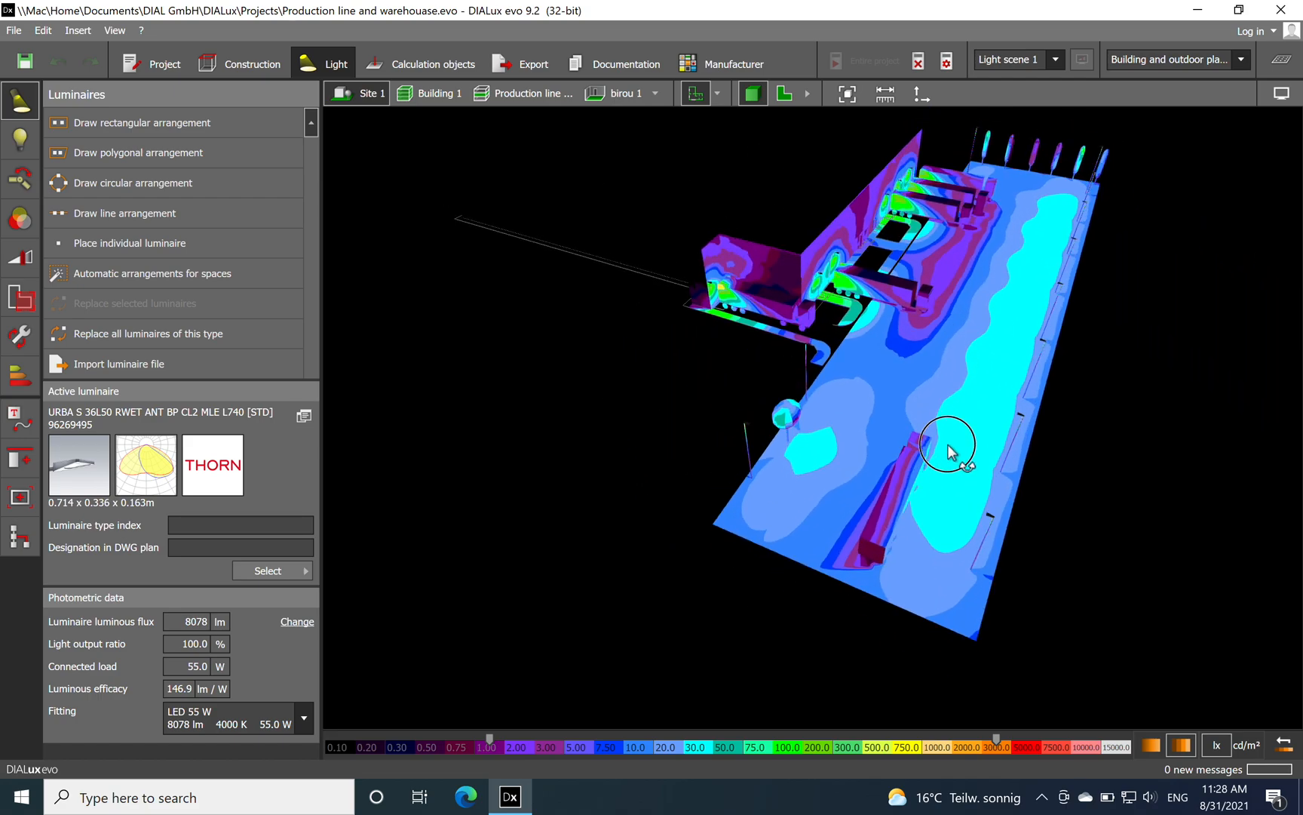
{"action": "left_click_drag", "start_coordinate": [947, 449], "coordinate": [942, 425]}
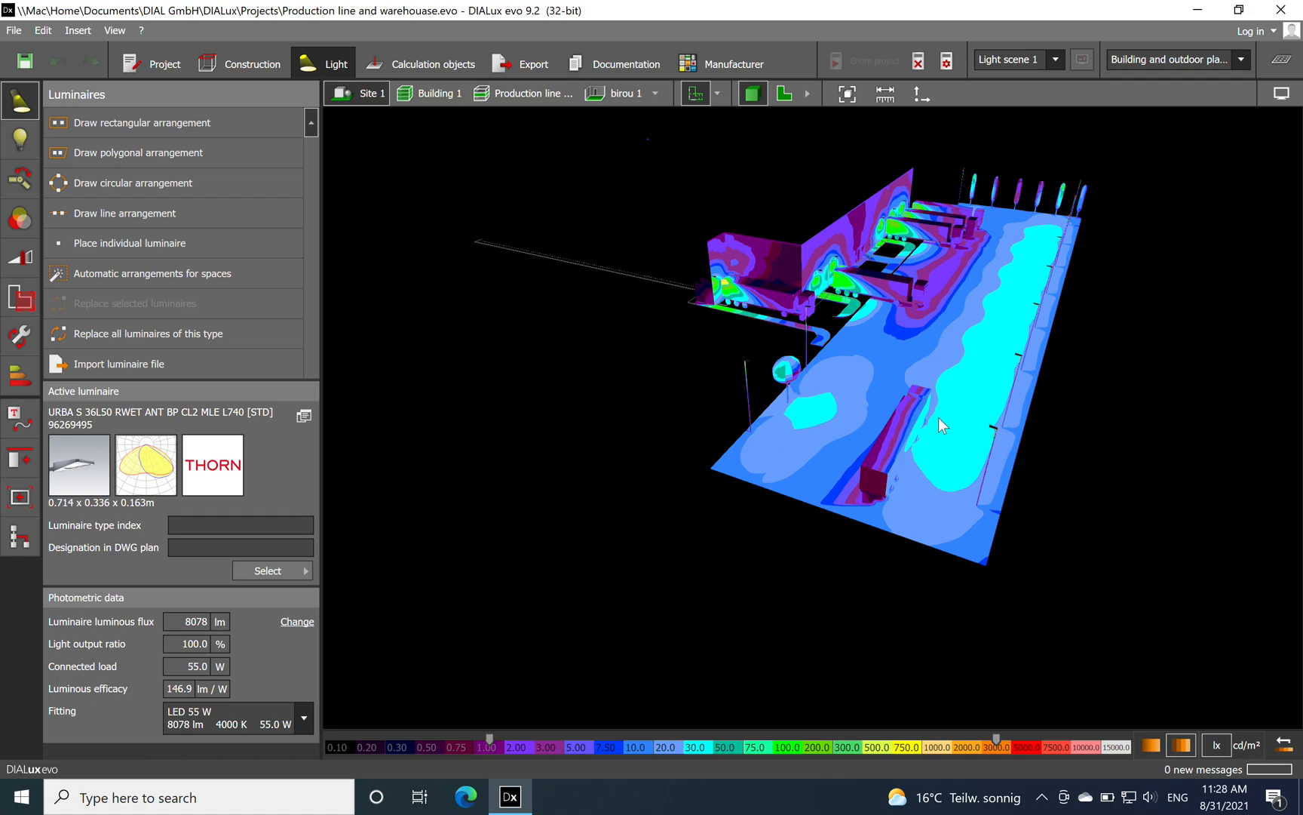
{"action": "left_click_drag", "start_coordinate": [943, 424], "coordinate": [1053, 257]}
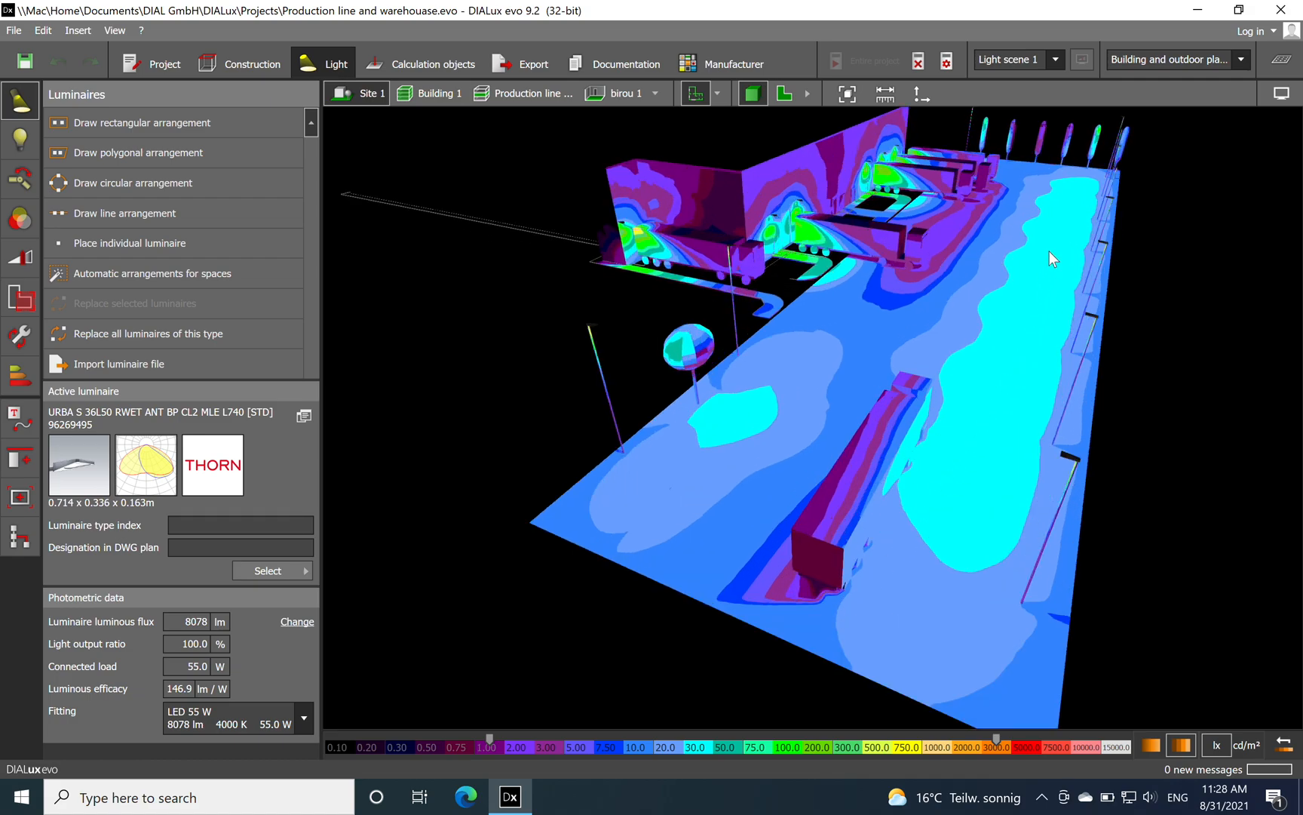
{"action": "mouse_move", "coordinate": [956, 347]}
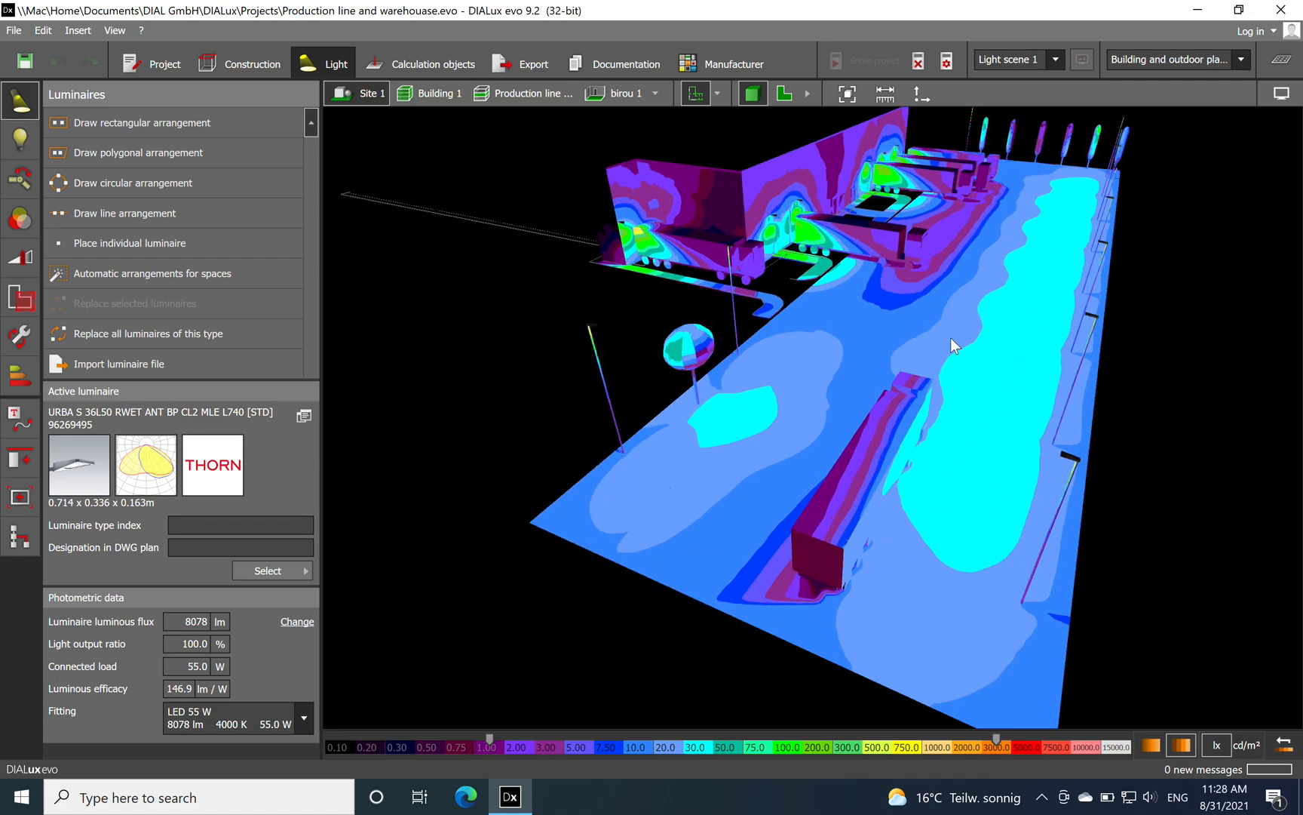
{"action": "left_click_drag", "start_coordinate": [954, 346], "coordinate": [907, 474]}
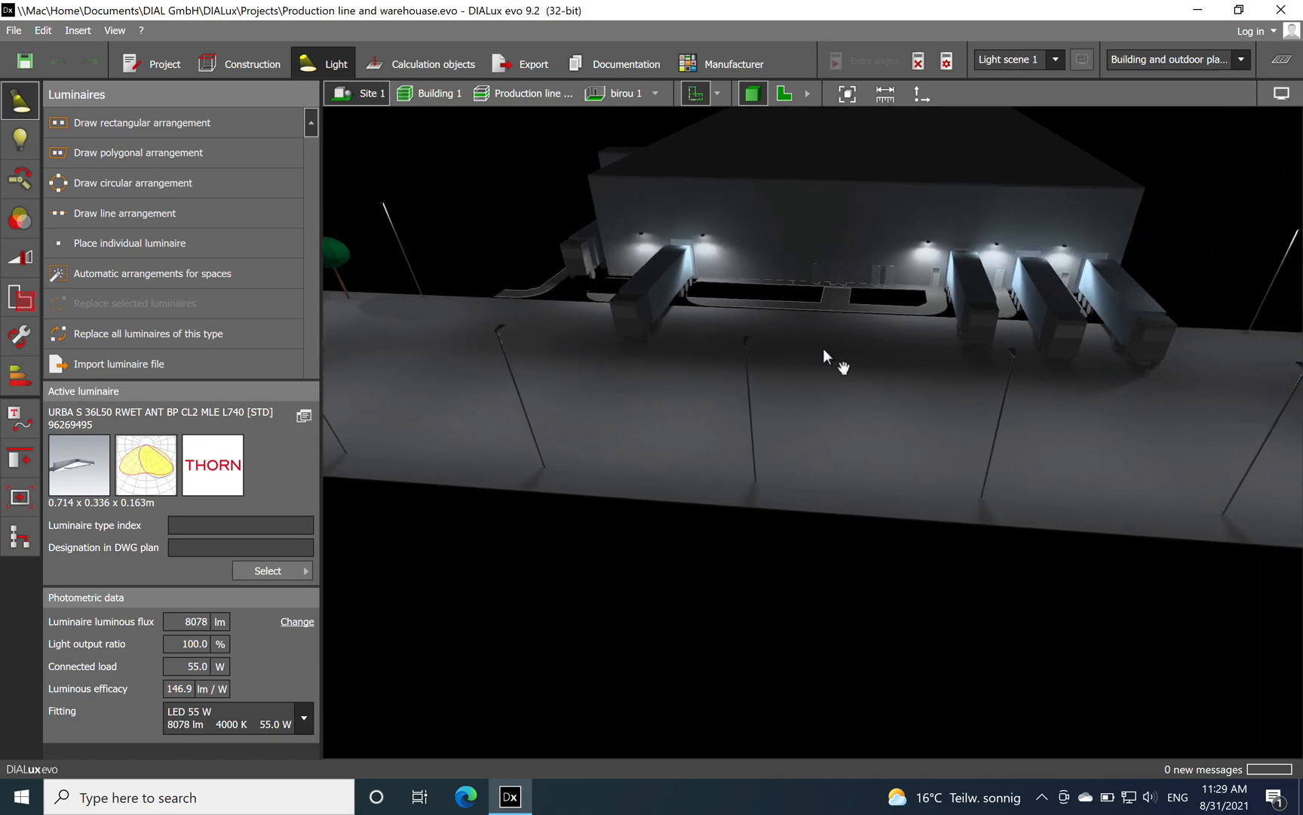
{"action": "left_click_drag", "start_coordinate": [827, 356], "coordinate": [874, 232]}
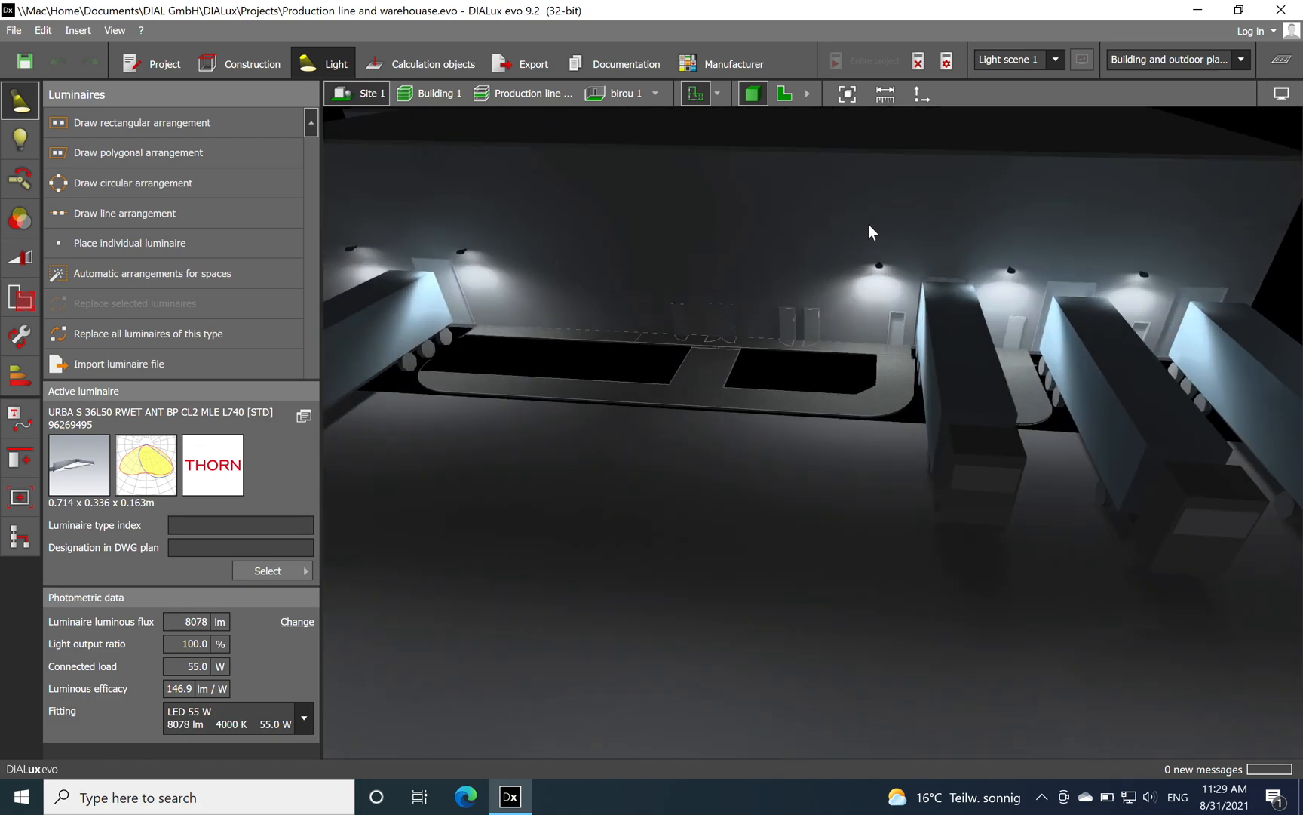
{"action": "left_click_drag", "start_coordinate": [873, 232], "coordinate": [840, 578]}
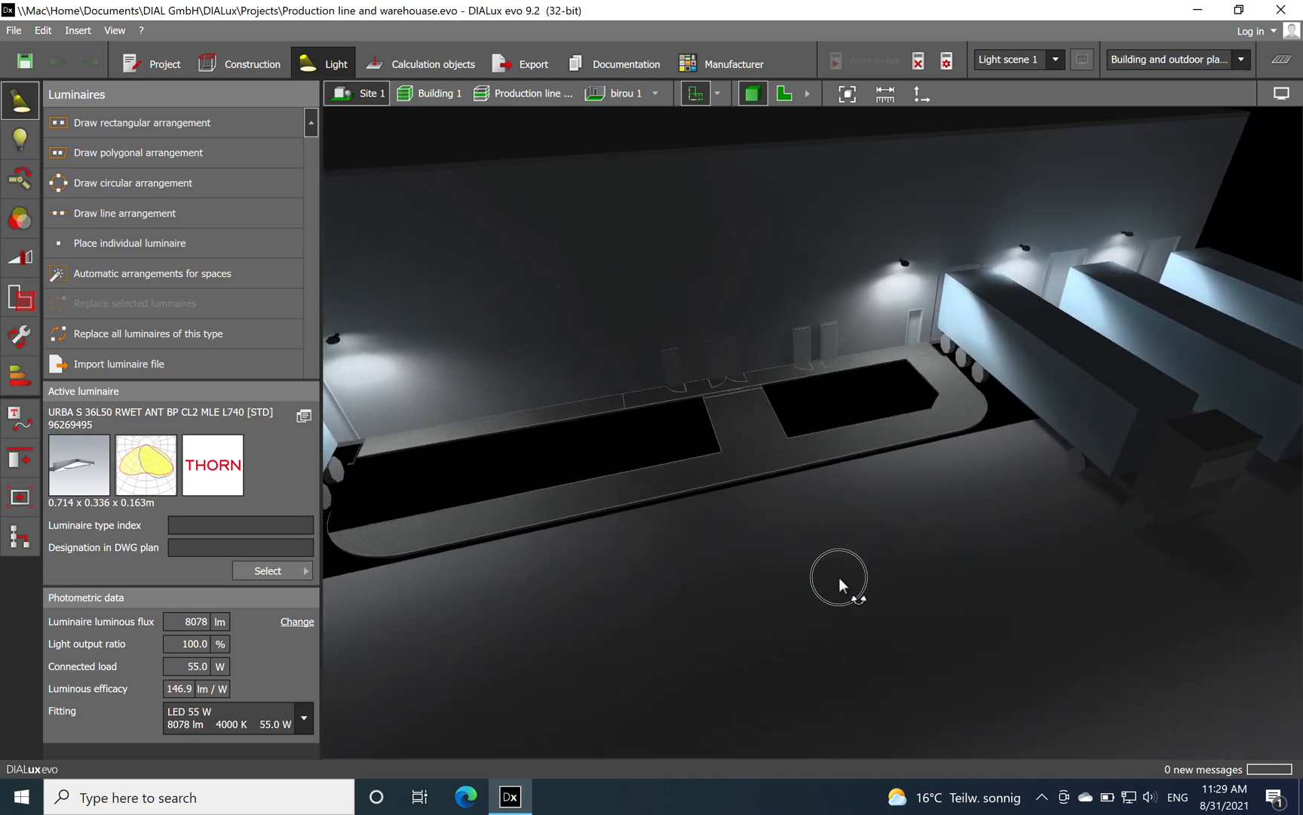
{"action": "left_click_drag", "start_coordinate": [840, 576], "coordinate": [956, 298]}
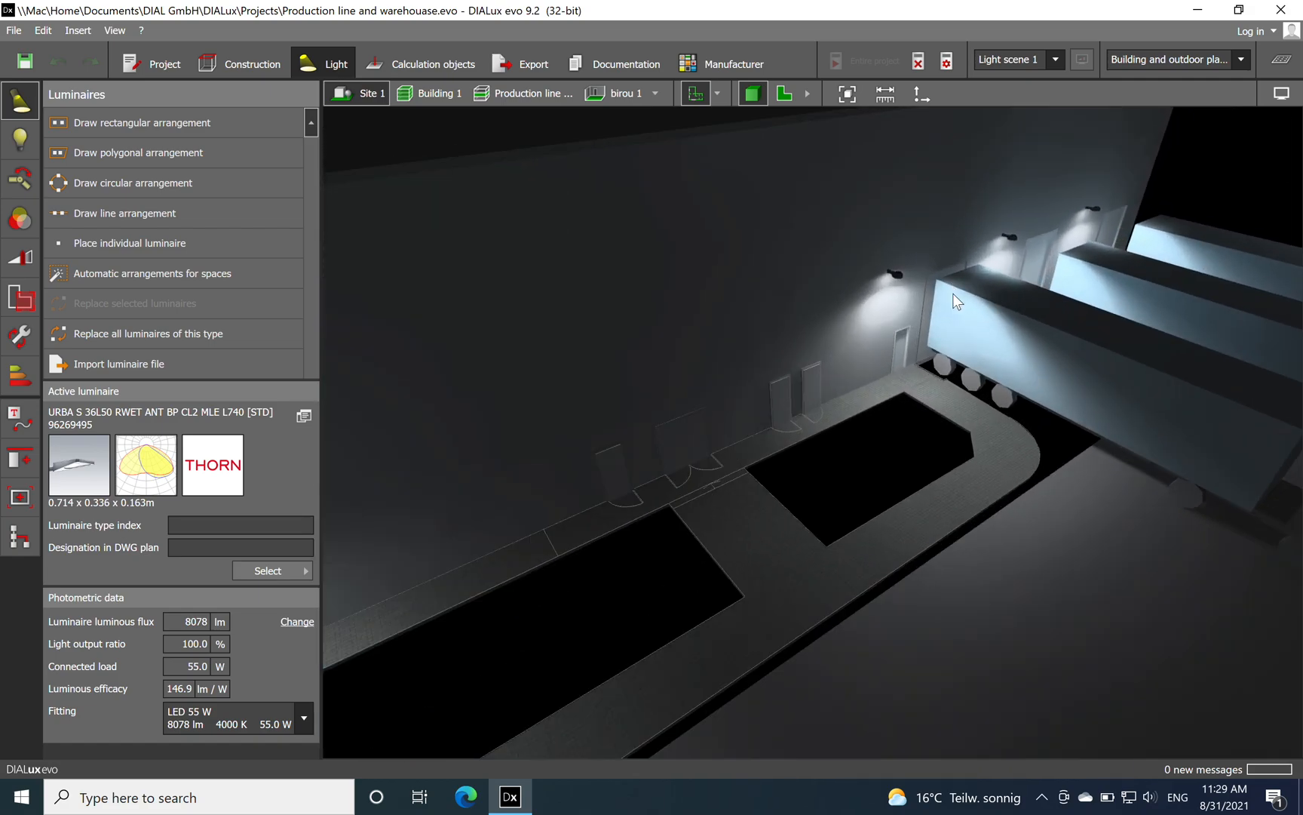
{"action": "mouse_move", "coordinate": [1133, 176]}
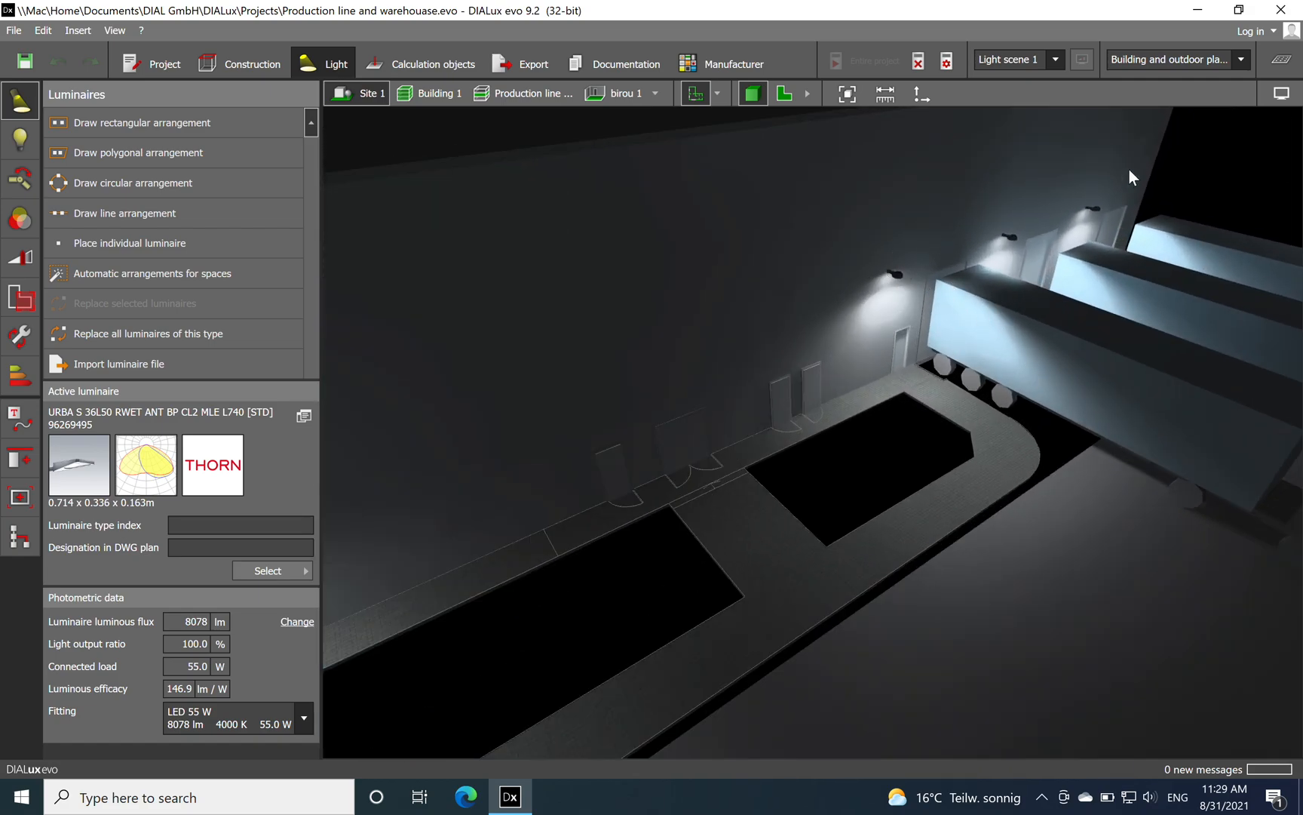
{"action": "left_click_drag", "start_coordinate": [1130, 176], "coordinate": [1012, 615]}
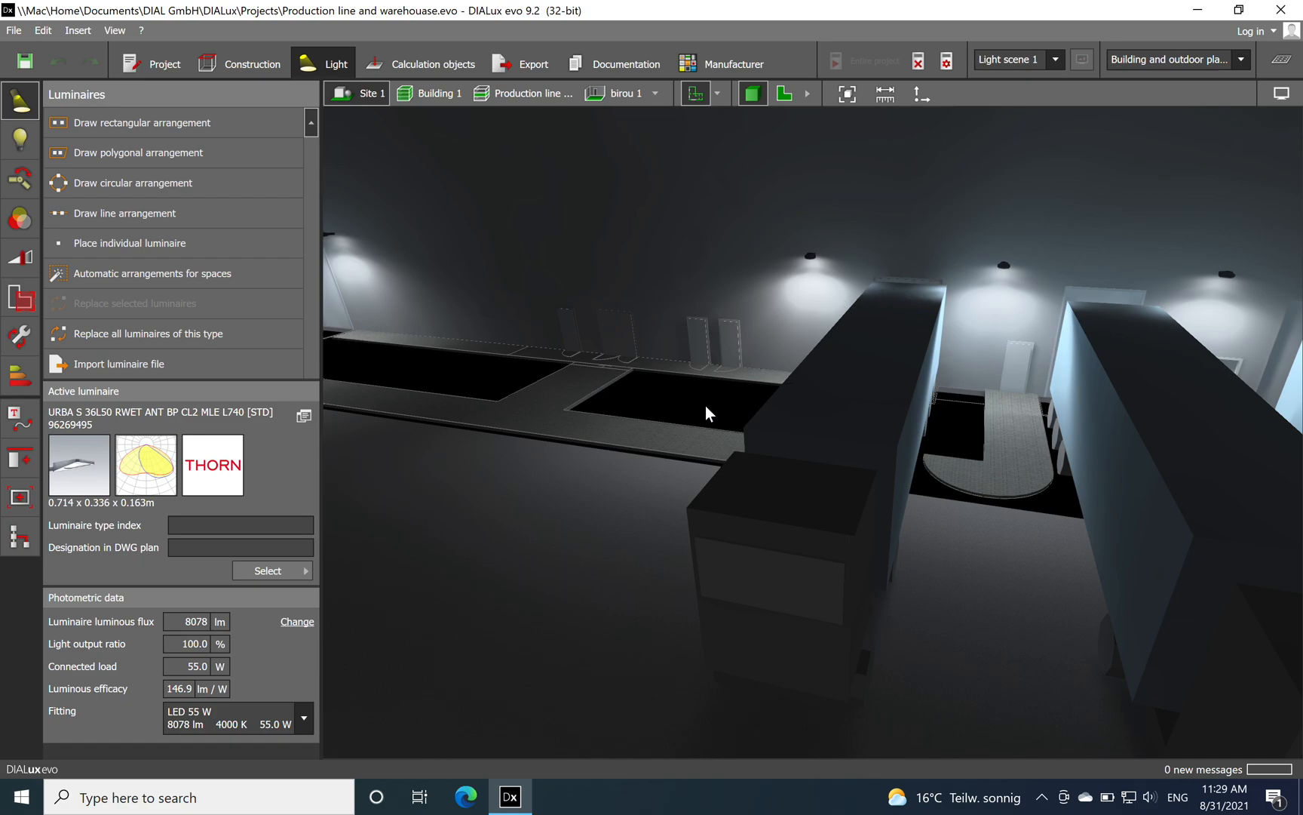
{"action": "mouse_move", "coordinate": [805, 582]}
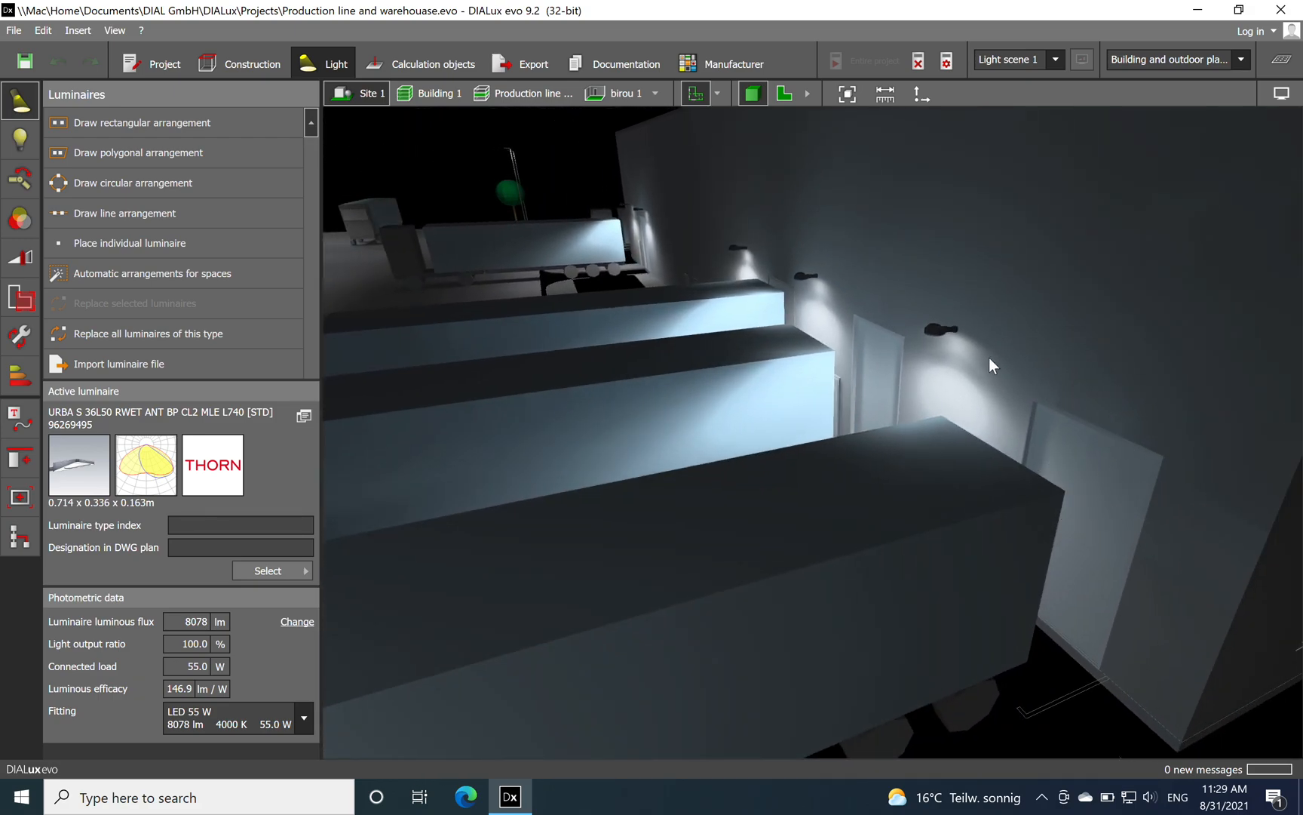
{"action": "mouse_move", "coordinate": [899, 425]}
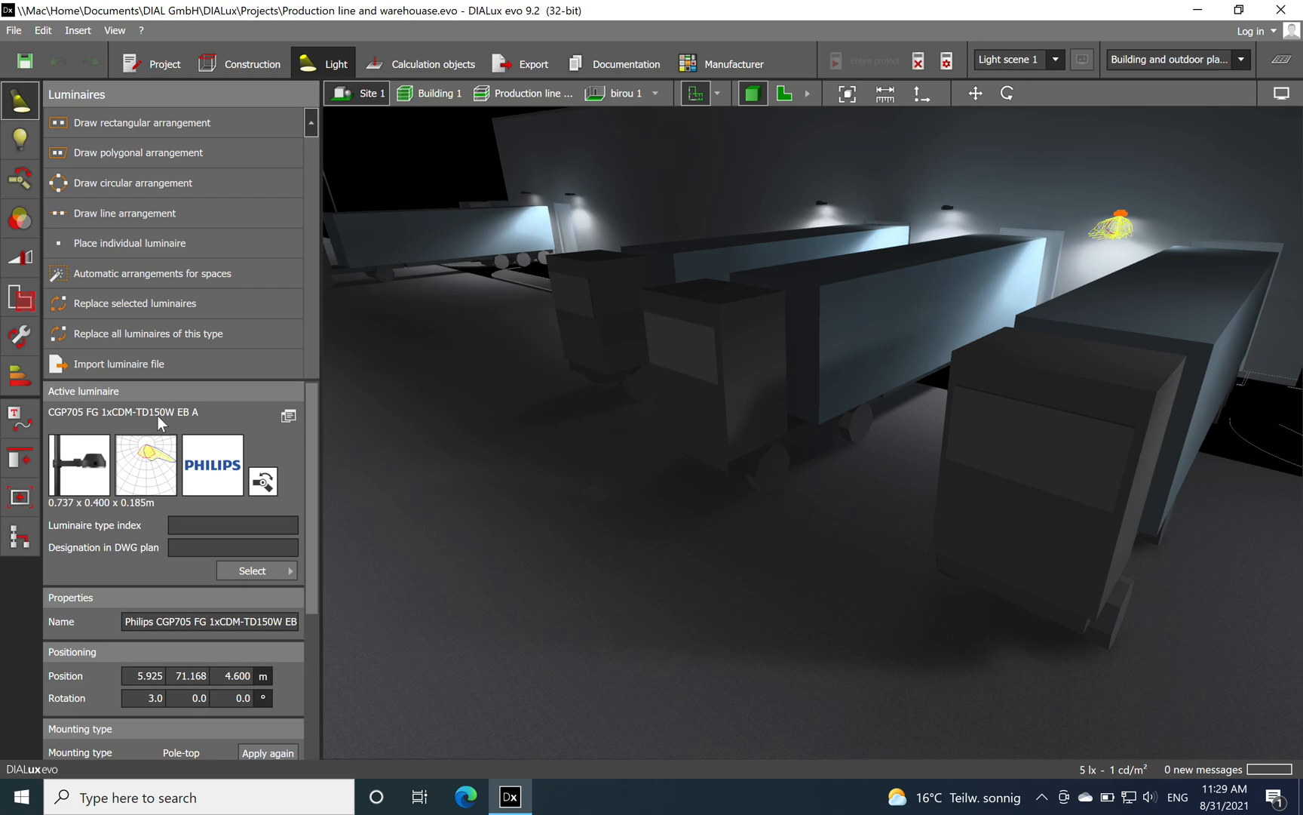
{"action": "mouse_move", "coordinate": [406, 618]}
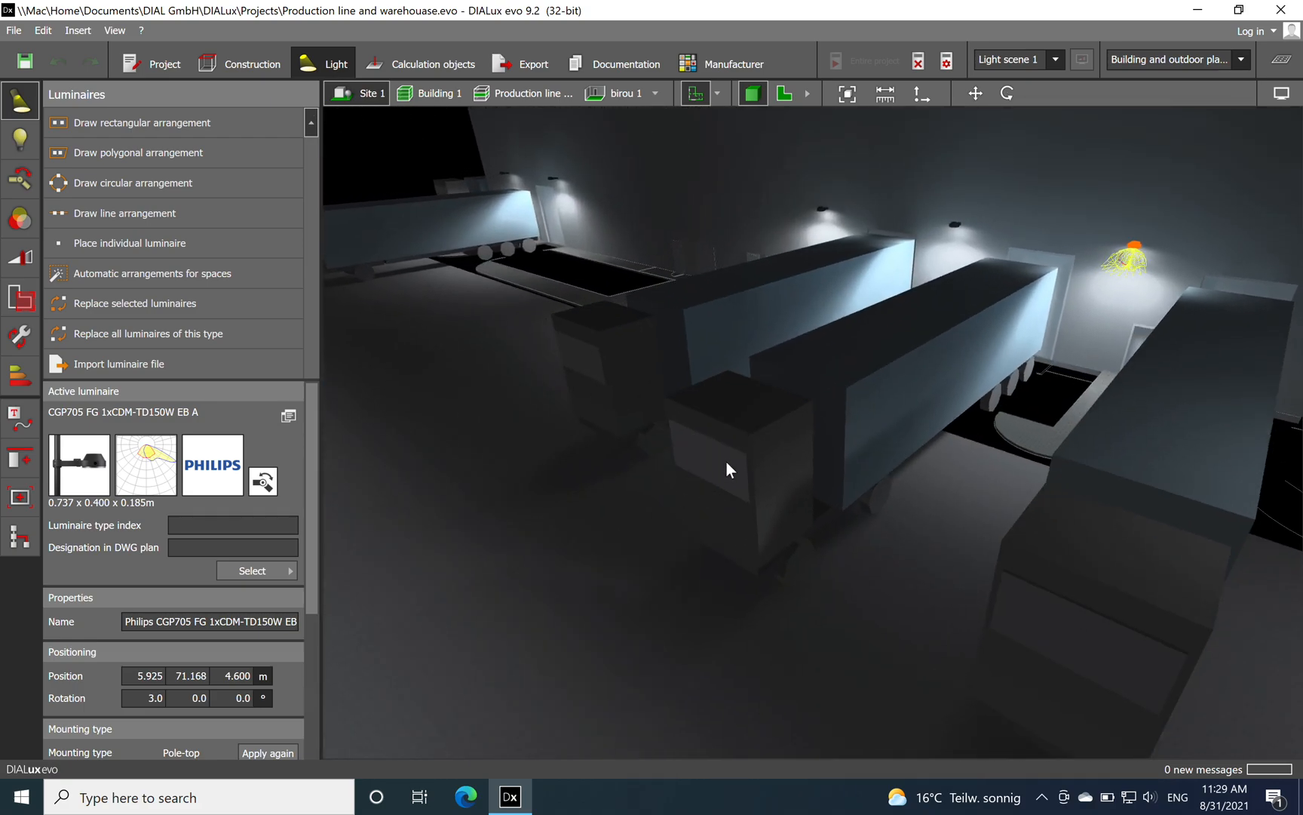
{"action": "mouse_move", "coordinate": [1059, 405]}
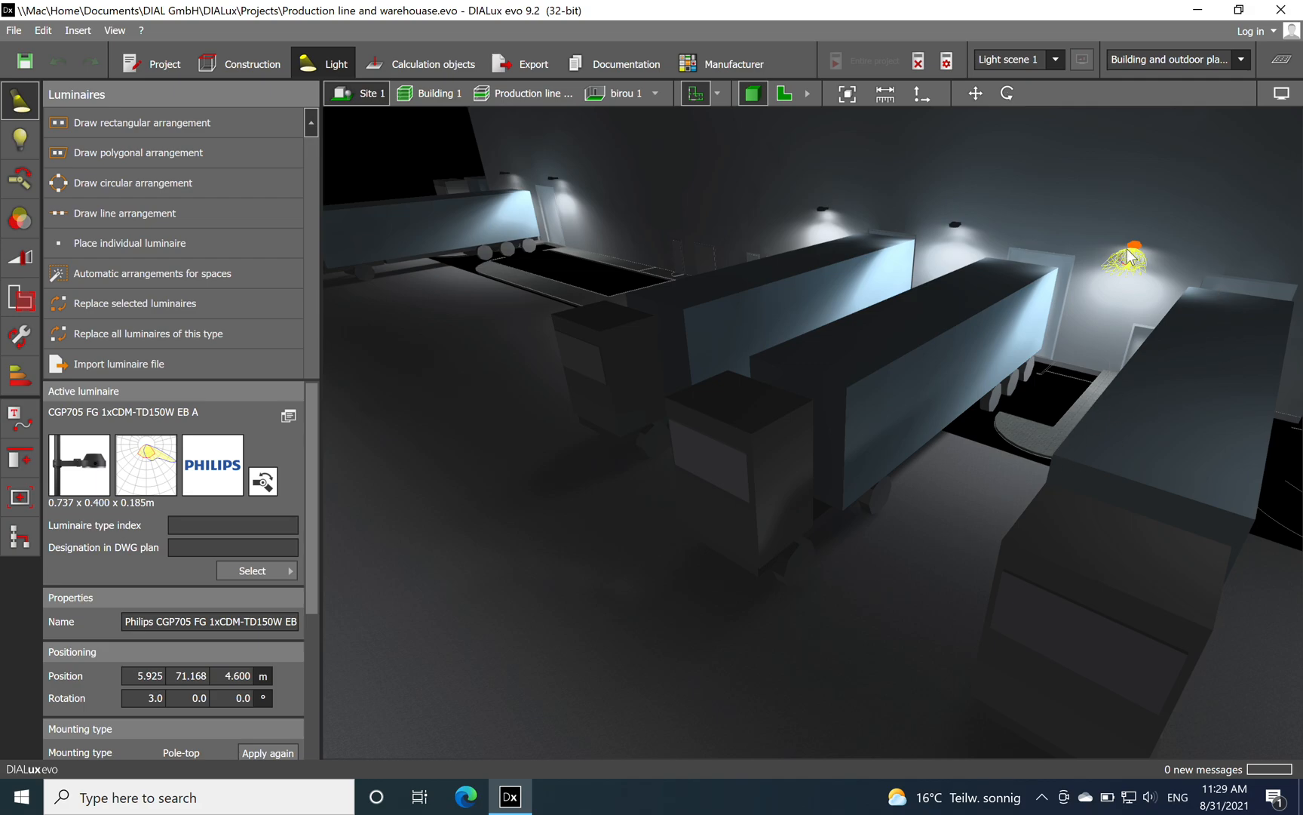
{"action": "mouse_move", "coordinate": [1119, 274]}
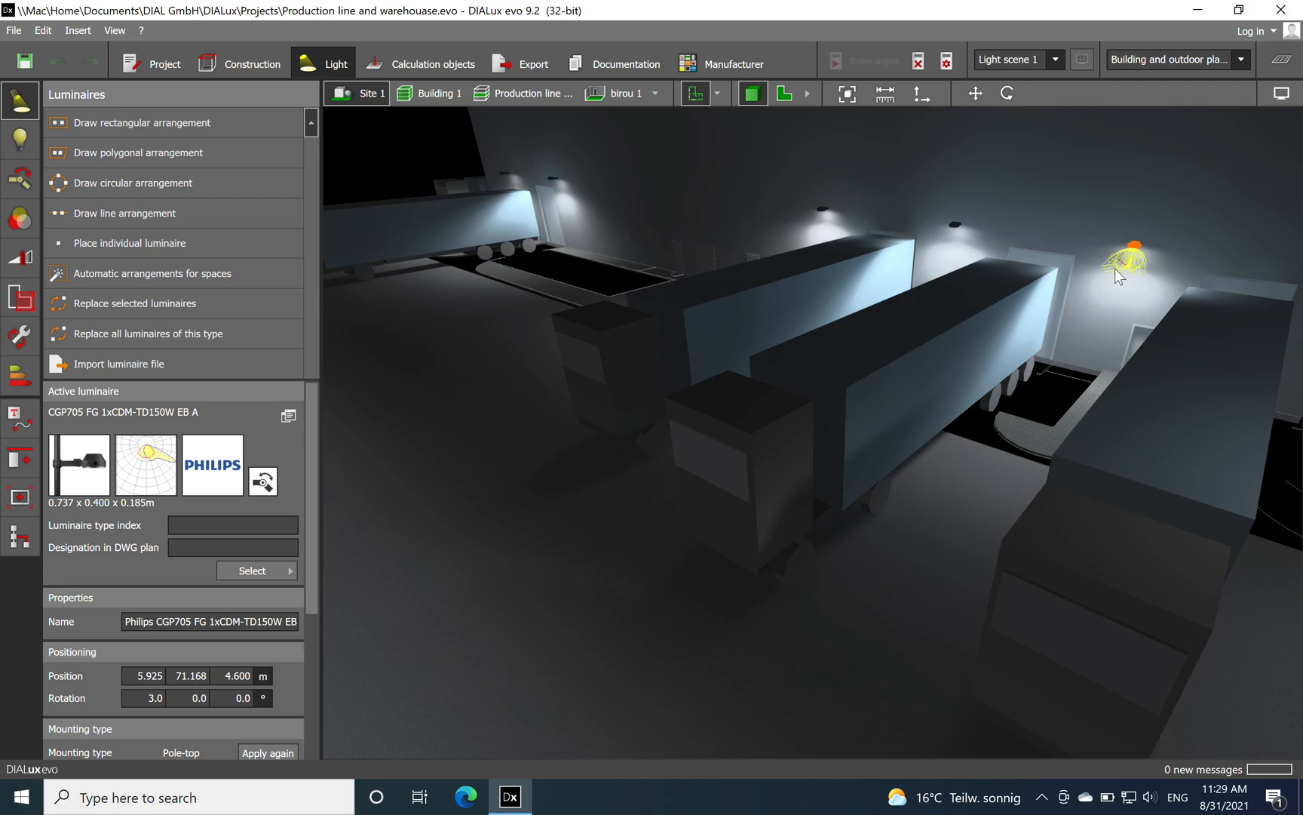
Orbit along the parked trucks and pull back to see the whole docking area.
{"action": "left_click_drag", "start_coordinate": [1117, 279], "coordinate": [594, 248]}
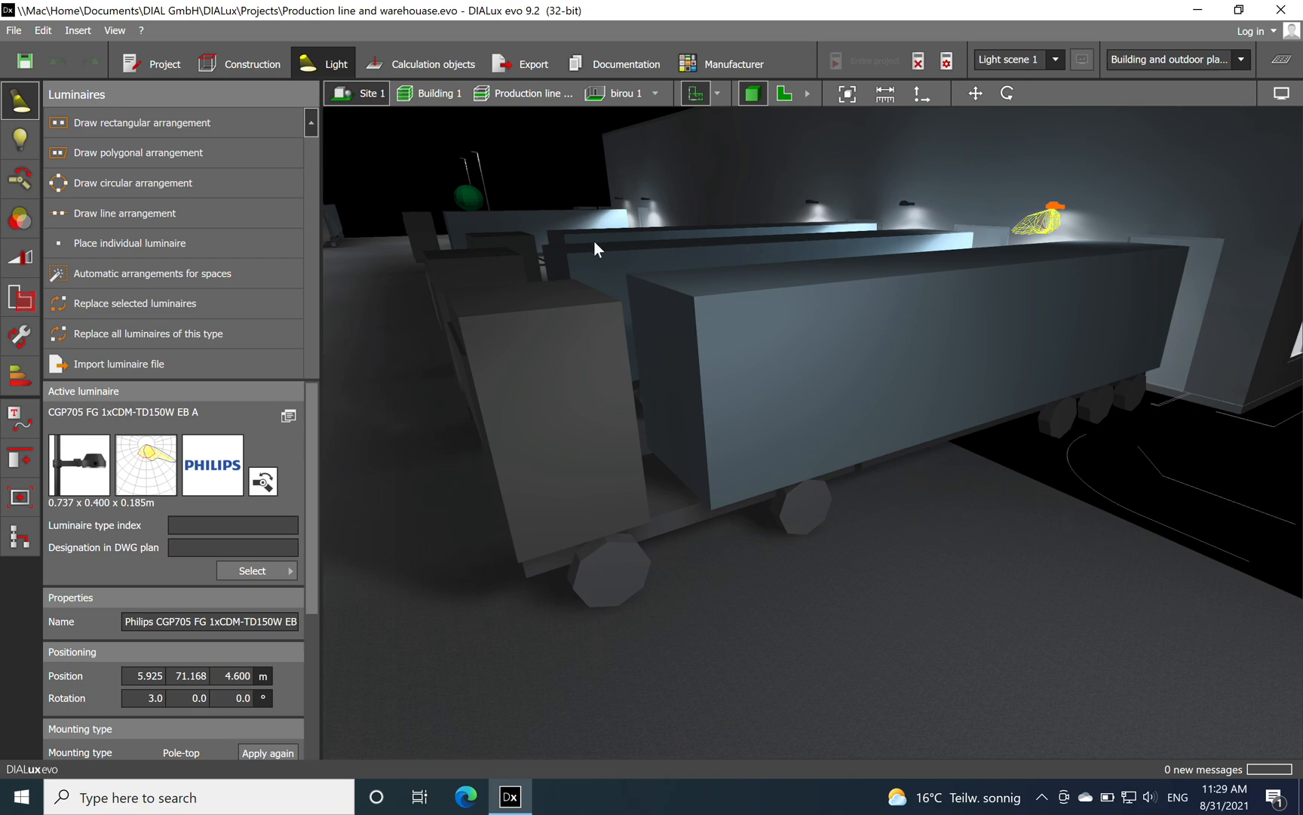
{"action": "mouse_move", "coordinate": [564, 293]}
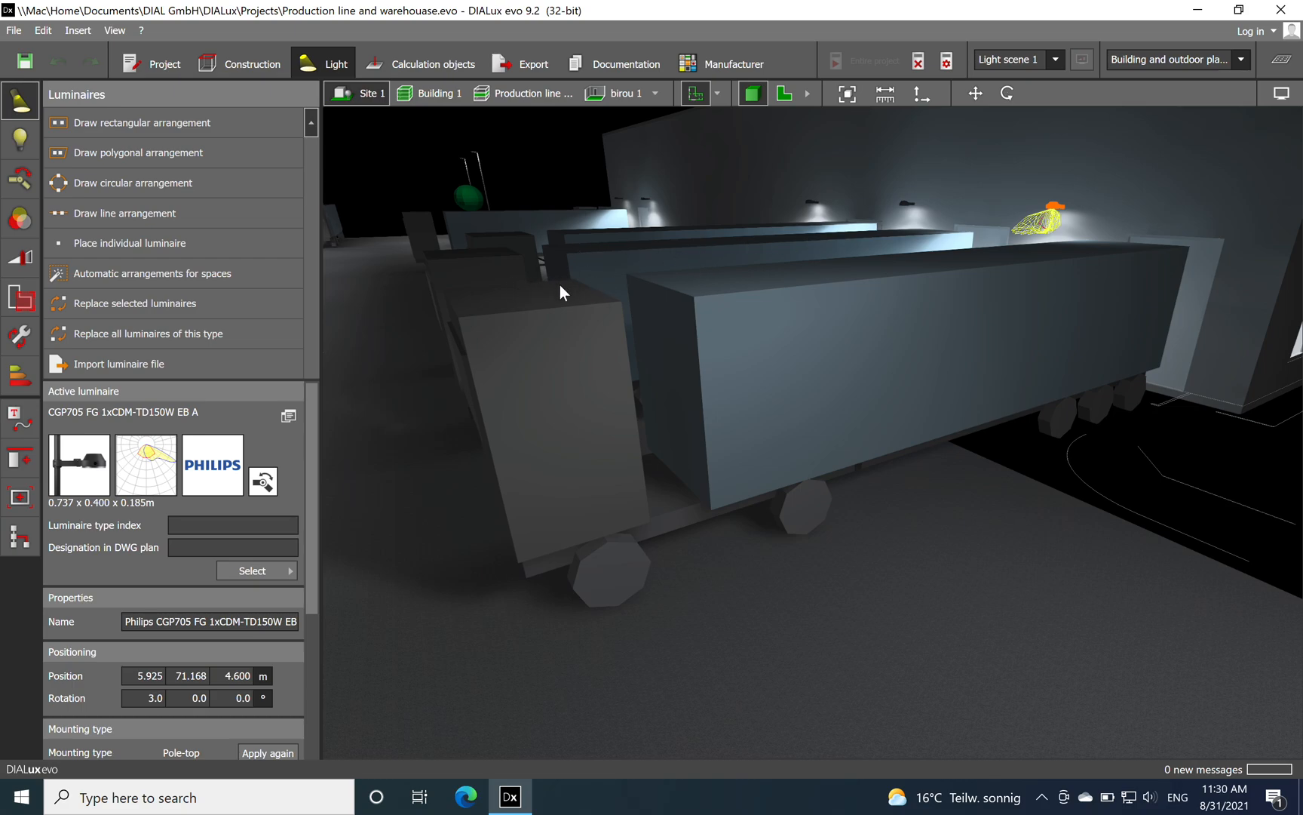
{"action": "left_click_drag", "start_coordinate": [561, 291], "coordinate": [686, 396]}
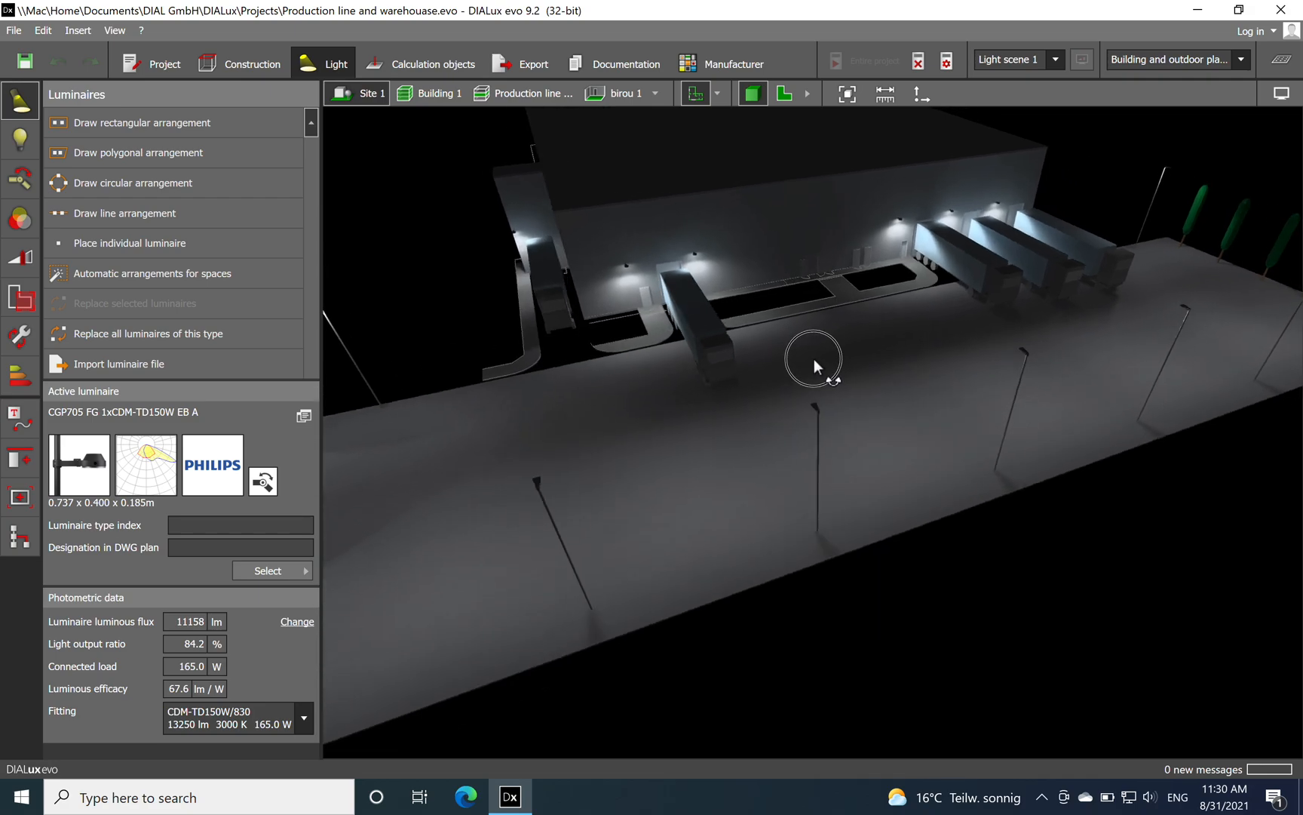
Frame the entire parking yard and bring up the white balance and brightness display settings.
{"action": "left_click_drag", "start_coordinate": [815, 365], "coordinate": [810, 407]}
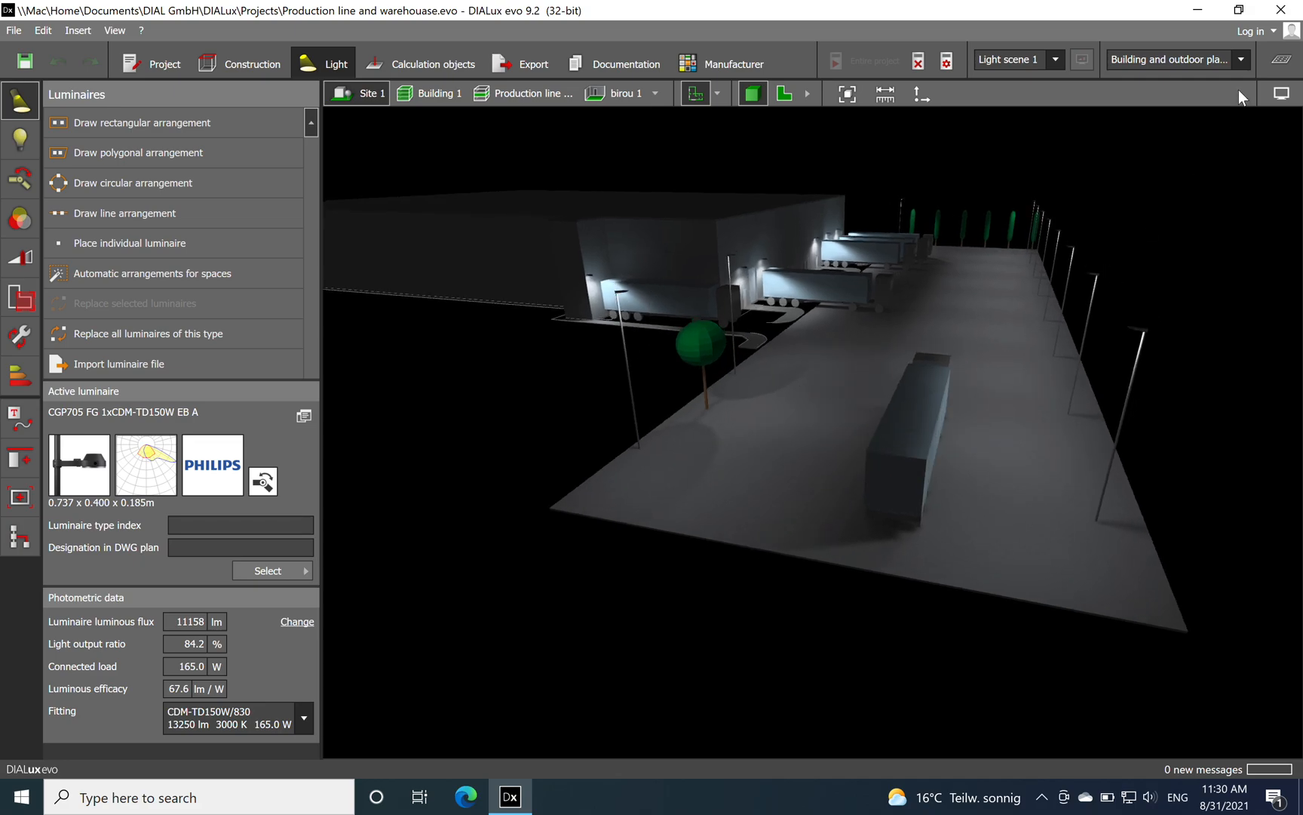
{"action": "left_click", "coordinate": [1281, 96]}
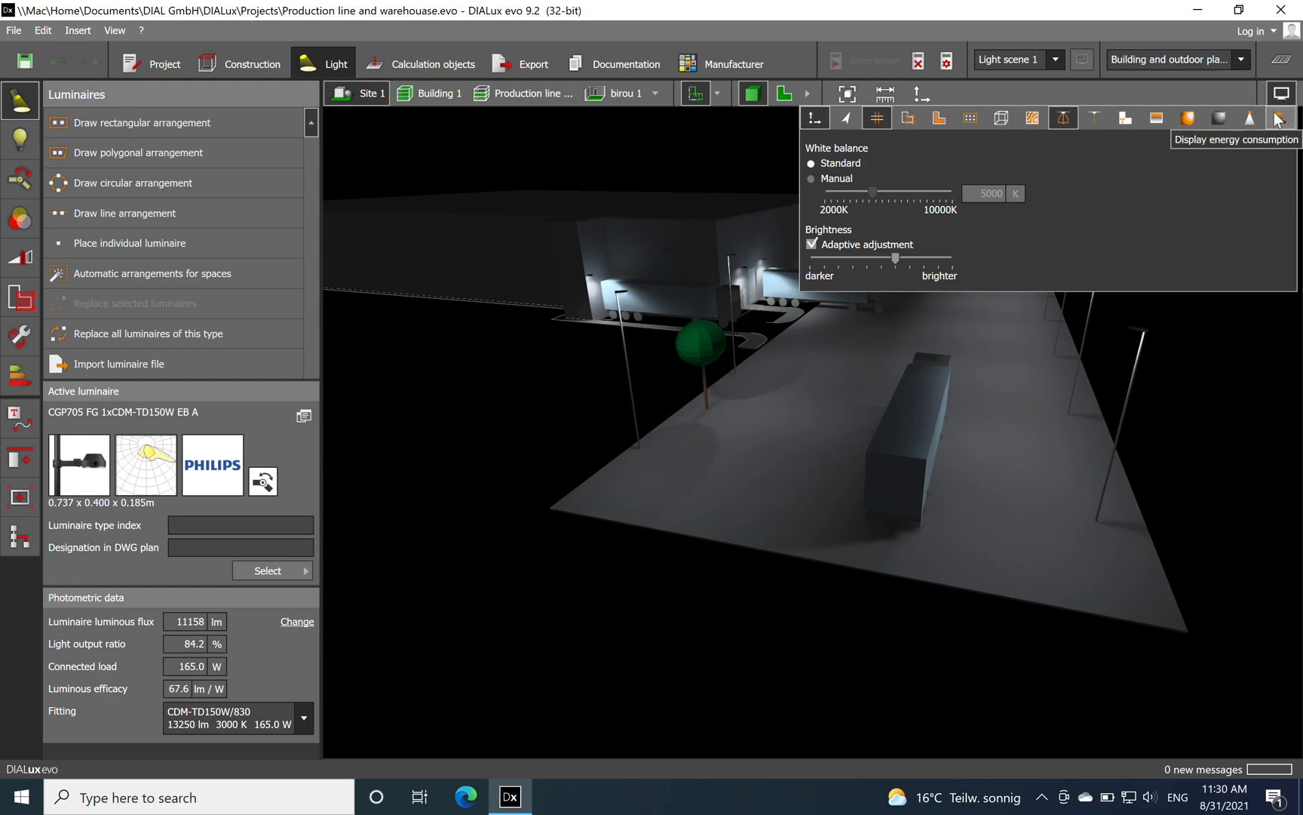
{"action": "mouse_move", "coordinate": [1237, 215]}
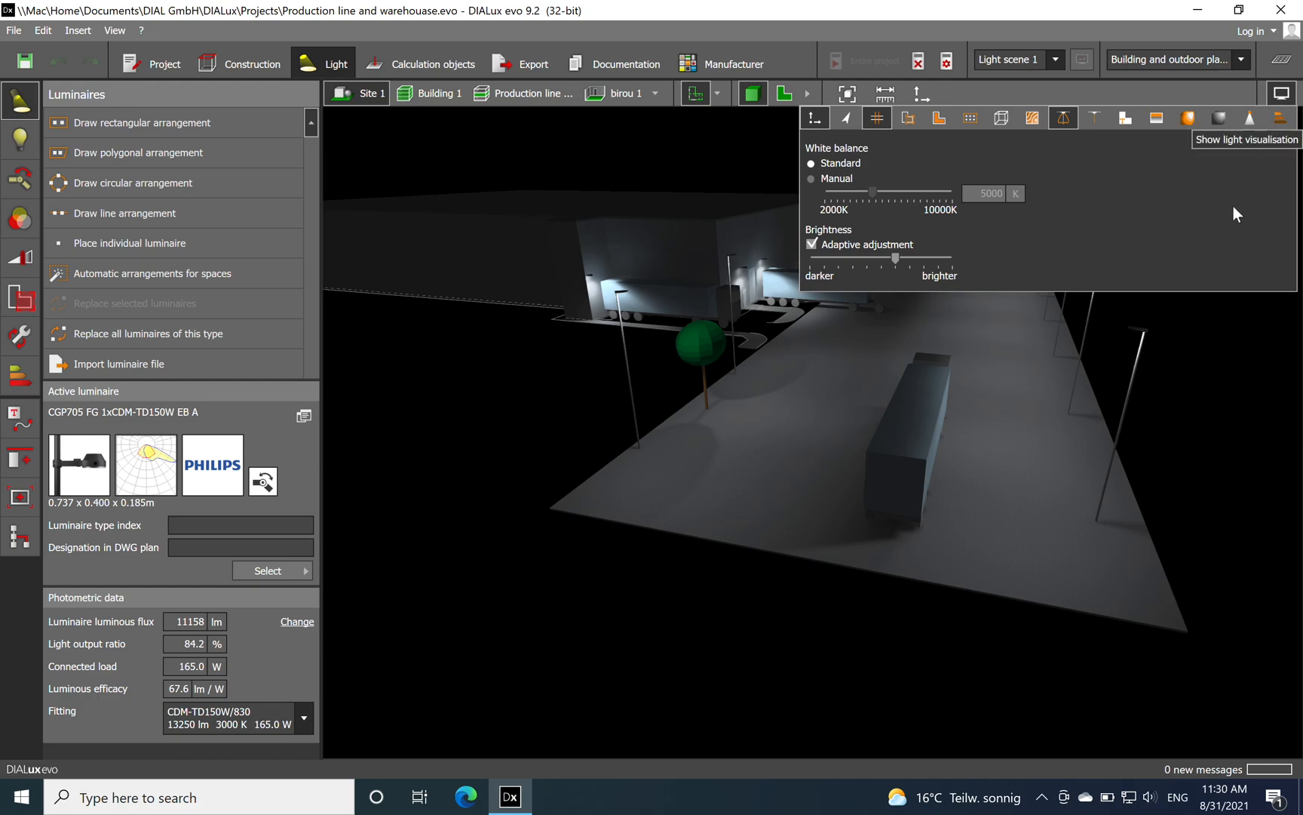
{"action": "mouse_move", "coordinate": [1174, 312]}
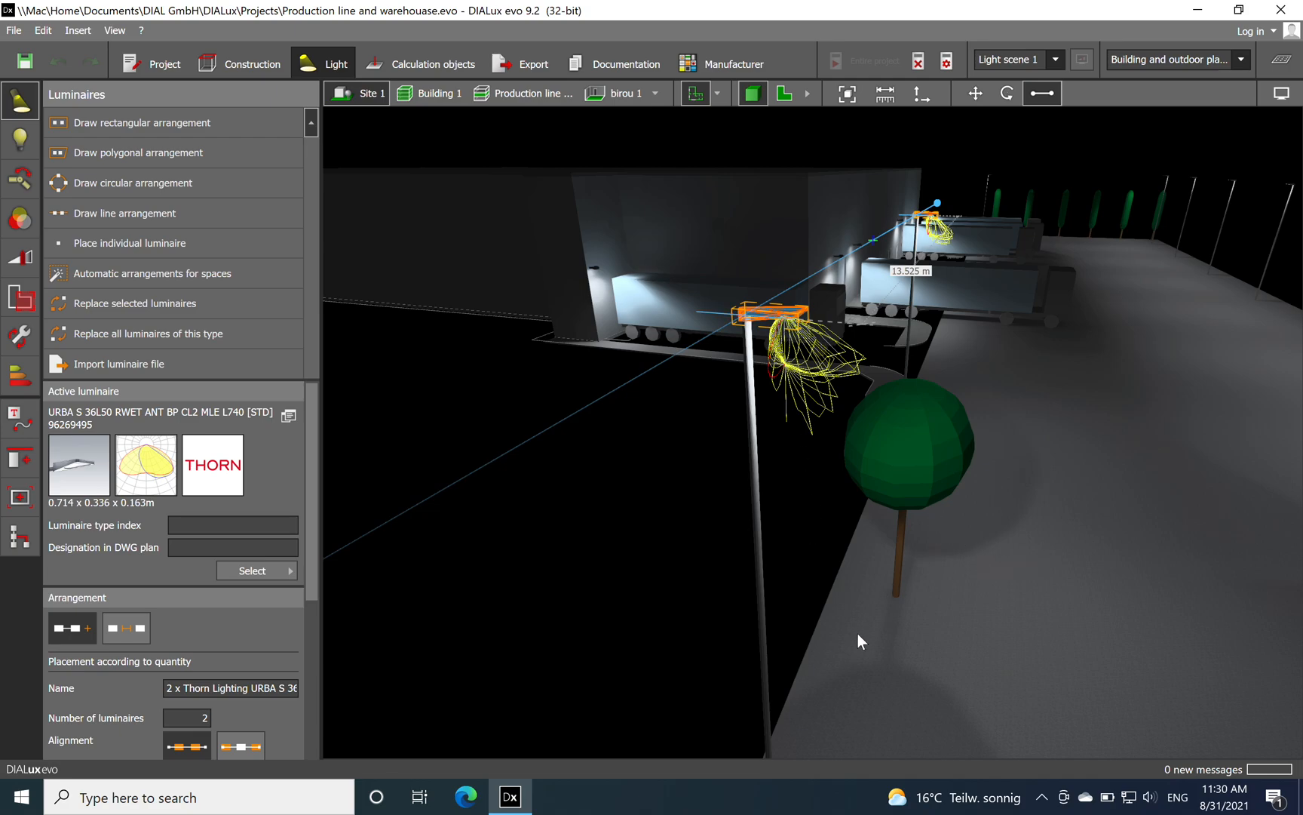
{"action": "mouse_move", "coordinate": [751, 425]}
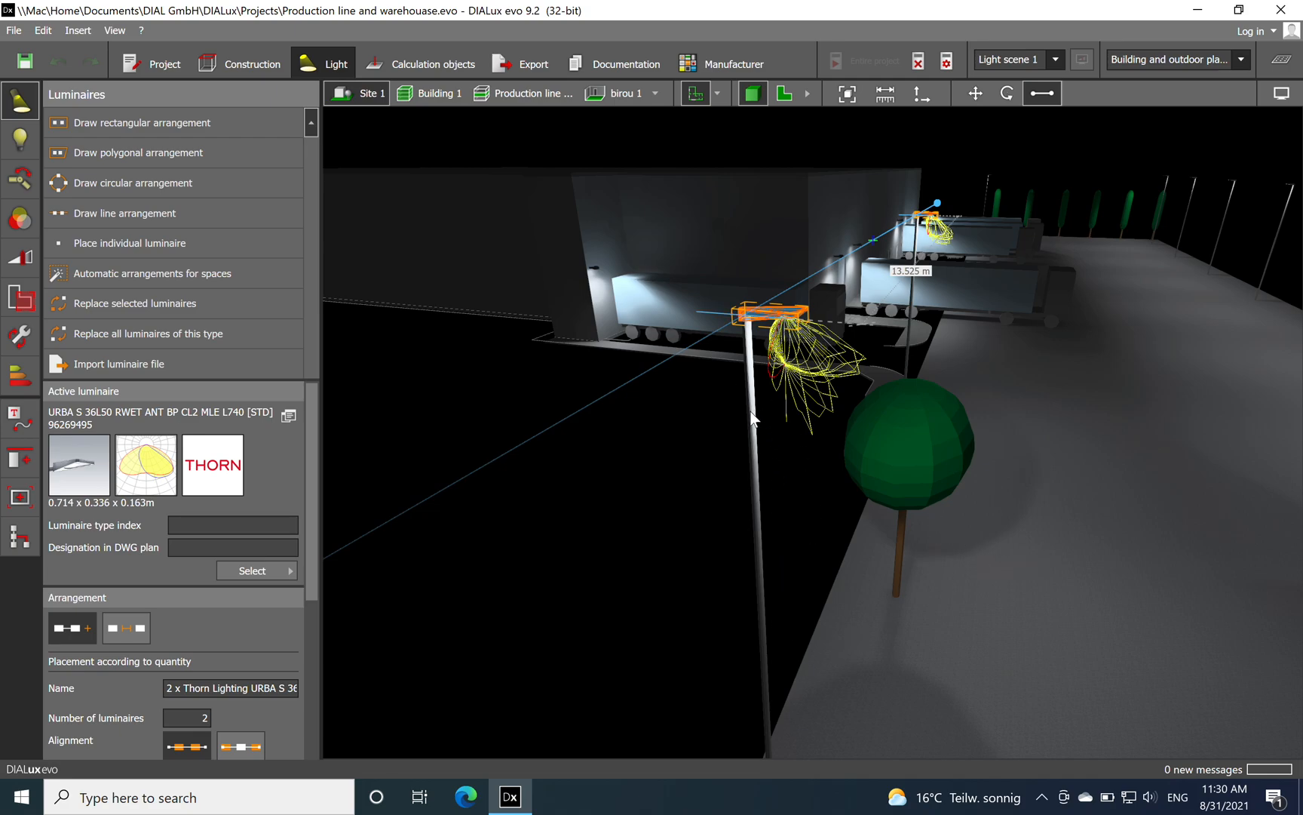
Select the light pole to inspect its round column dimensions, then clear the selection.
{"action": "left_click", "coordinate": [250, 64]}
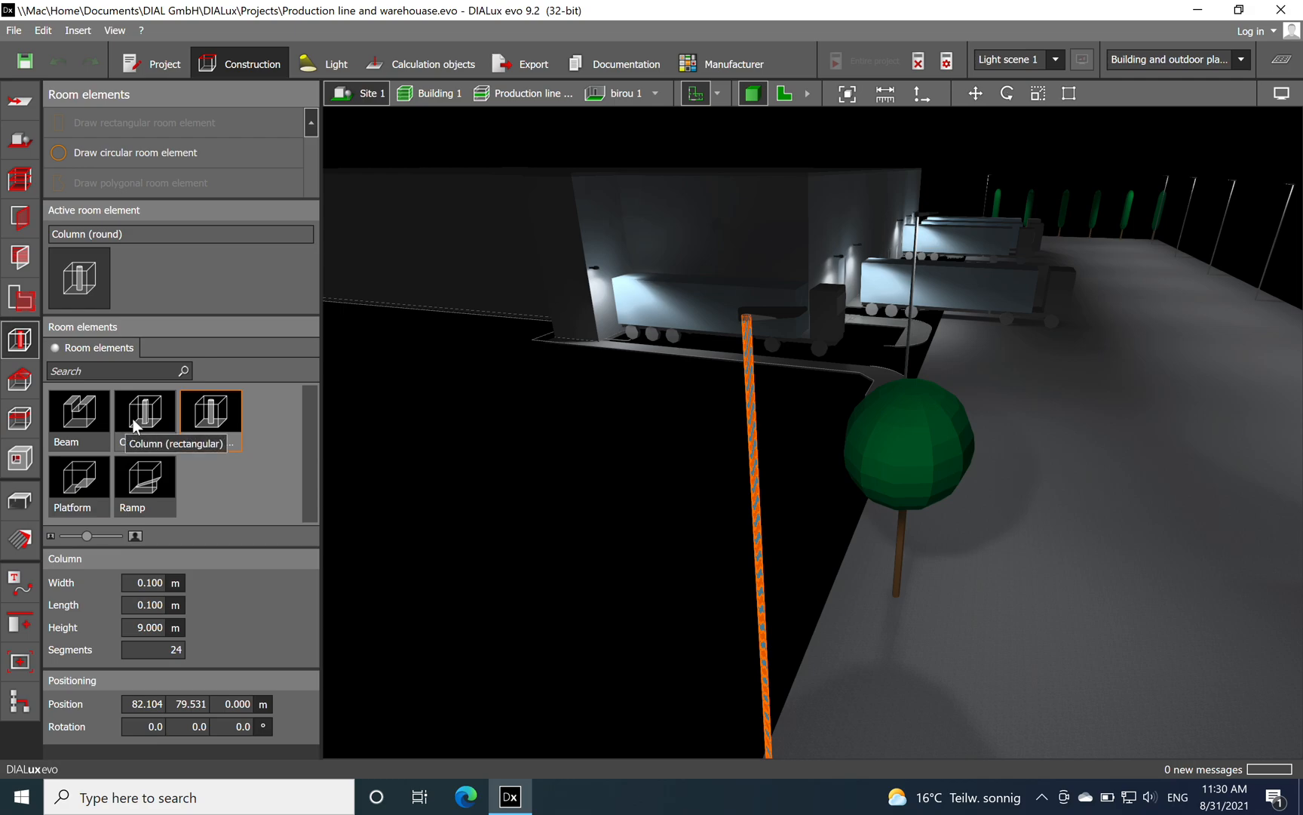
{"action": "mouse_move", "coordinate": [208, 424]}
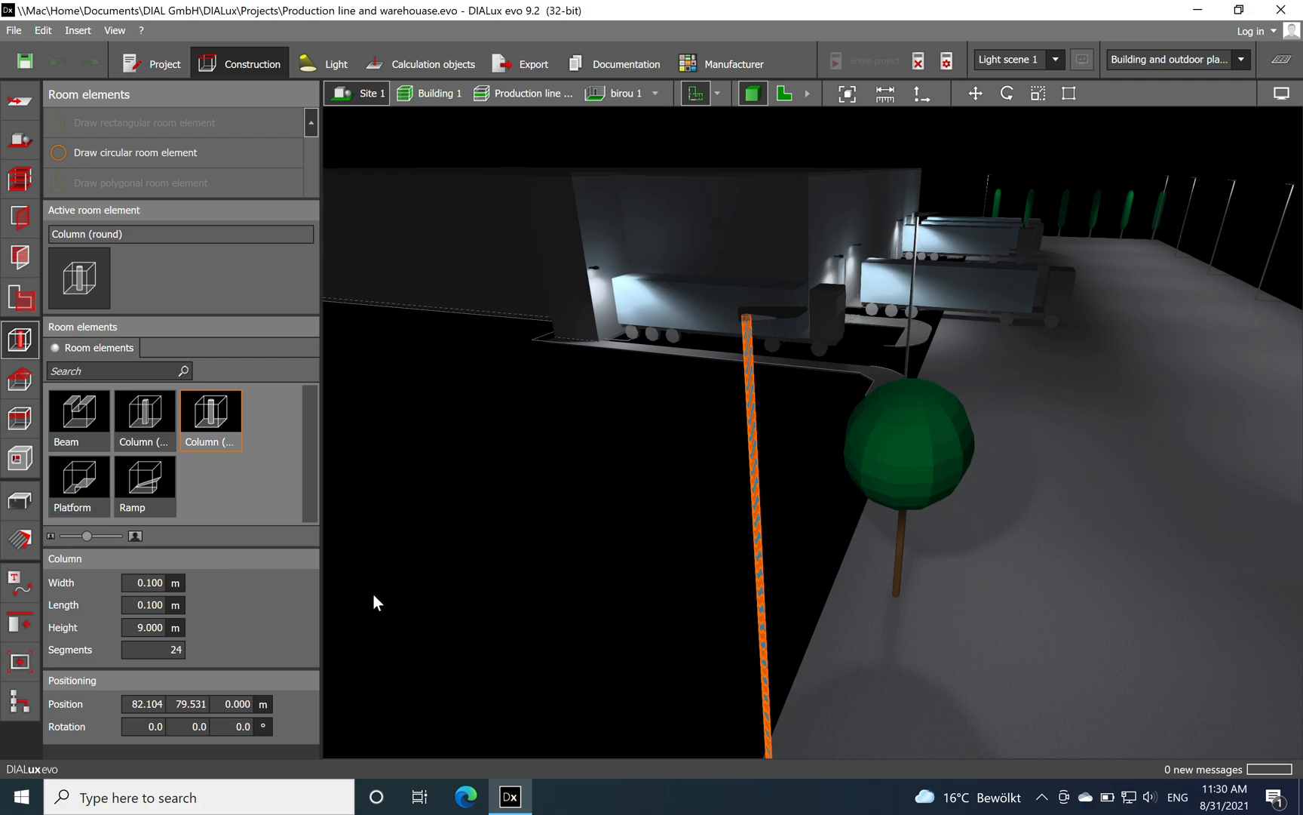
{"action": "left_click", "coordinate": [147, 582]}
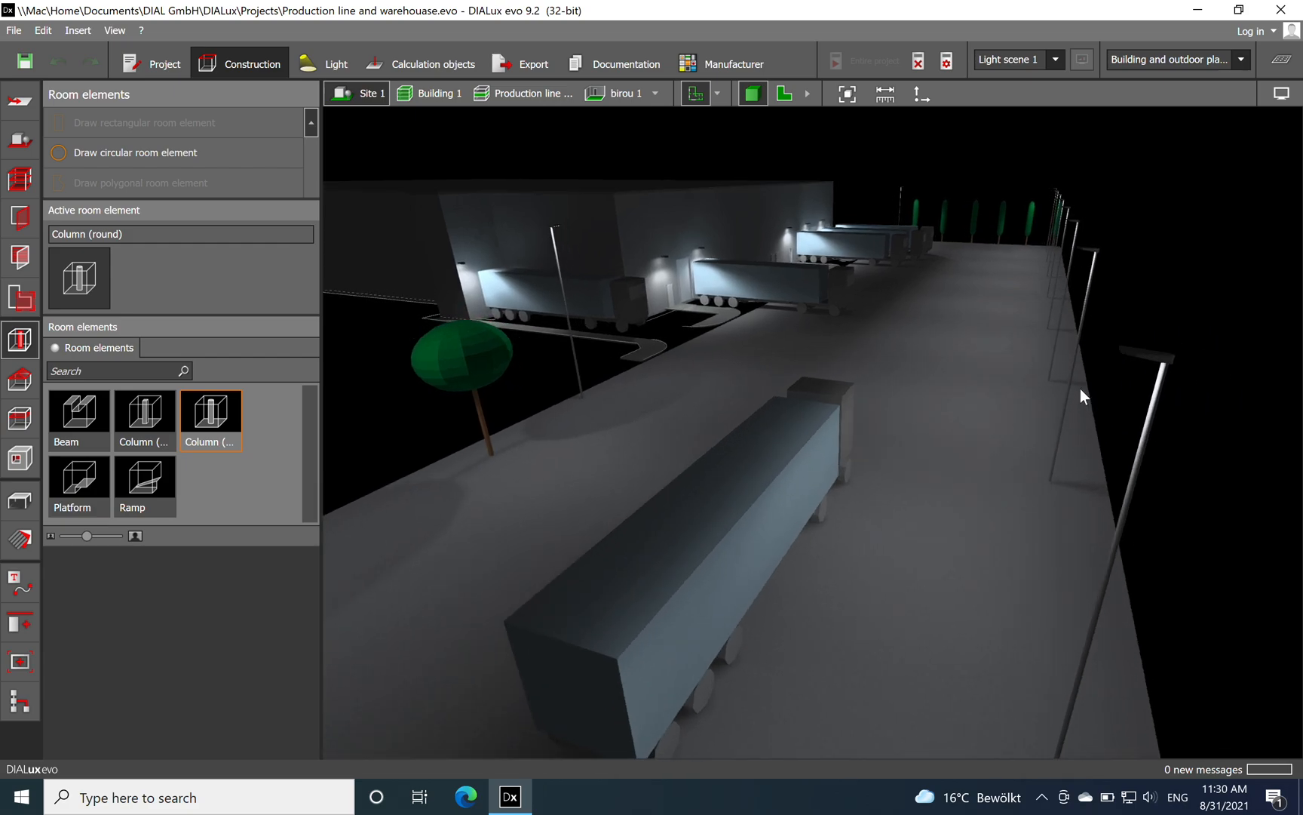
{"action": "mouse_move", "coordinate": [915, 415]}
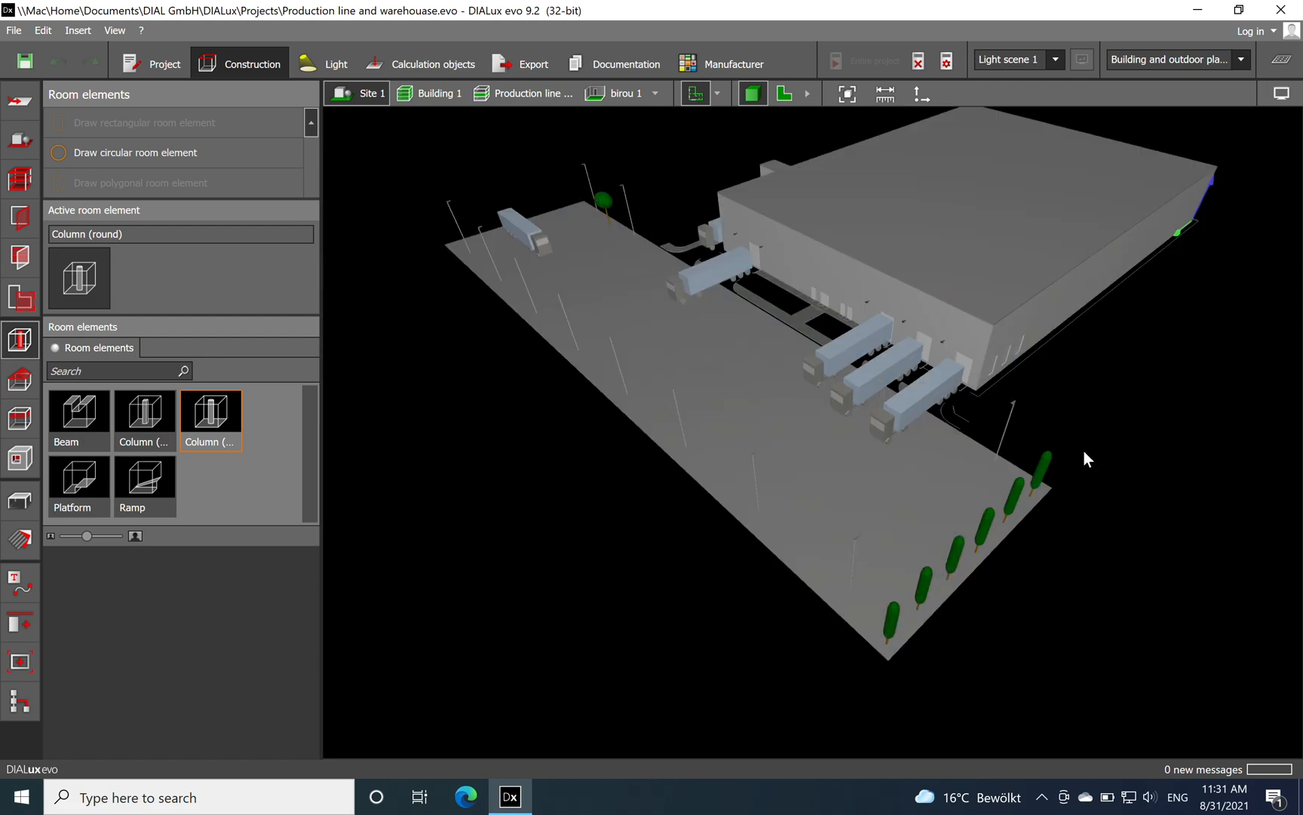
Rotate around the warehouse site to face the loading docks and view the yard side-on.
{"action": "left_click_drag", "start_coordinate": [1089, 459], "coordinate": [993, 601]}
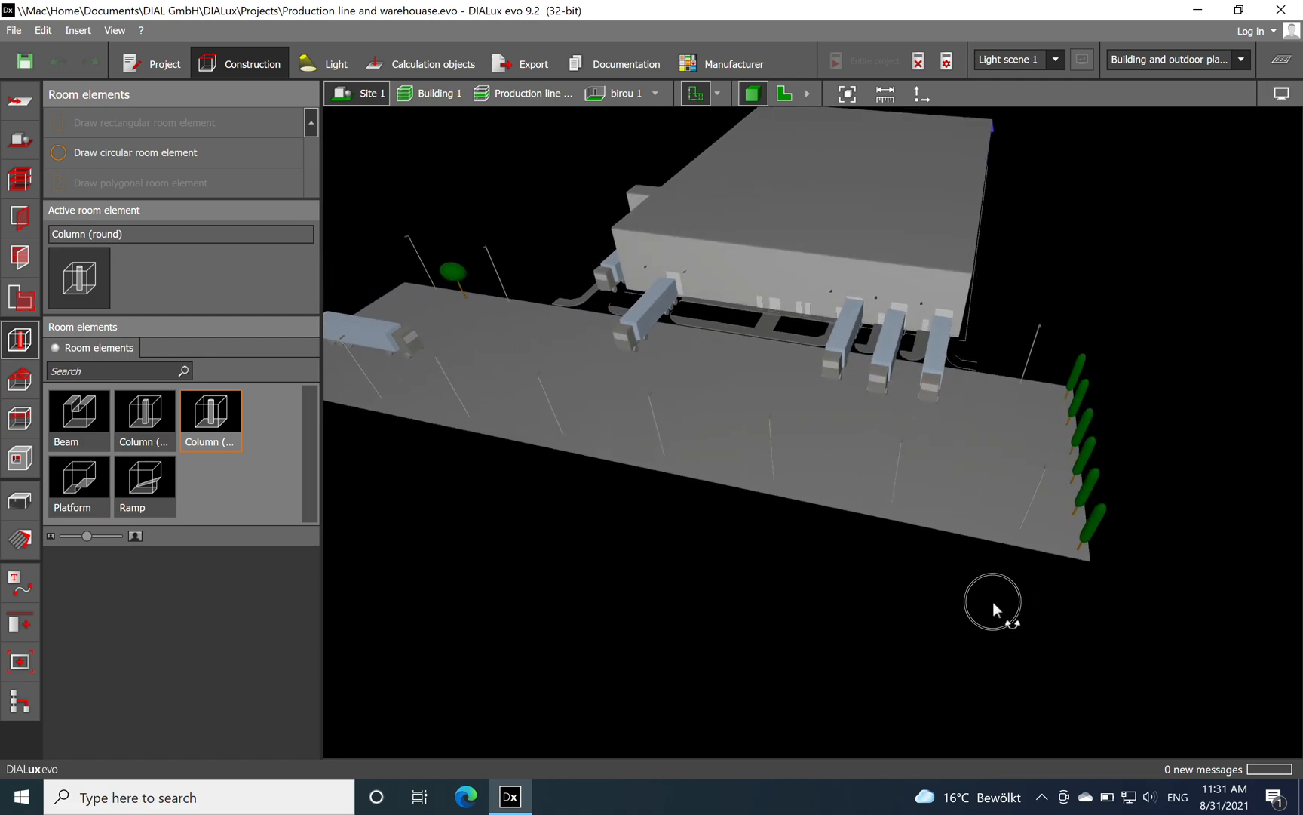
{"action": "left_click_drag", "start_coordinate": [992, 605], "coordinate": [873, 531]}
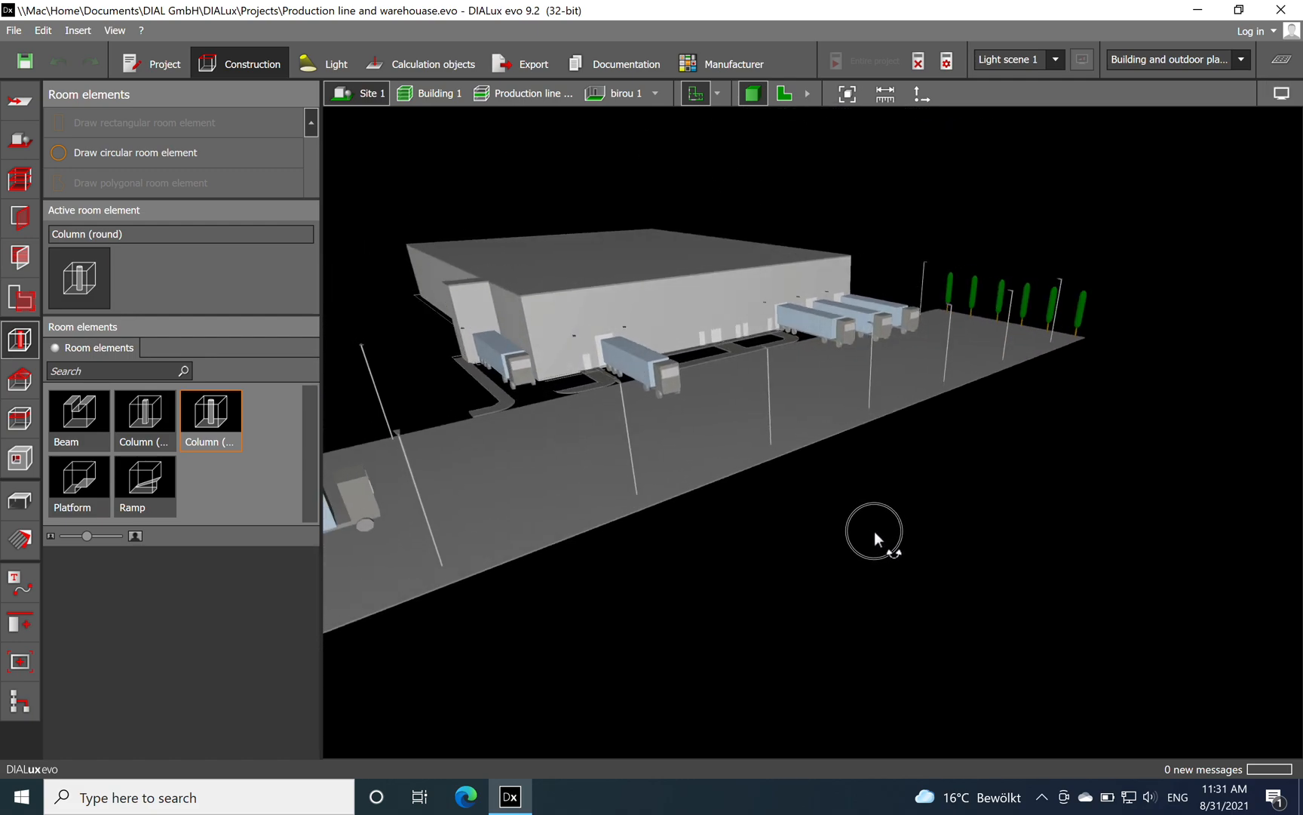
{"action": "left_click_drag", "start_coordinate": [873, 533], "coordinate": [940, 519]}
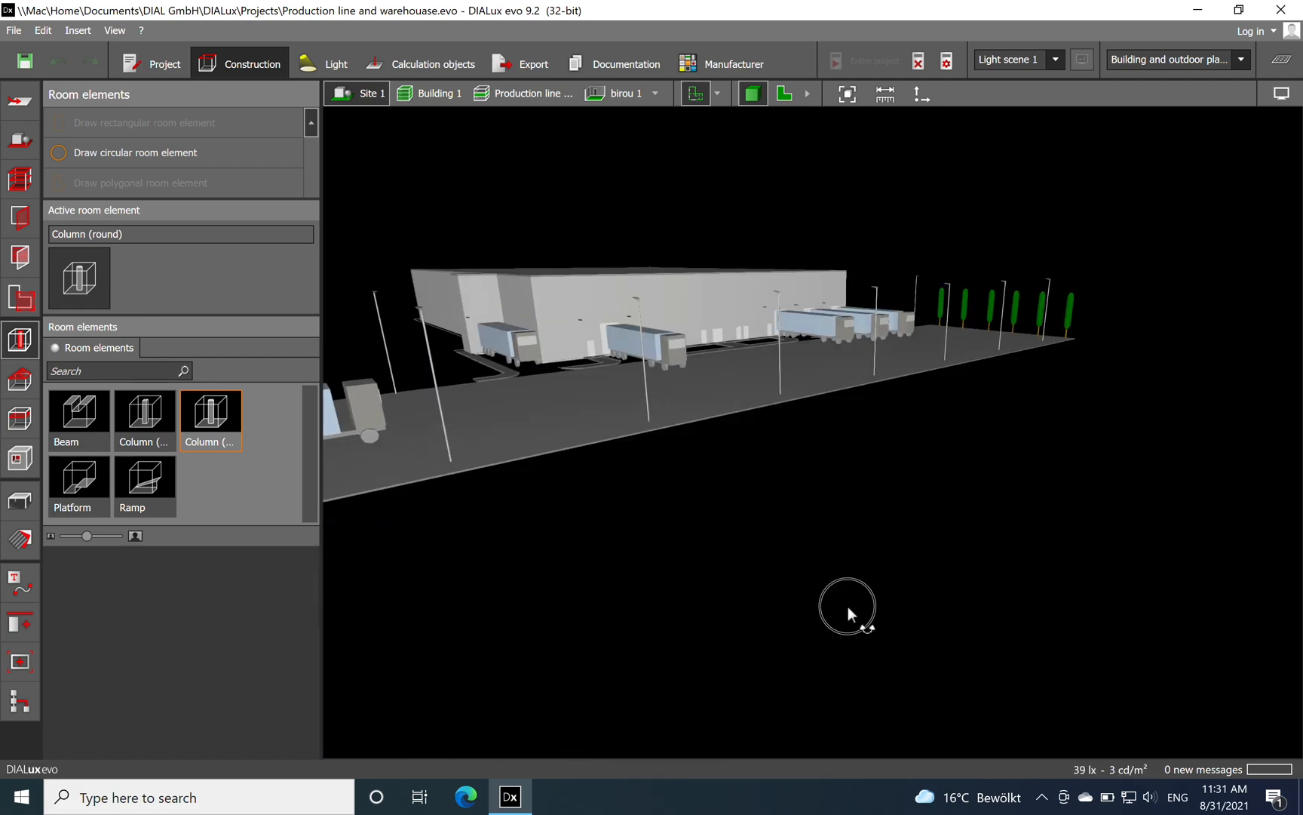
{"action": "left_click_drag", "start_coordinate": [847, 606], "coordinate": [848, 574]}
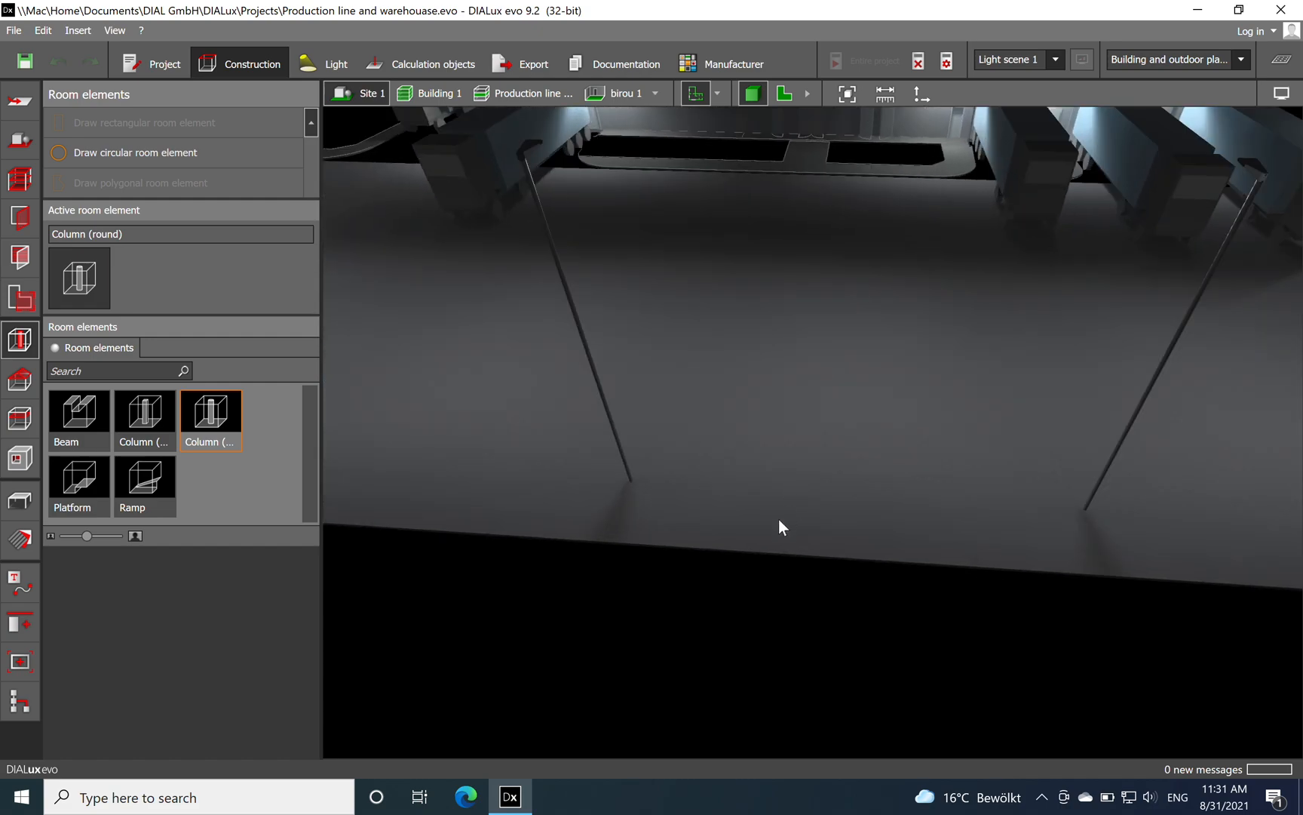
{"action": "mouse_move", "coordinate": [840, 431]}
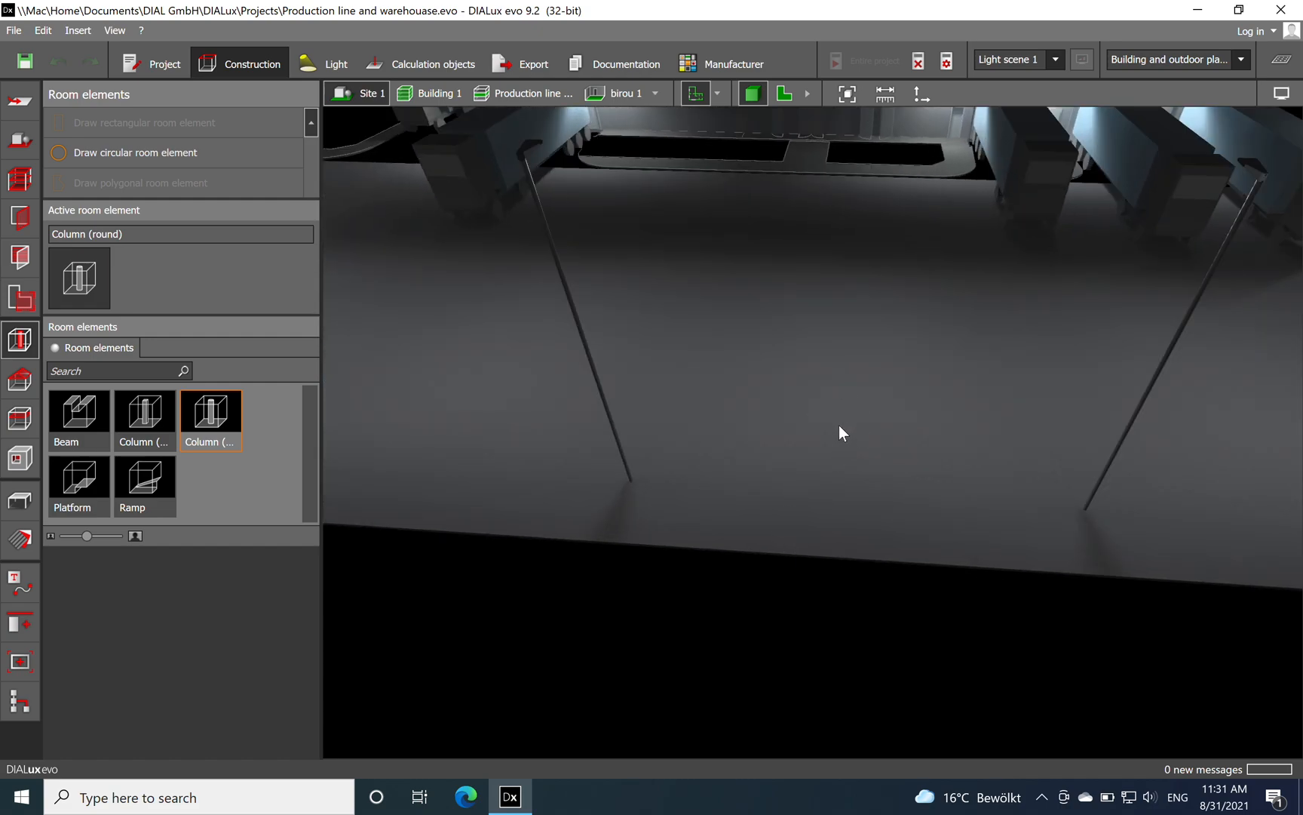
{"action": "mouse_move", "coordinate": [20, 541]}
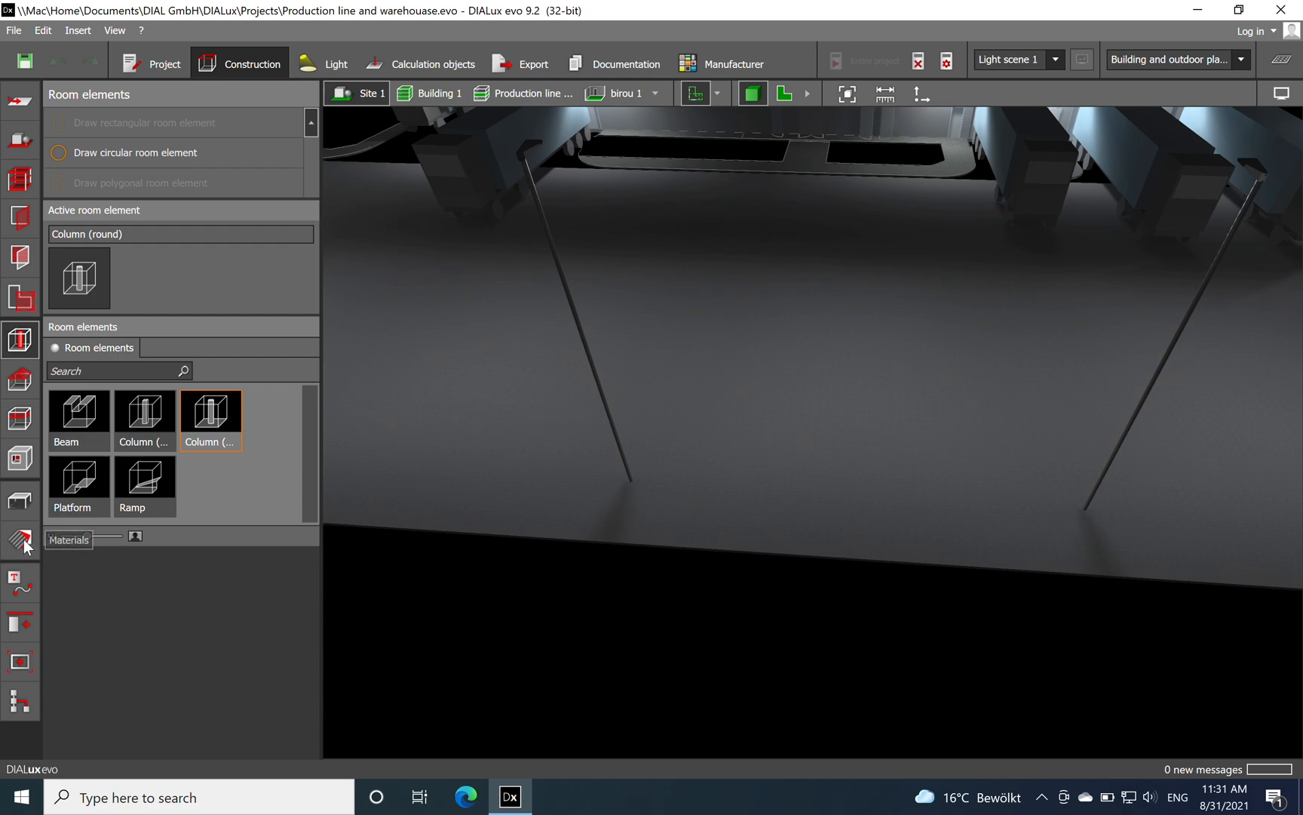
Browse the outdoor concrete and wood textures in the material catalog, then close it.
{"action": "left_click", "coordinate": [21, 540]}
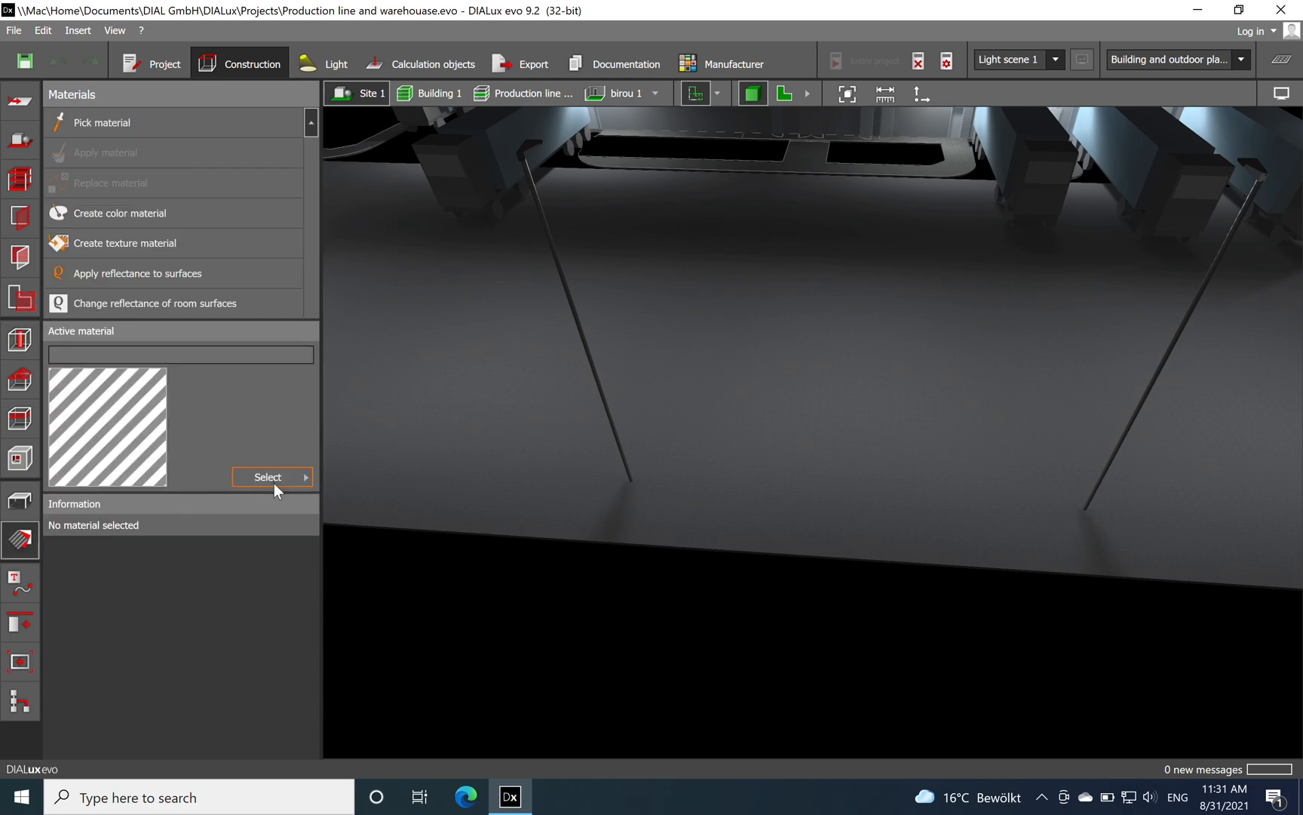
{"action": "left_click", "coordinate": [269, 476]}
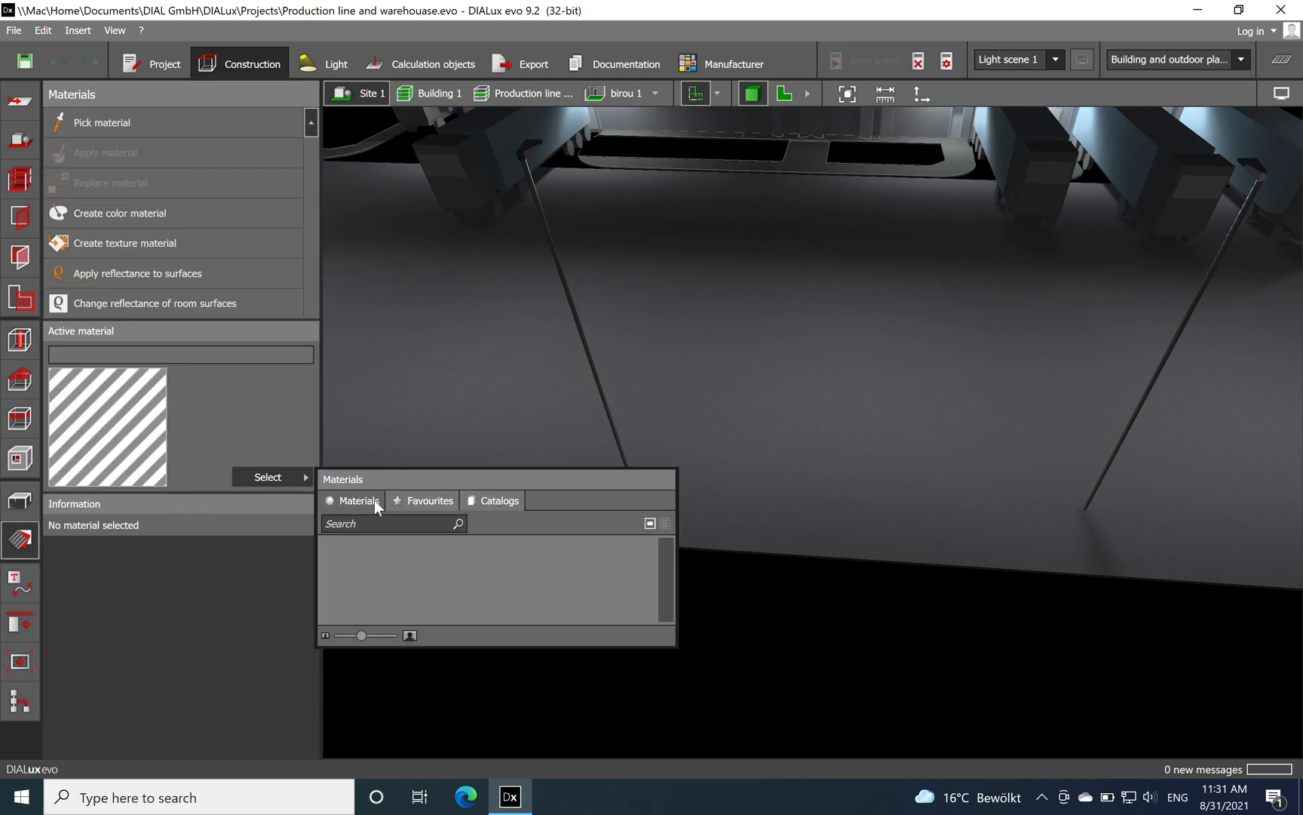
{"action": "left_click", "coordinate": [501, 501]}
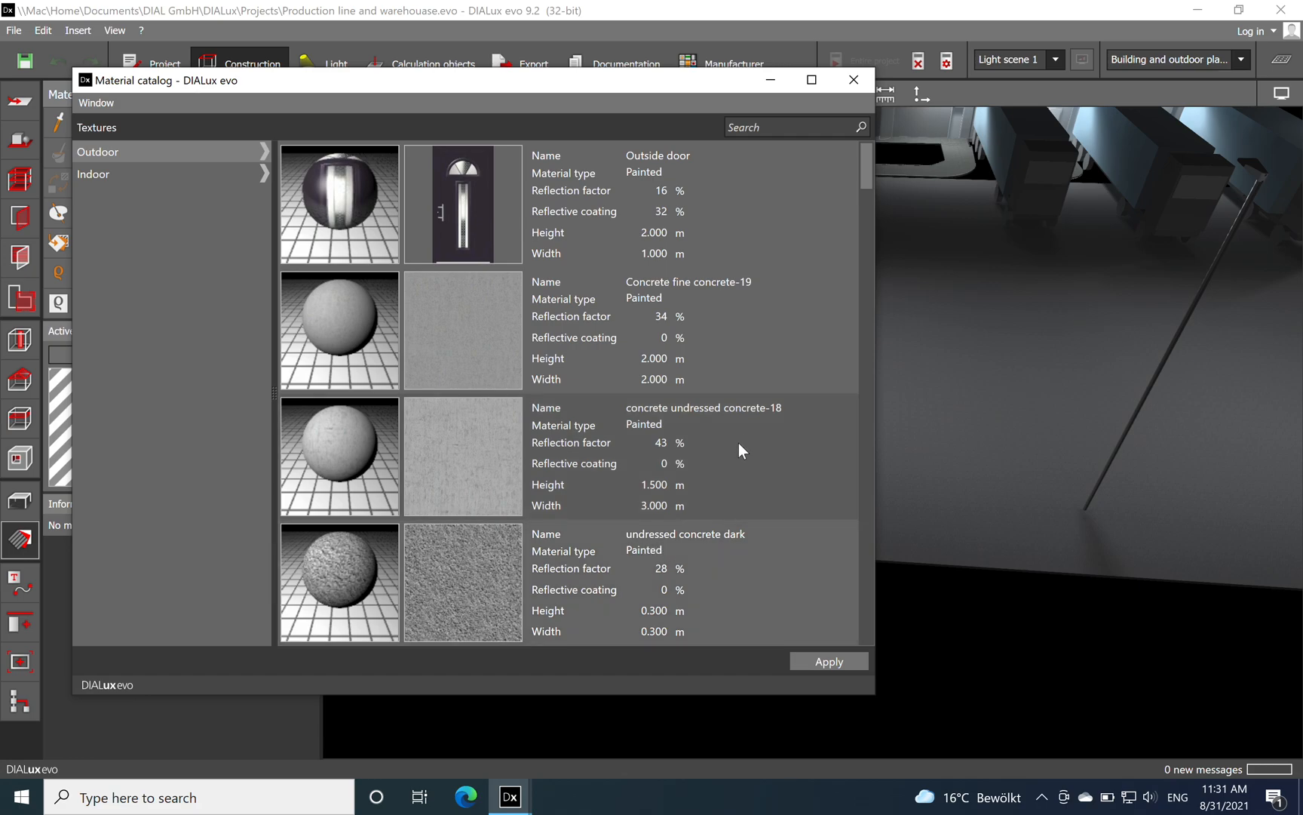
{"action": "scroll", "scroll_direction": "down", "scroll_amount": 3}
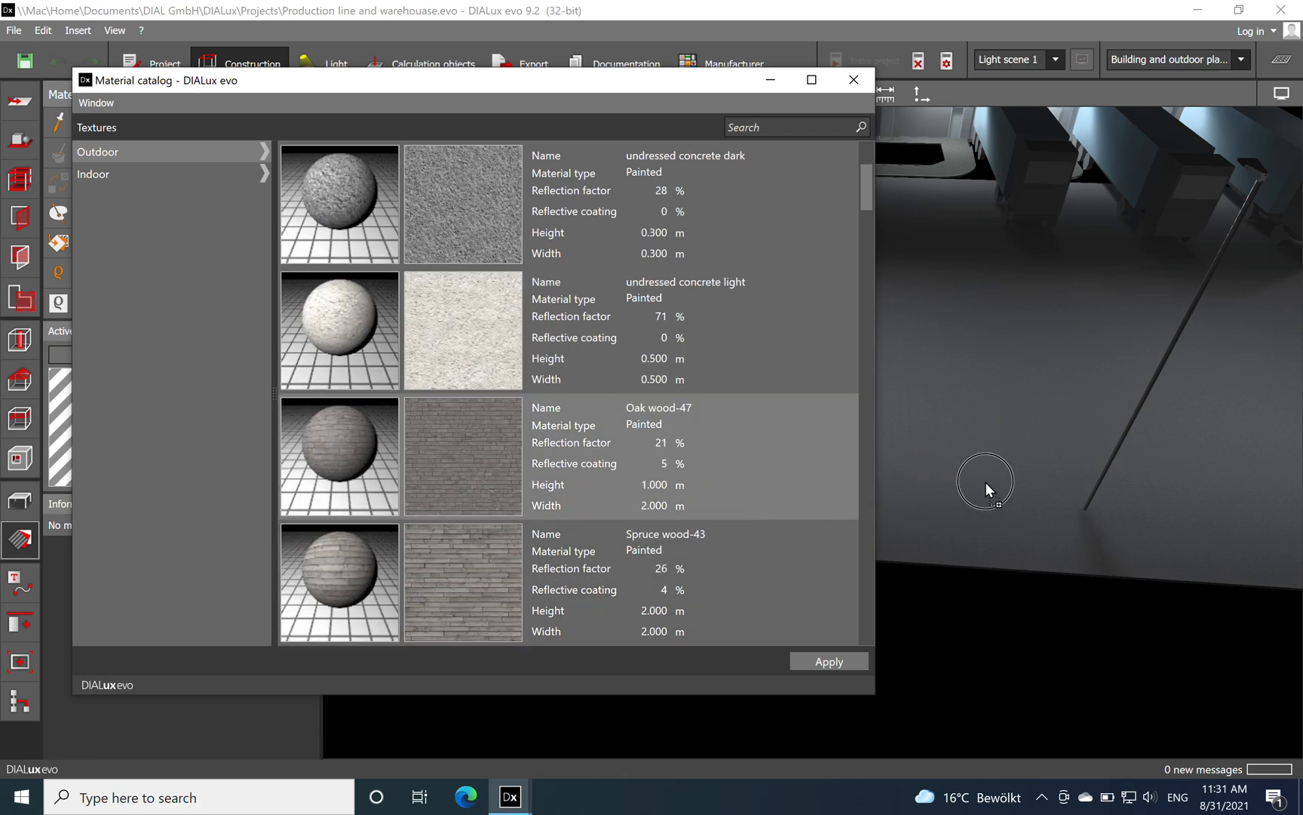
{"action": "left_click", "coordinate": [829, 661]}
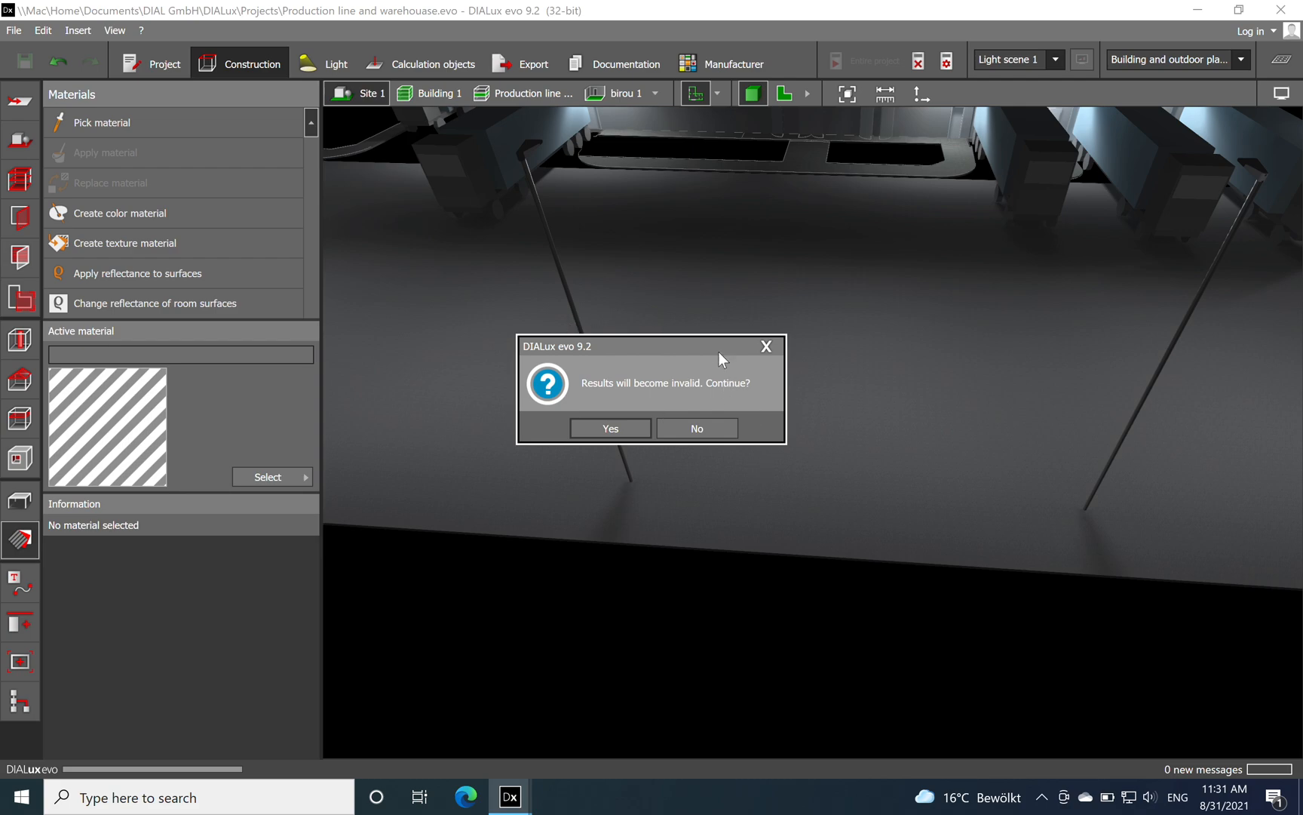
{"action": "mouse_move", "coordinate": [685, 443]}
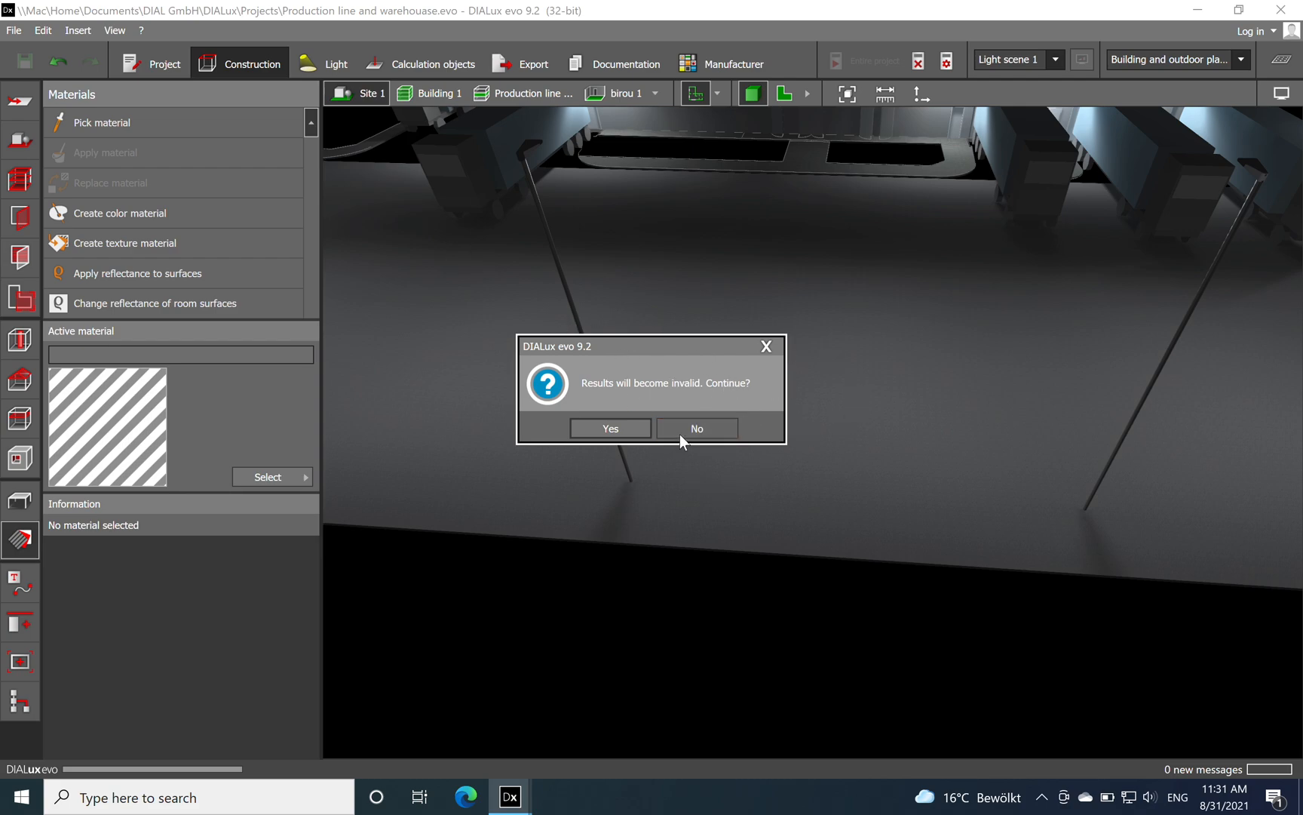
Answer the results-will-become-invalid prompt and glance through the material list again.
{"action": "left_click", "coordinate": [610, 428]}
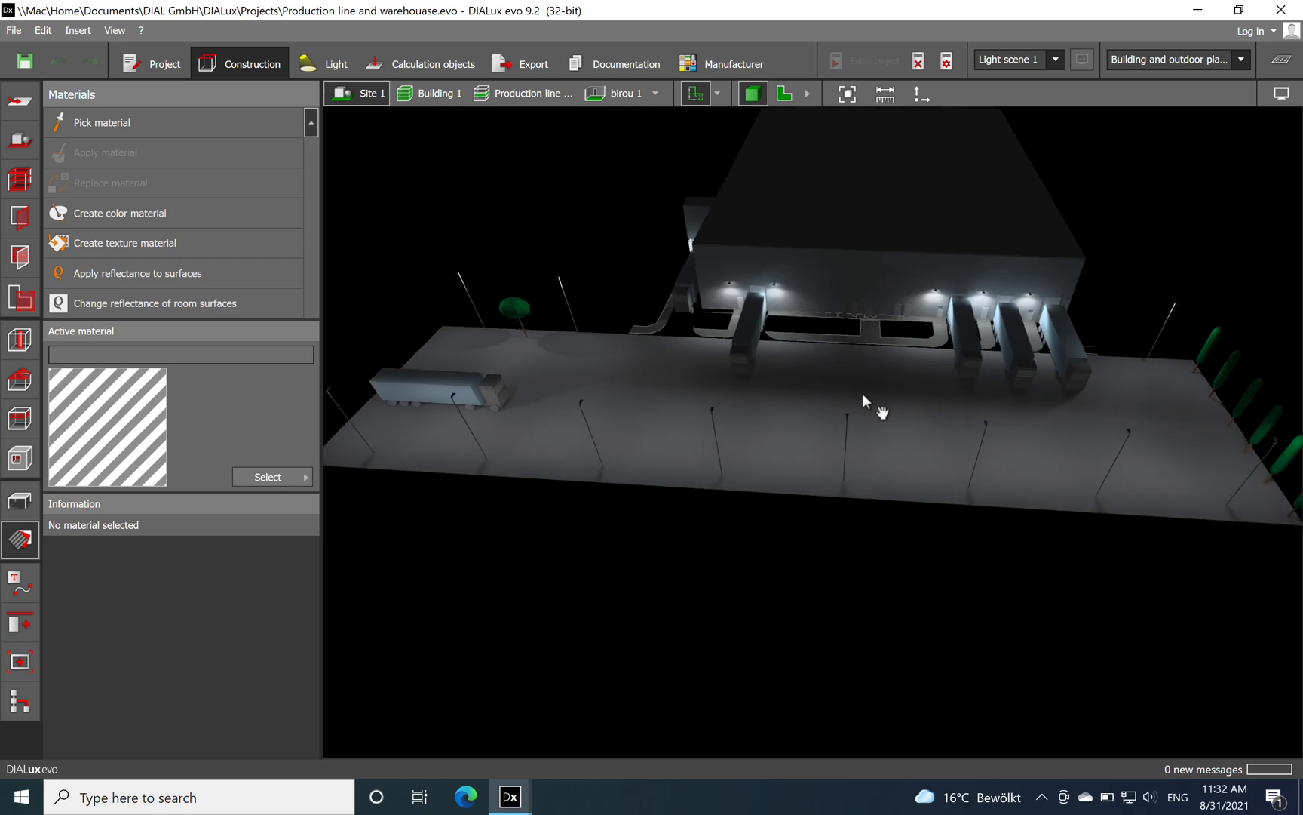
{"action": "left_click_drag", "start_coordinate": [865, 401], "coordinate": [878, 450]}
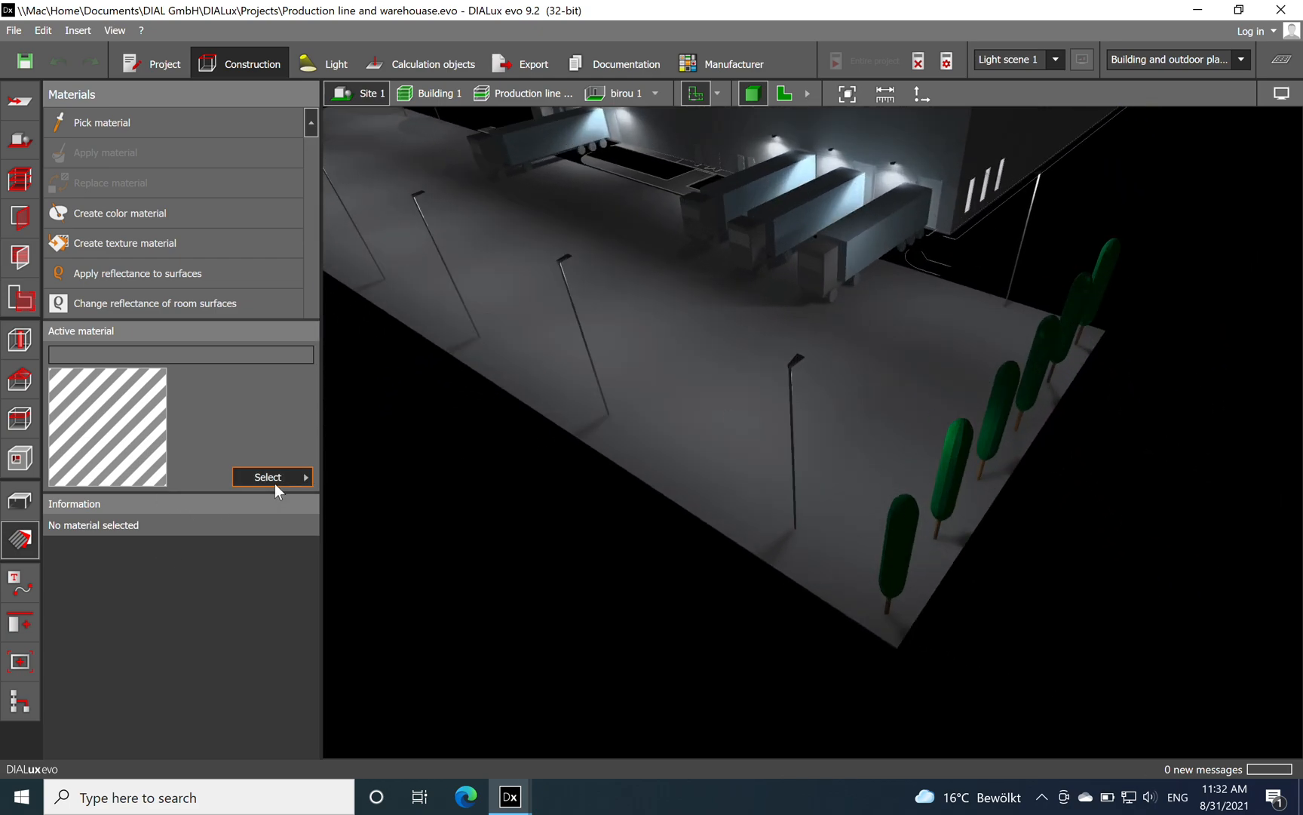
{"action": "left_click", "coordinate": [269, 476]}
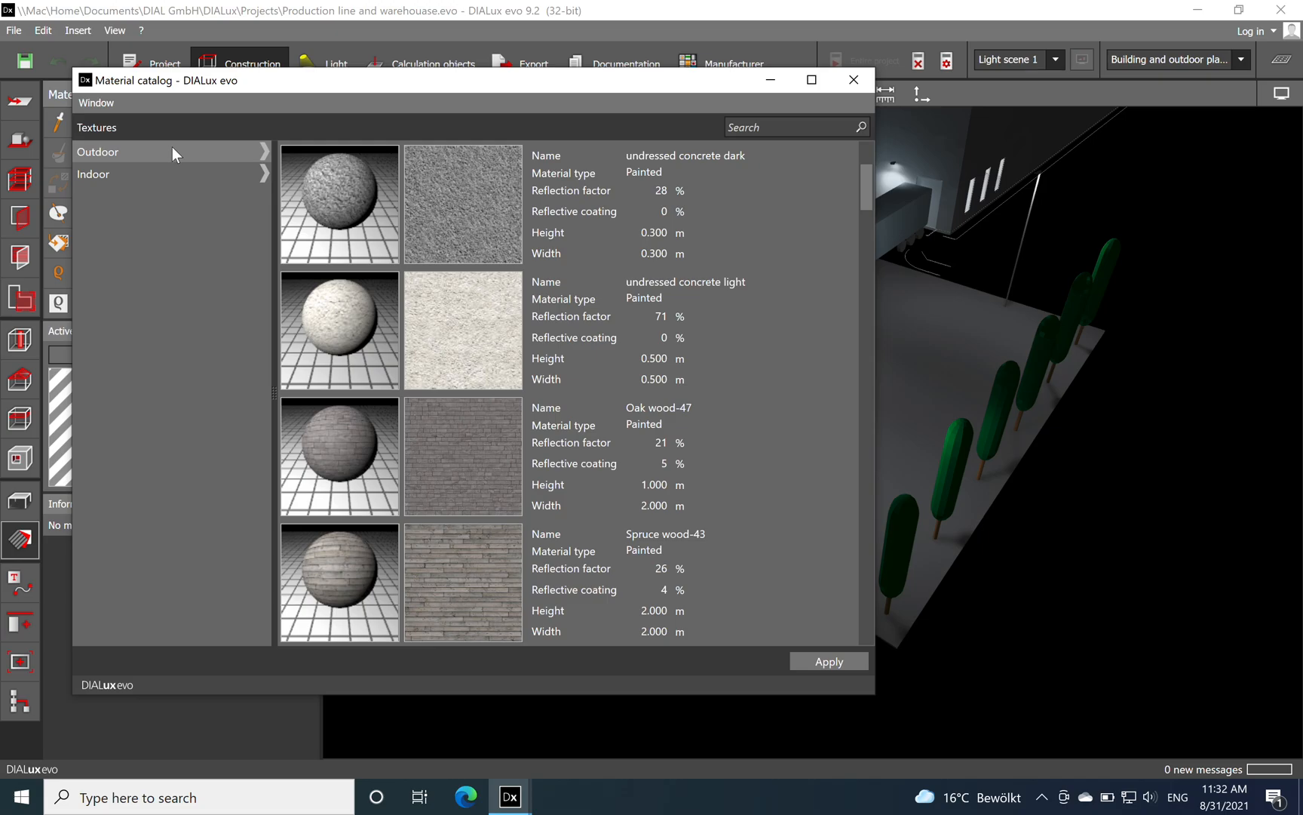
{"action": "left_click", "coordinate": [854, 79]}
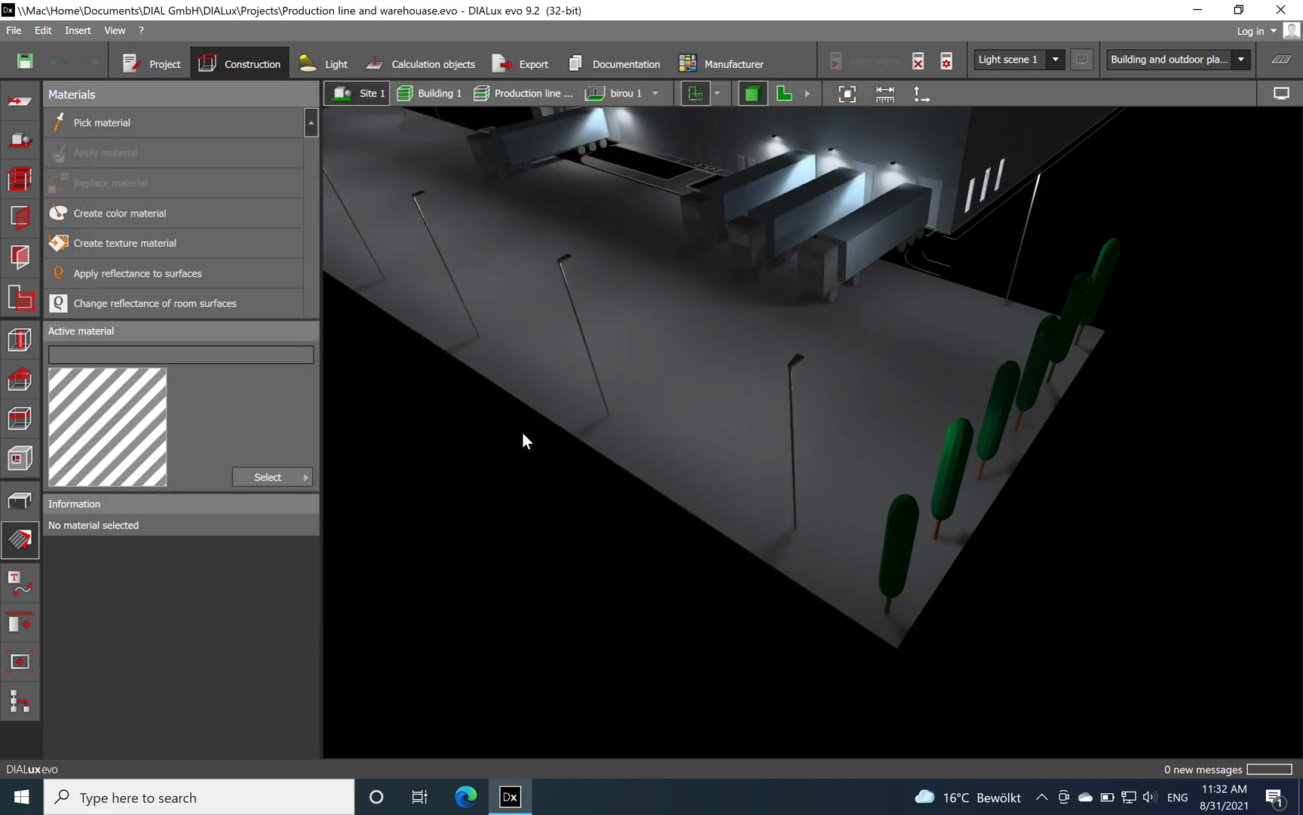
Look into the colour catalog, close it, and move toward the furniture and objects tools.
{"action": "left_click", "coordinate": [268, 476]}
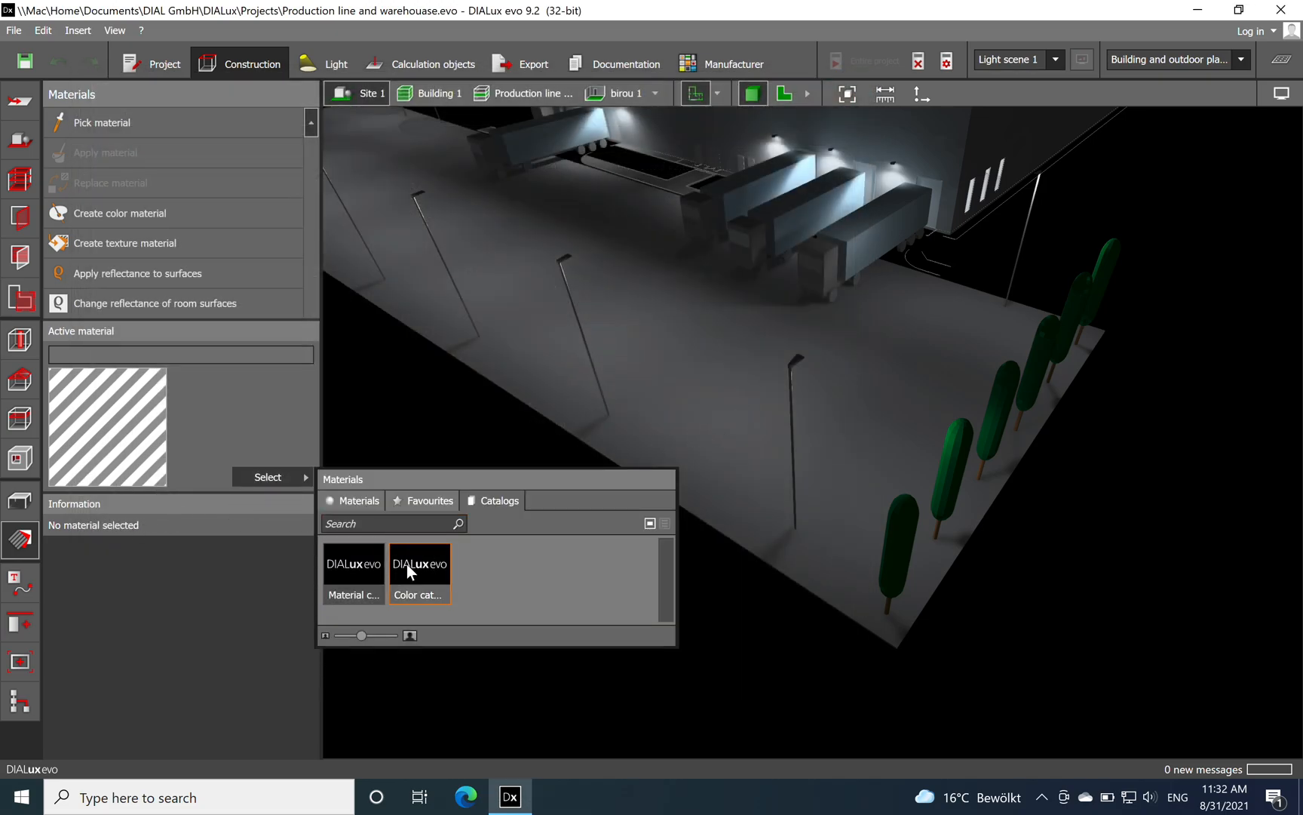
{"action": "double_click", "coordinate": [419, 573]}
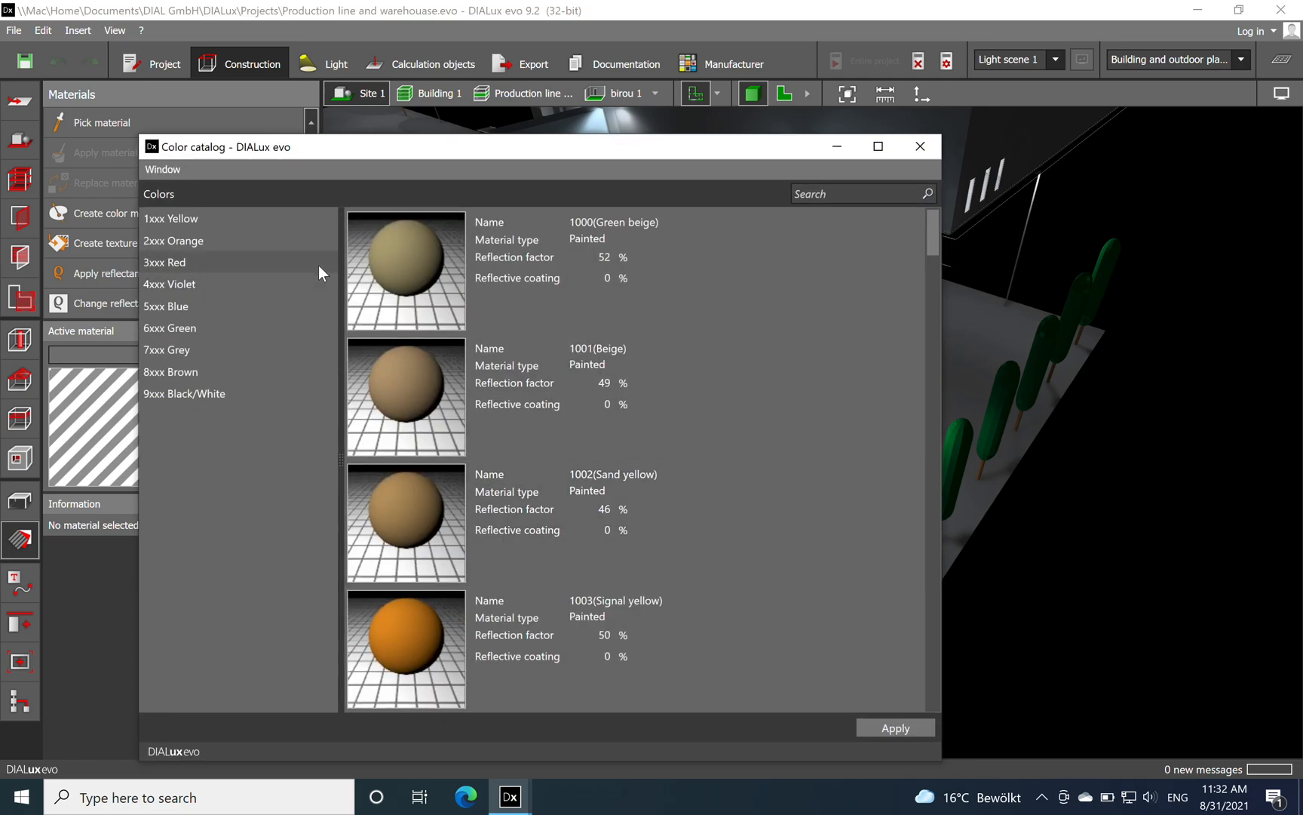
{"action": "left_click", "coordinate": [920, 147]}
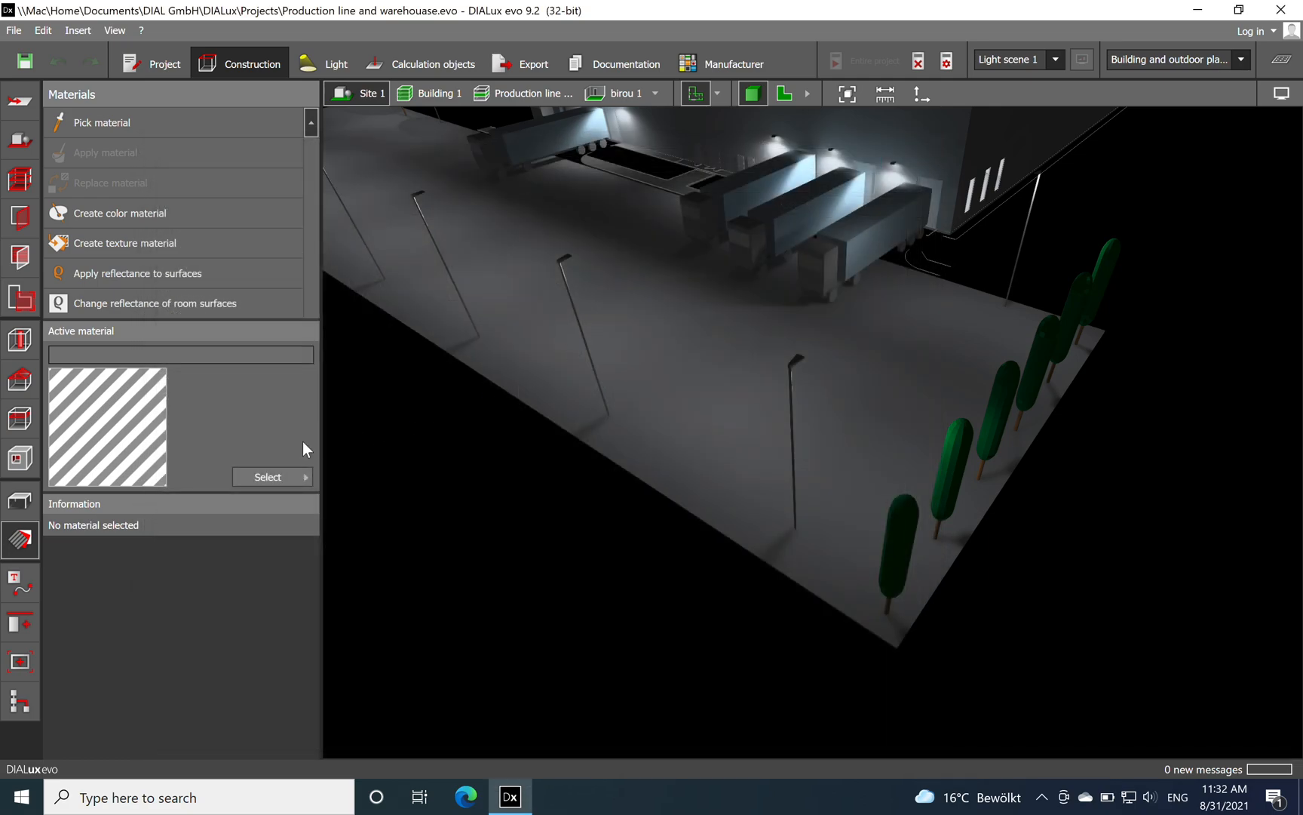
{"action": "left_click", "coordinate": [21, 498]}
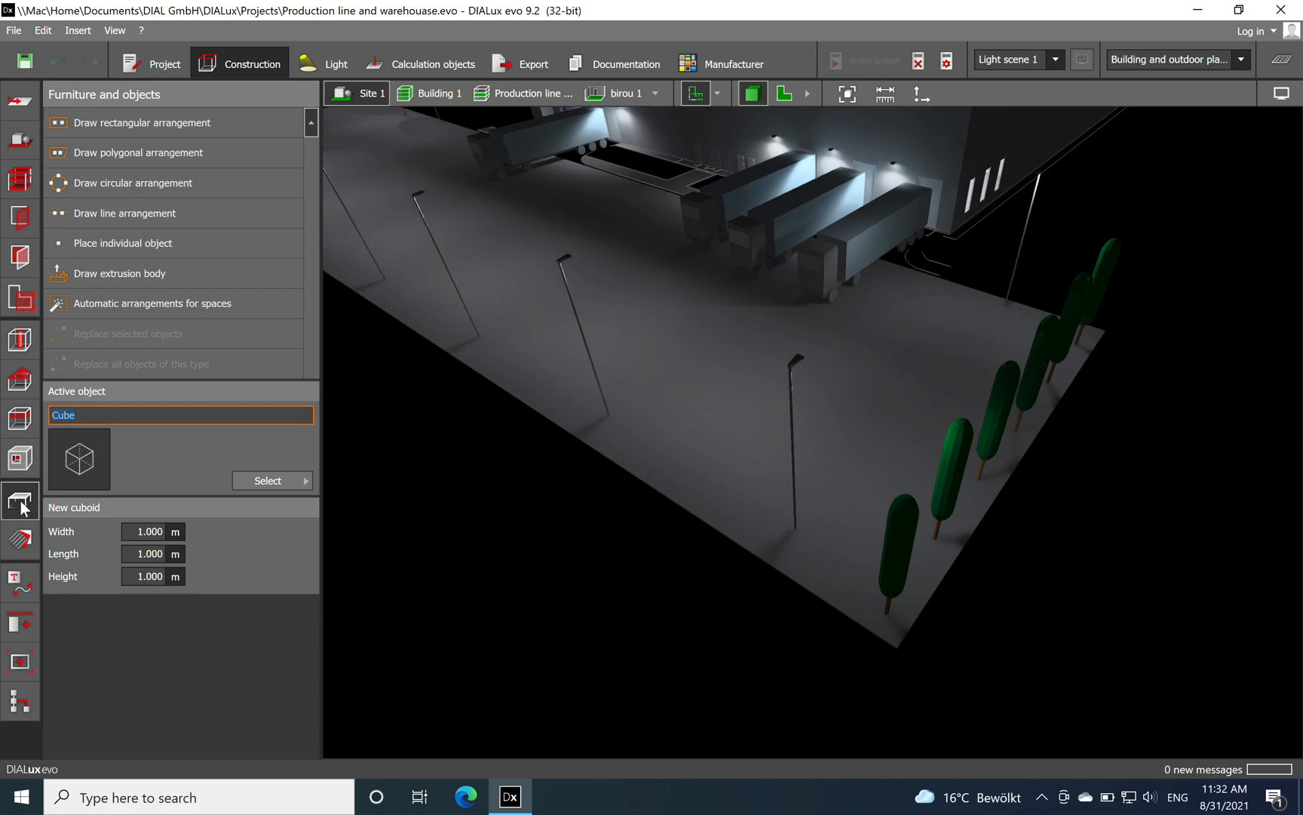
Reopen the material catalog to browse the Outdoor textures, then close it.
{"action": "left_click", "coordinate": [21, 540]}
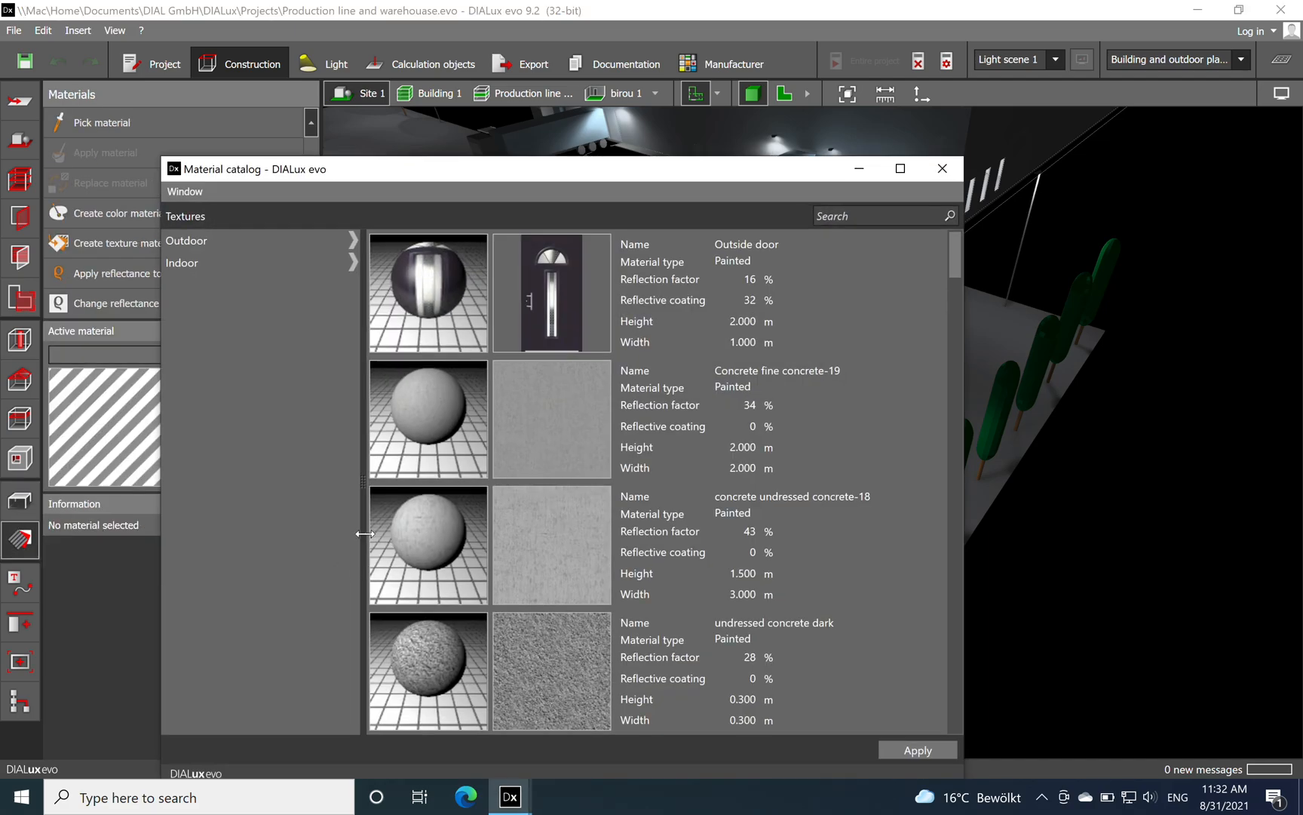
{"action": "mouse_move", "coordinate": [251, 291]}
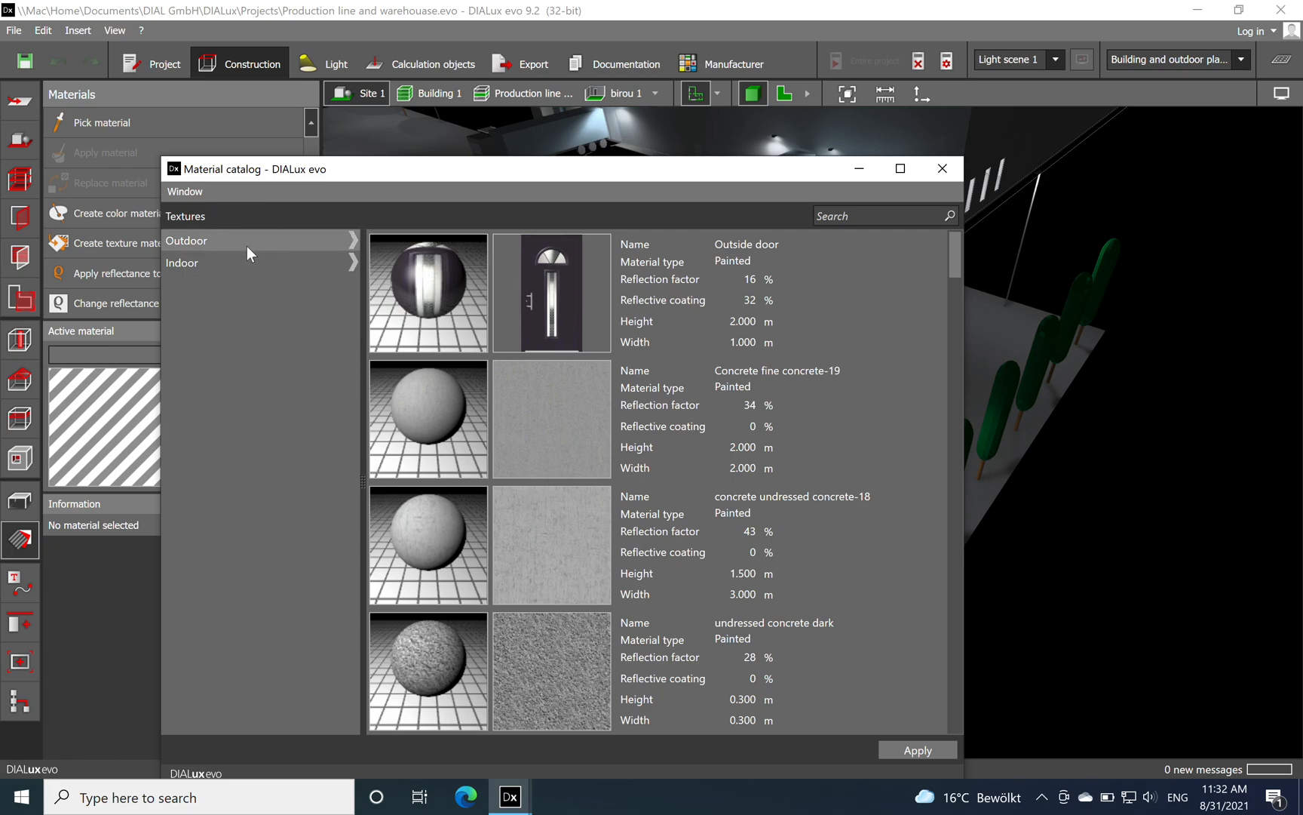
{"action": "left_click", "coordinate": [186, 241]}
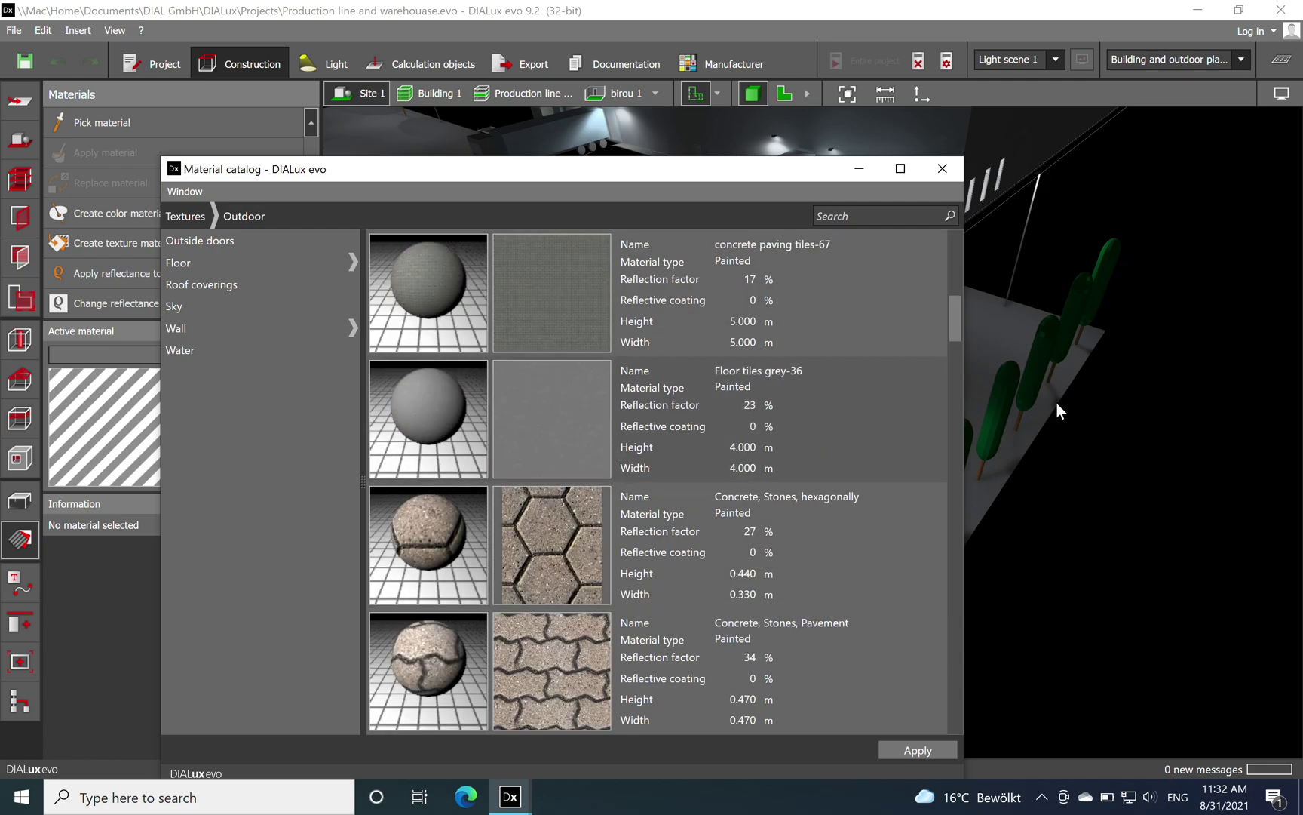
{"action": "mouse_move", "coordinate": [988, 152]}
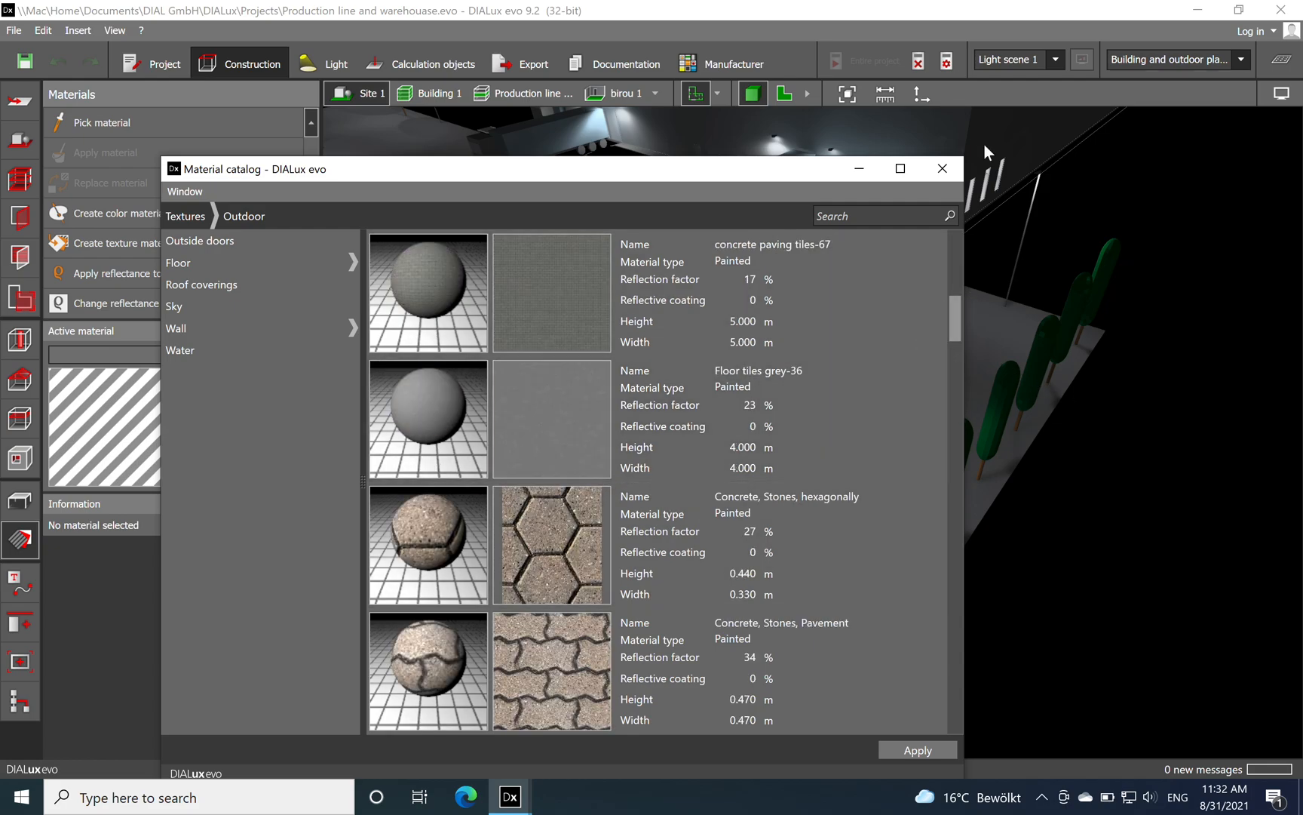
{"action": "left_click", "coordinate": [943, 169]}
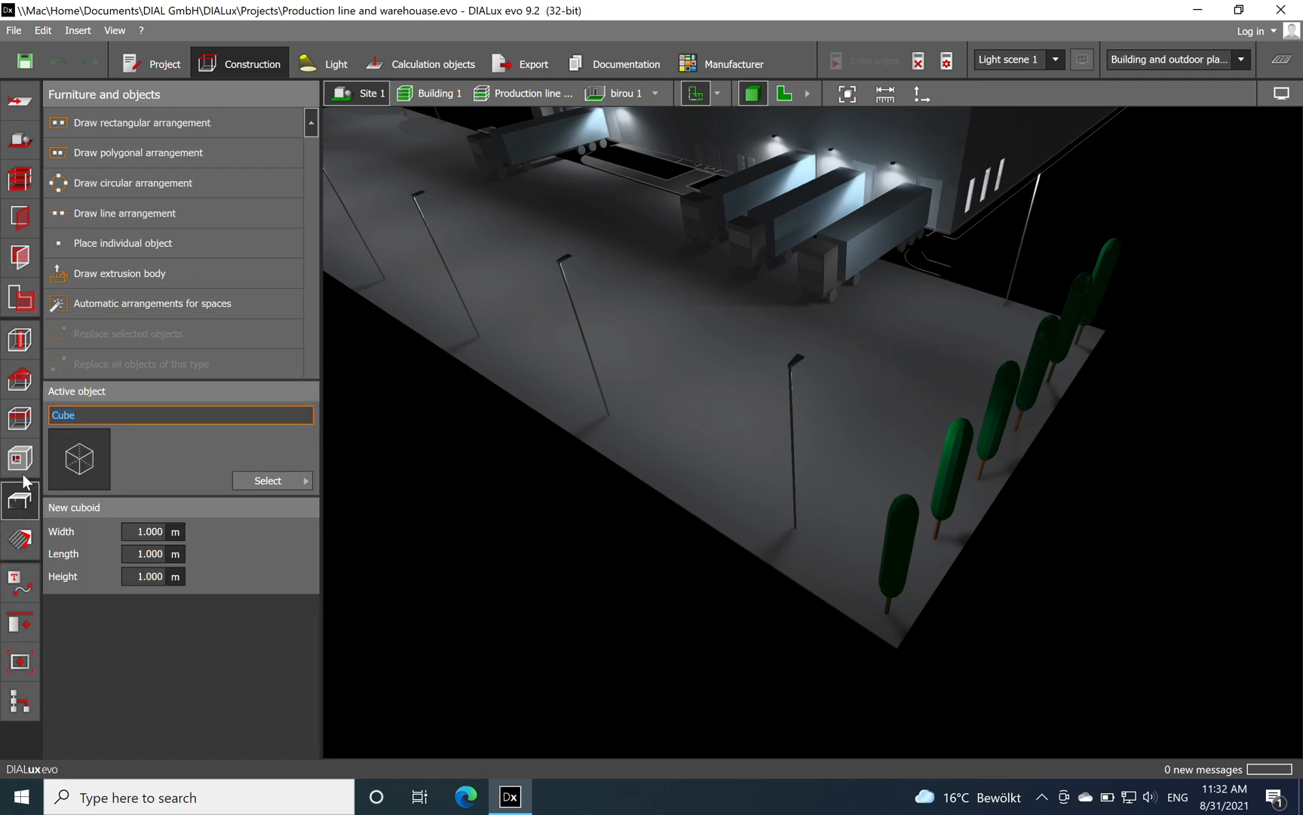
{"action": "left_click", "coordinate": [269, 482]}
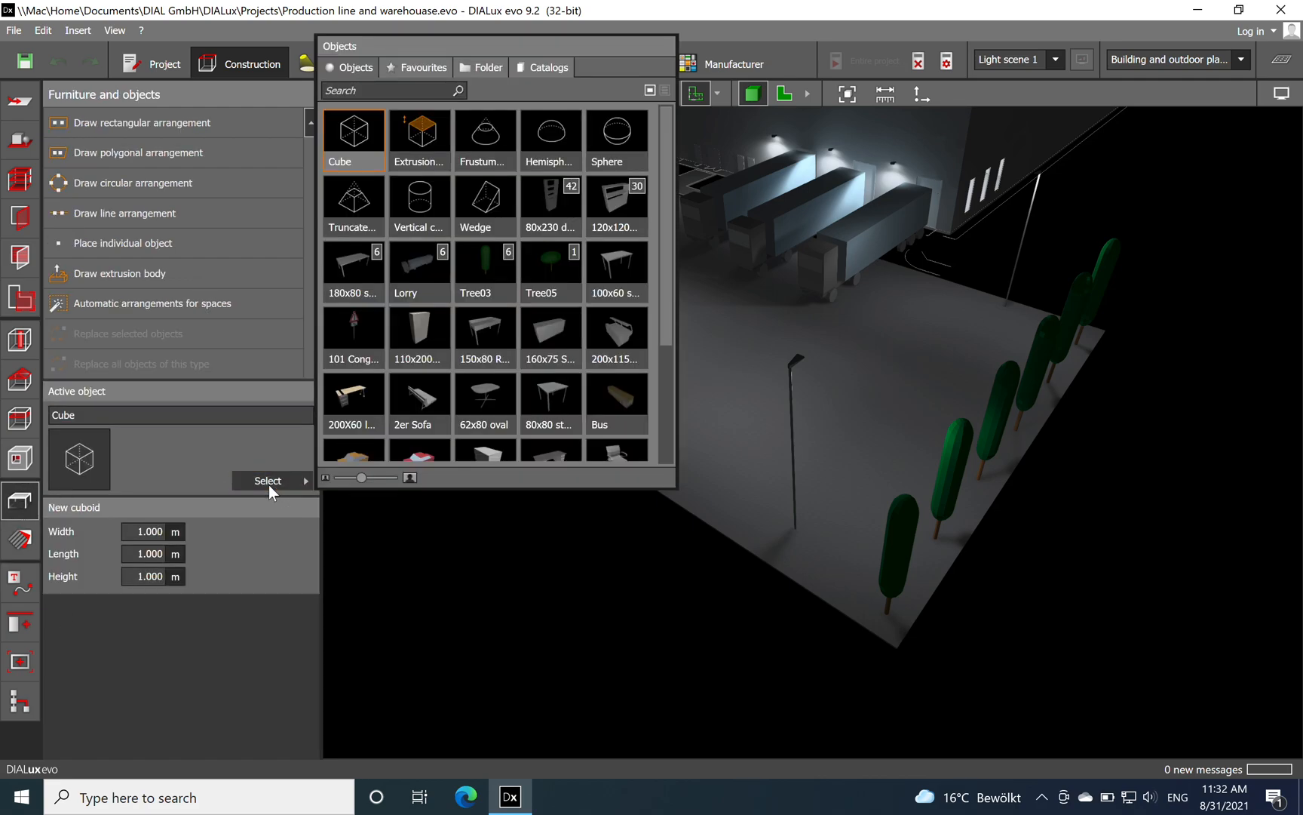
{"action": "mouse_move", "coordinate": [553, 78]}
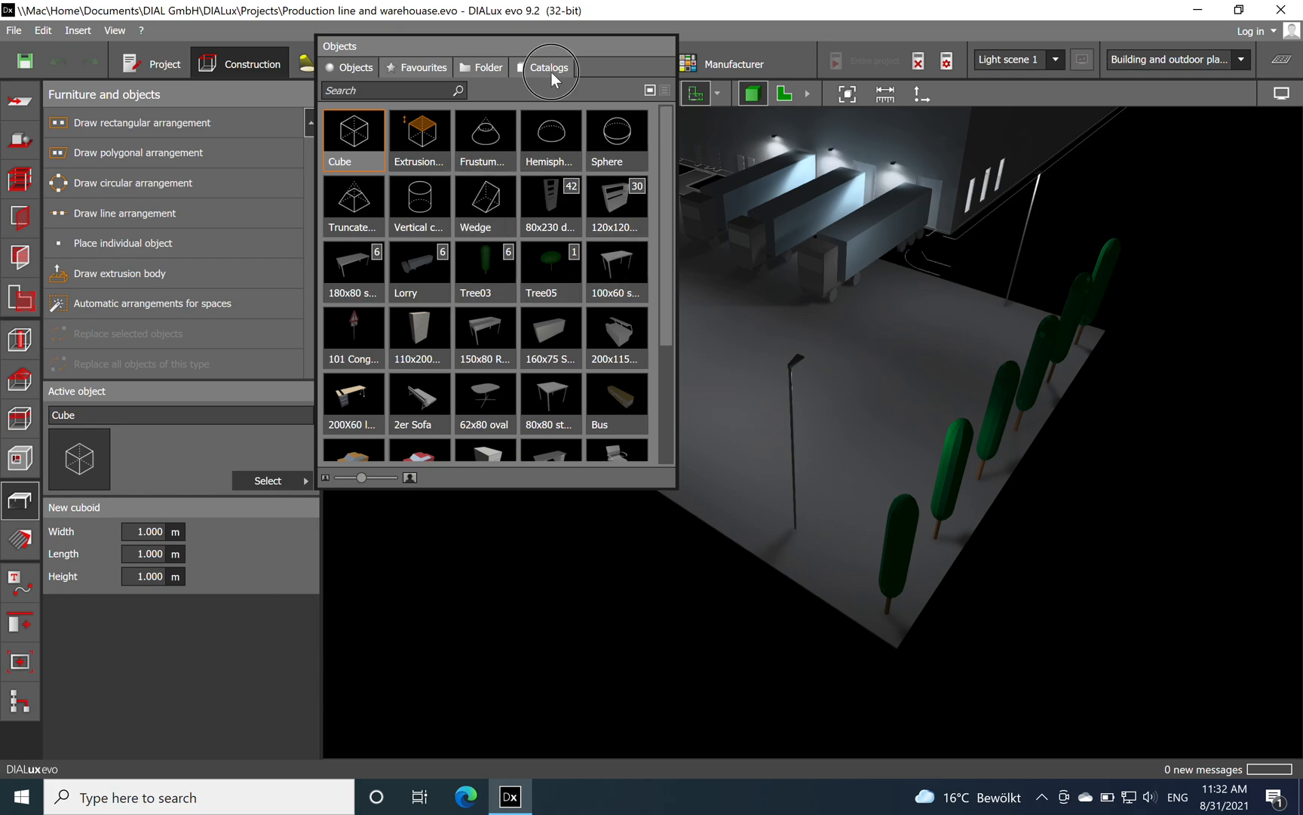
{"action": "left_click", "coordinate": [549, 68]}
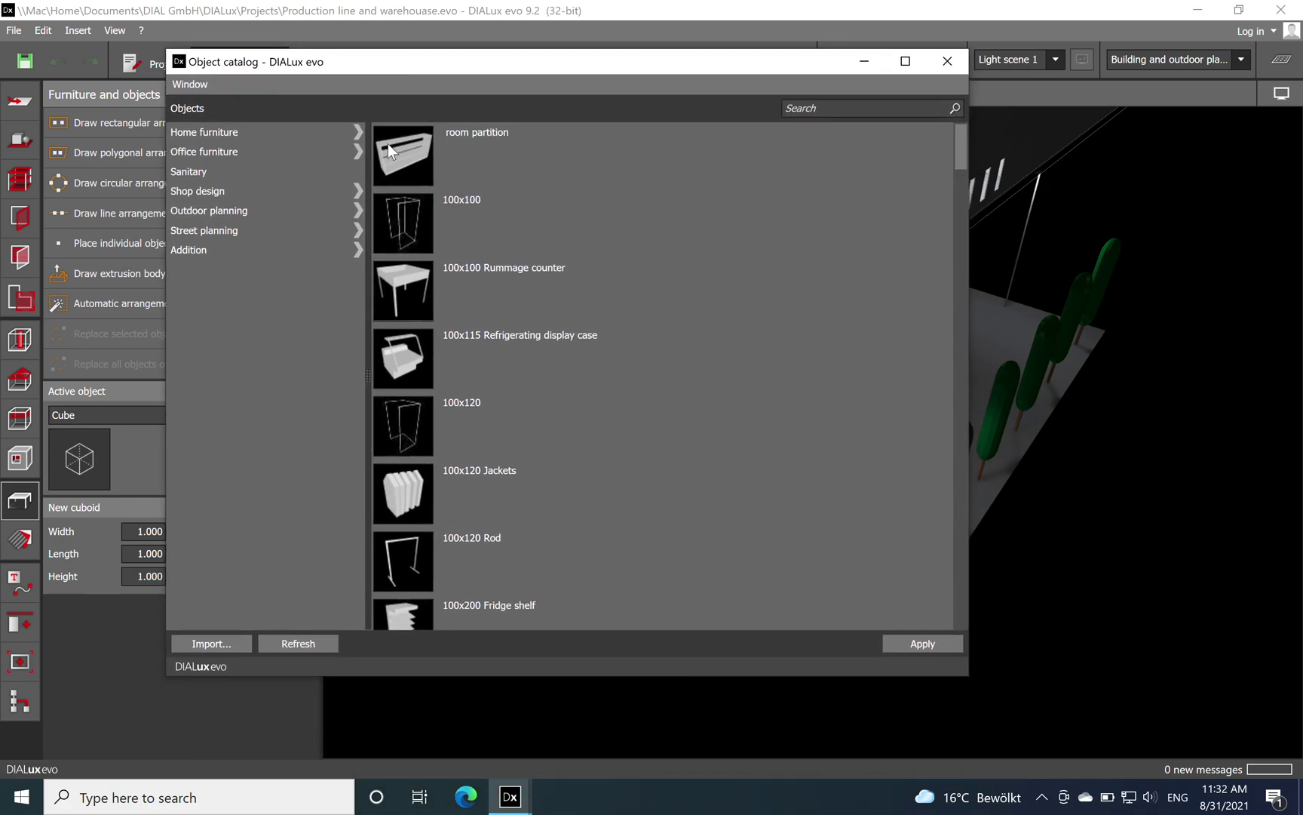
{"action": "left_click", "coordinate": [208, 211]}
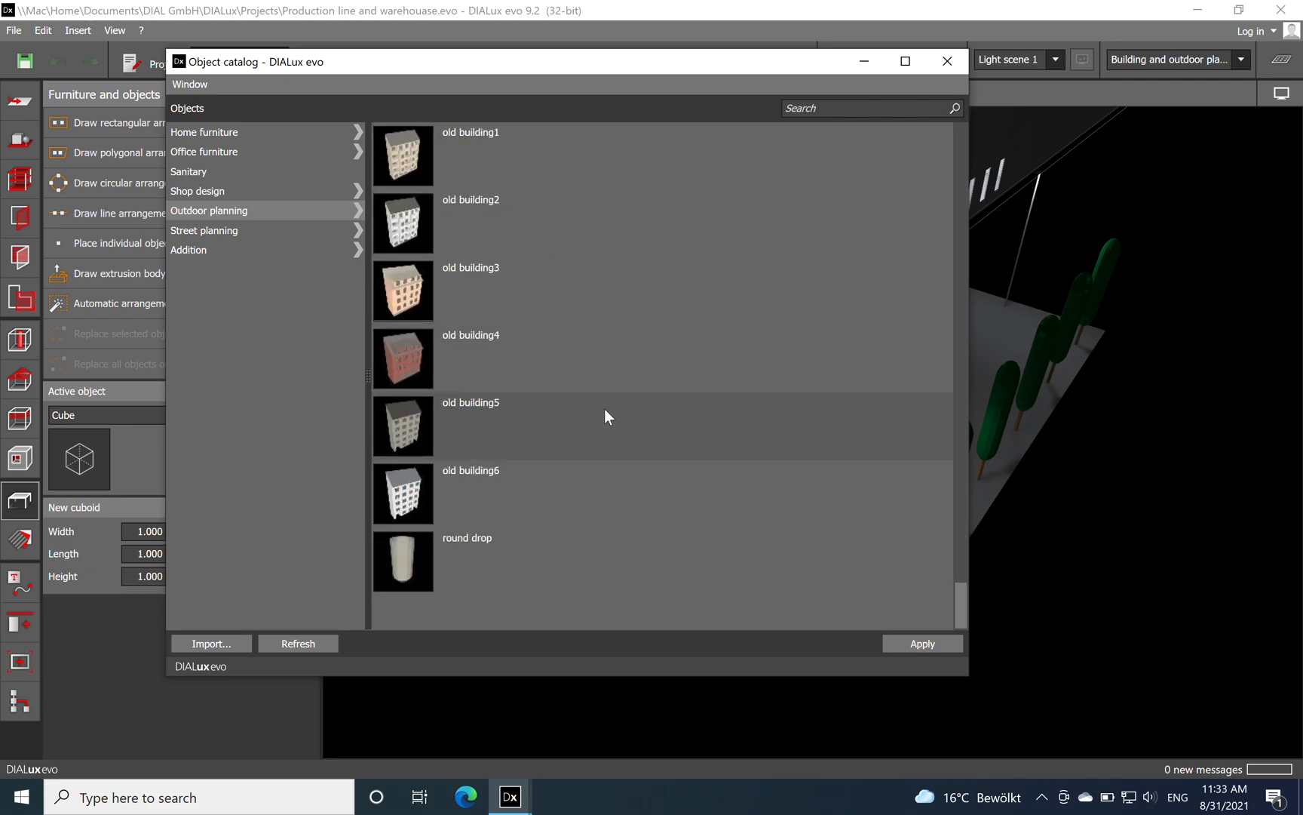
{"action": "mouse_move", "coordinate": [240, 238]}
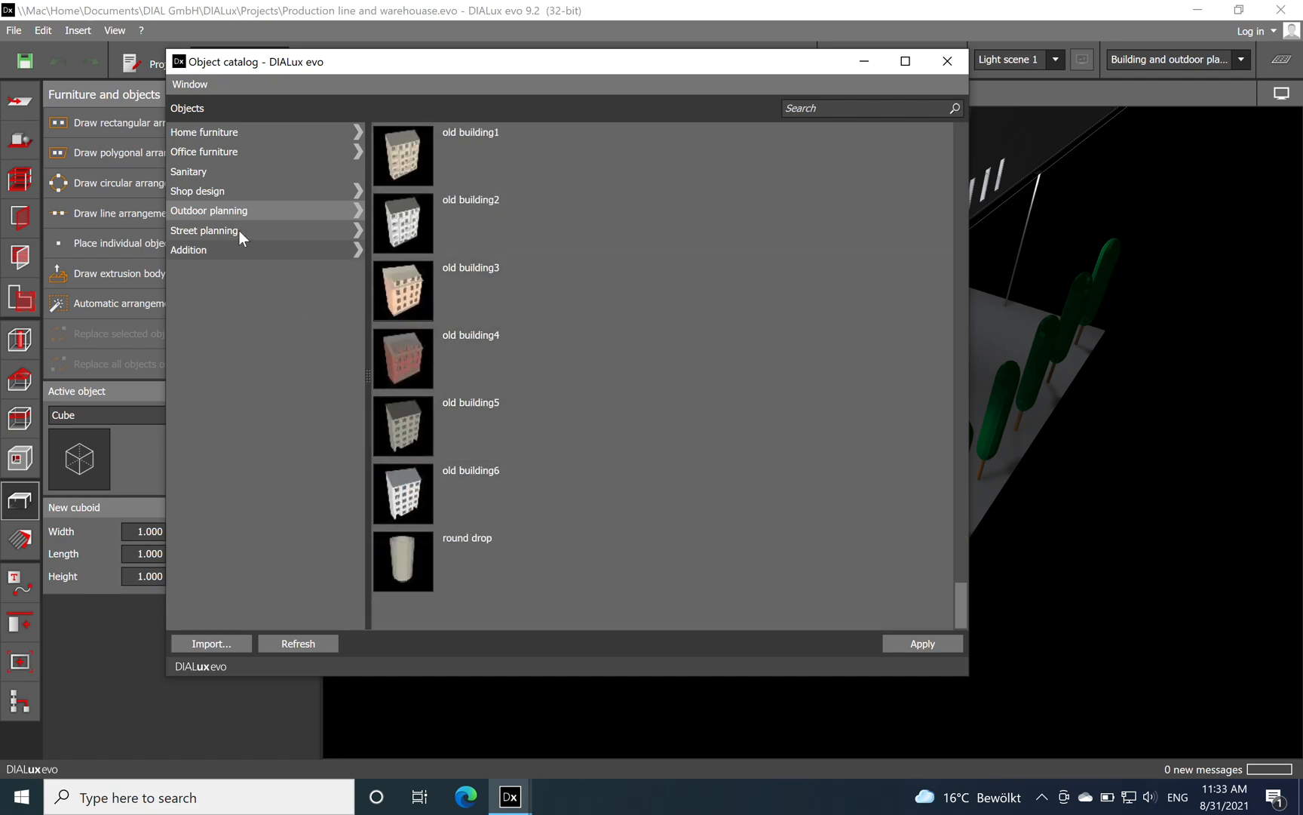
{"action": "left_click", "coordinate": [203, 231]}
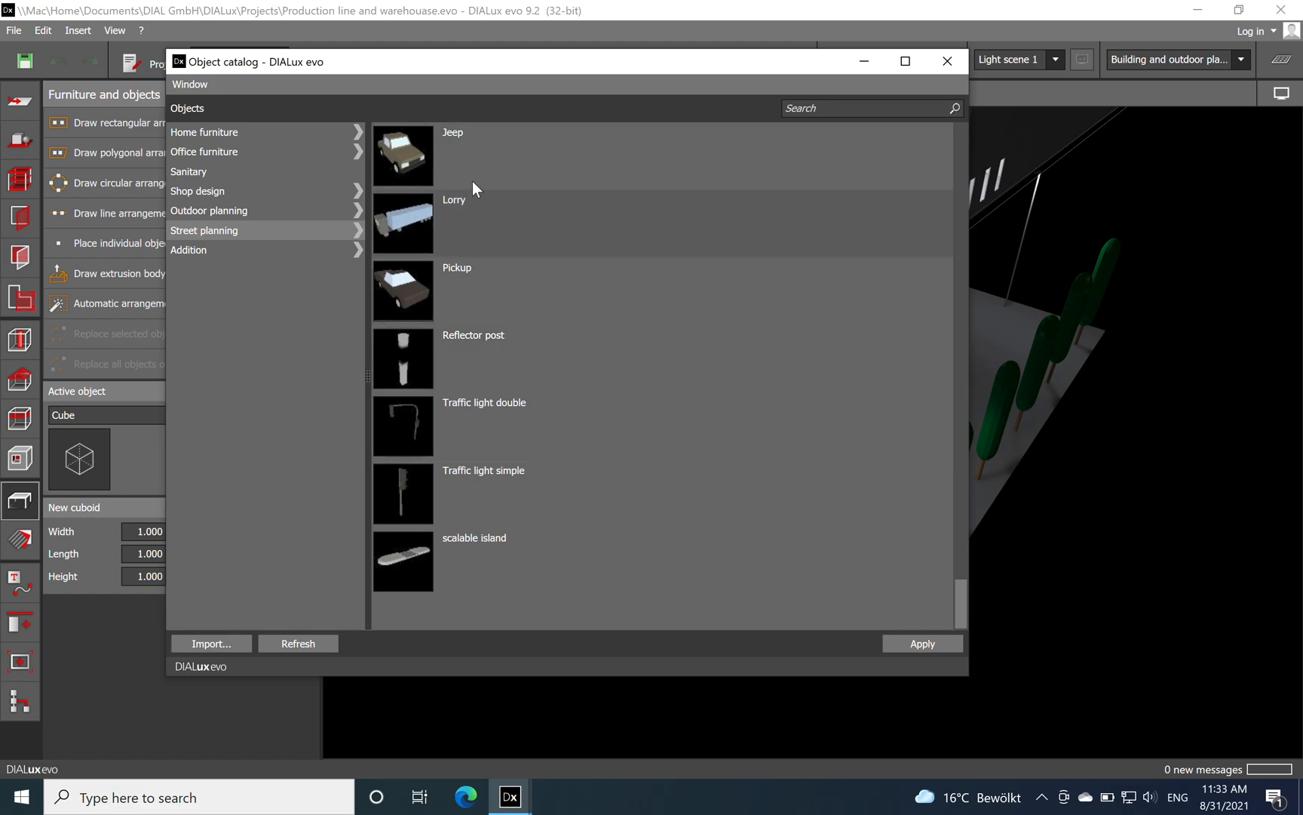
{"action": "mouse_move", "coordinate": [244, 250]}
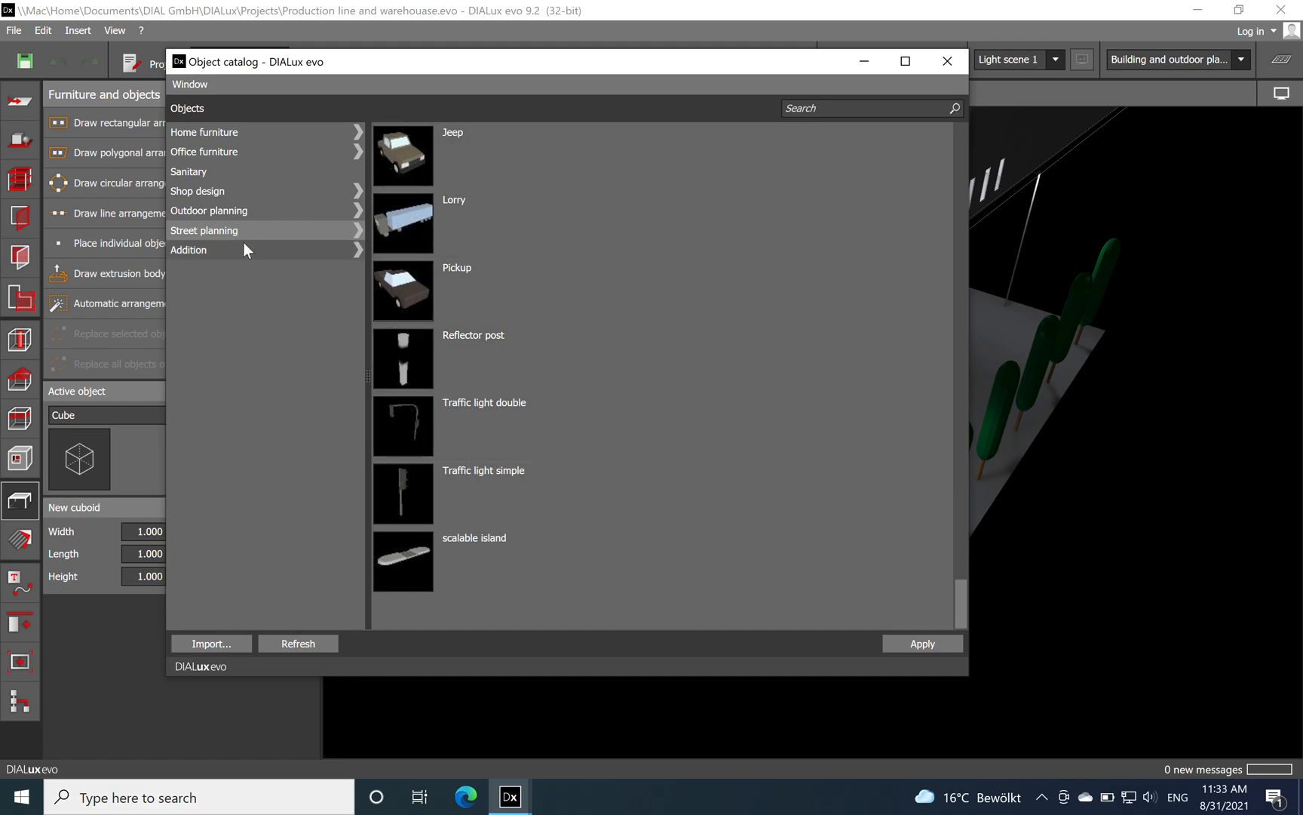
{"action": "mouse_move", "coordinate": [409, 221]}
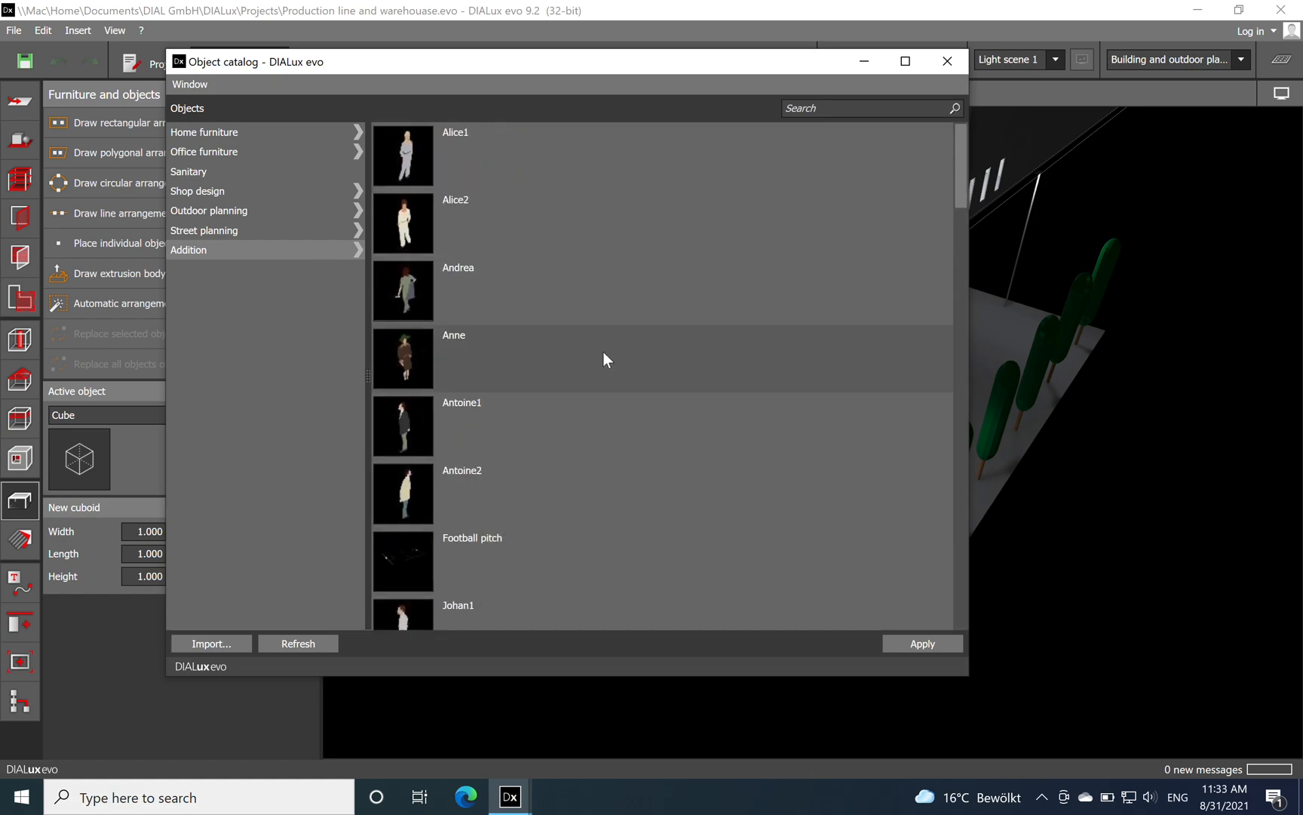
{"action": "scroll", "scroll_direction": "down", "scroll_amount": 3}
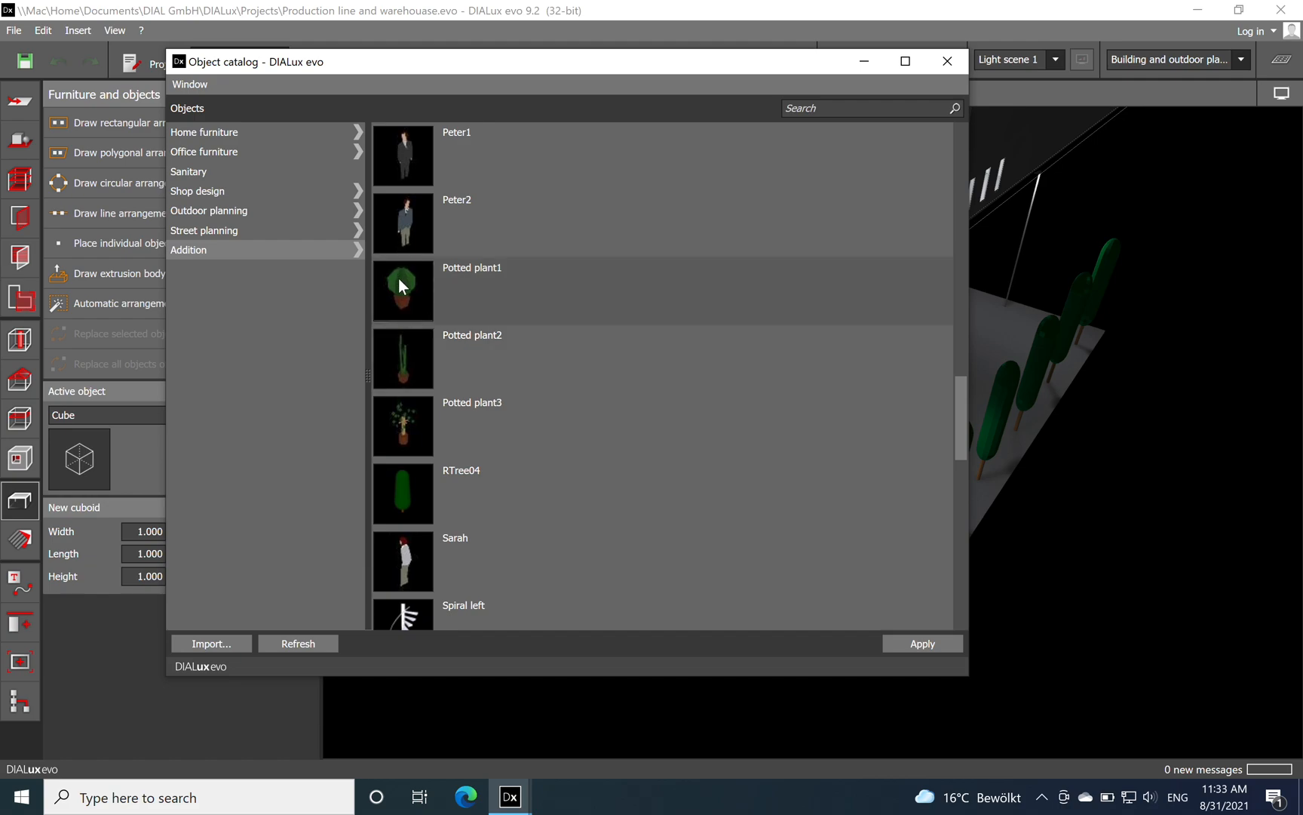
{"action": "mouse_move", "coordinate": [425, 446]}
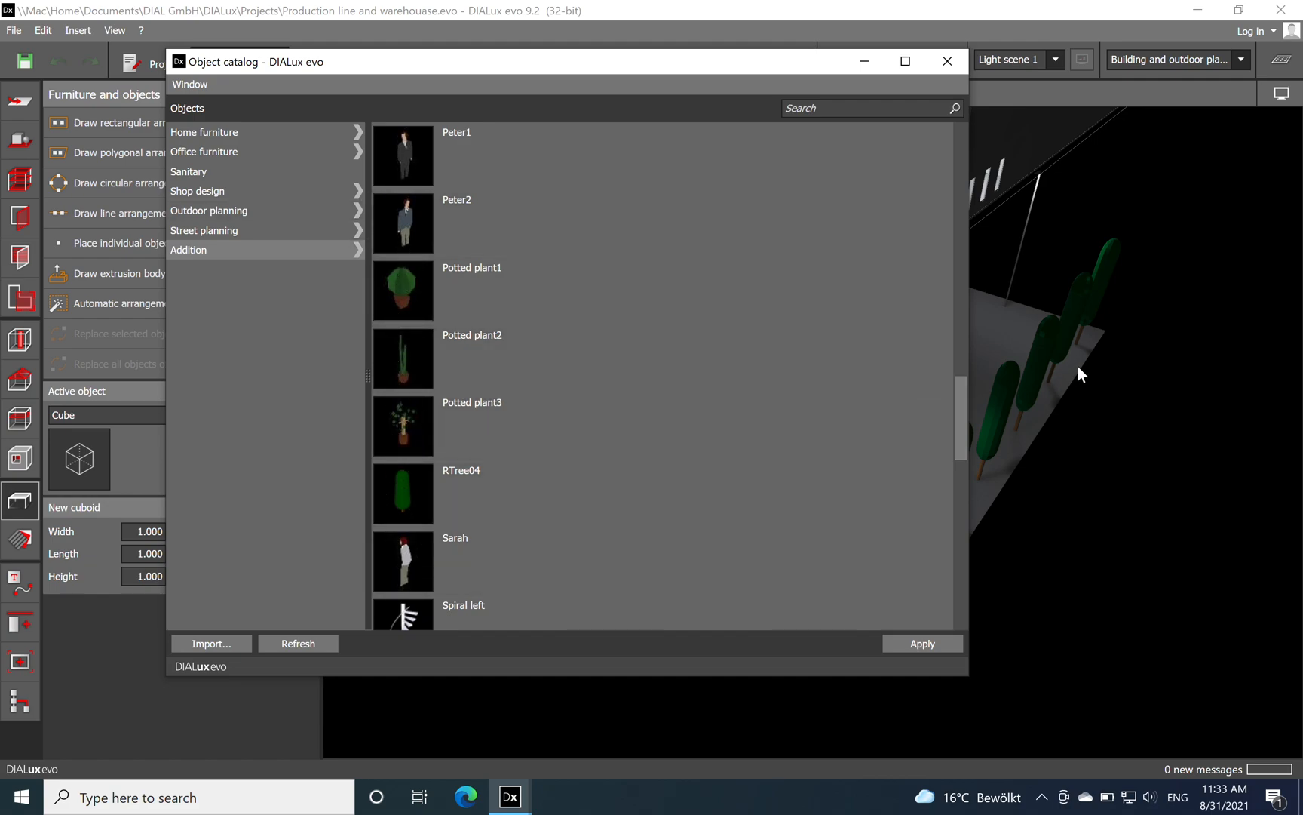
{"action": "left_click", "coordinate": [948, 60]}
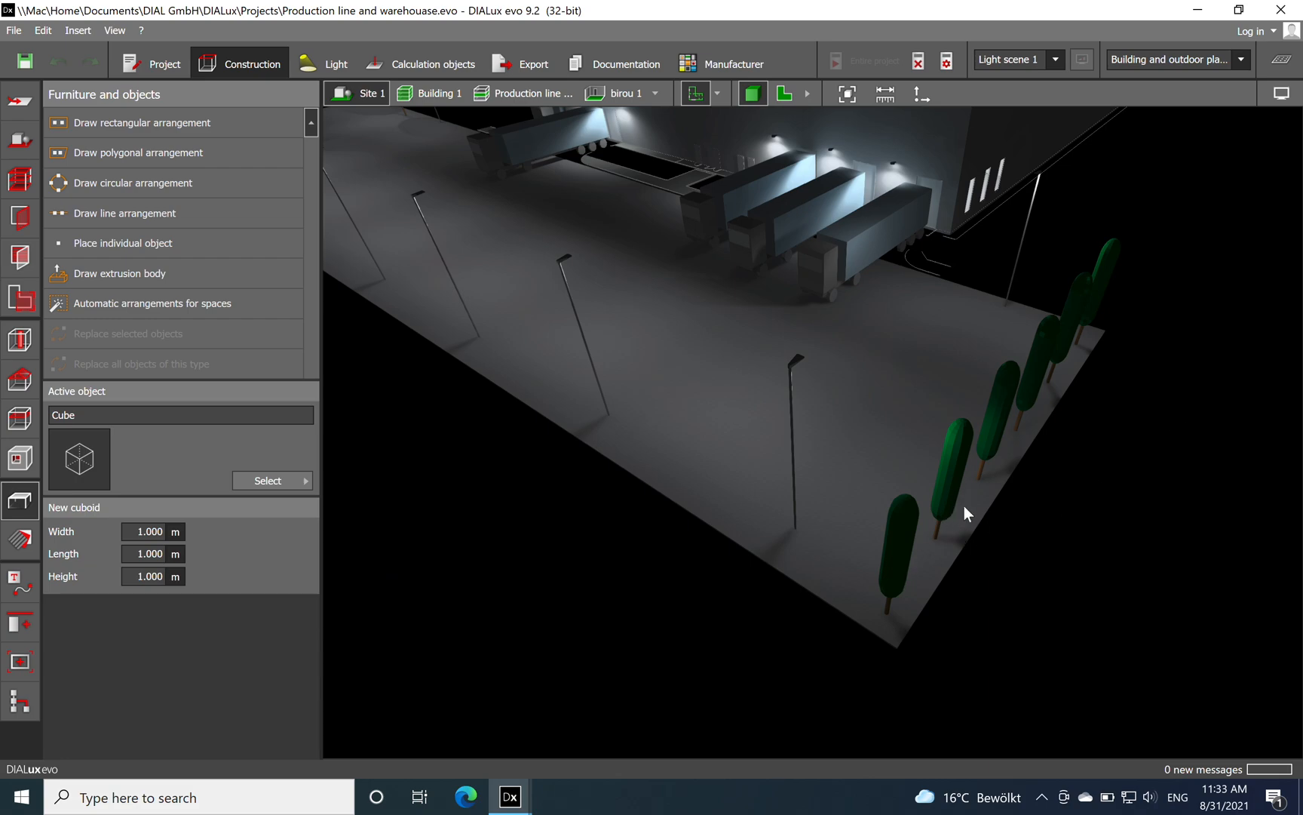
Select the Tree03 object and orbit around the night-lit warehouse and truck lot.
{"action": "left_click", "coordinate": [952, 470]}
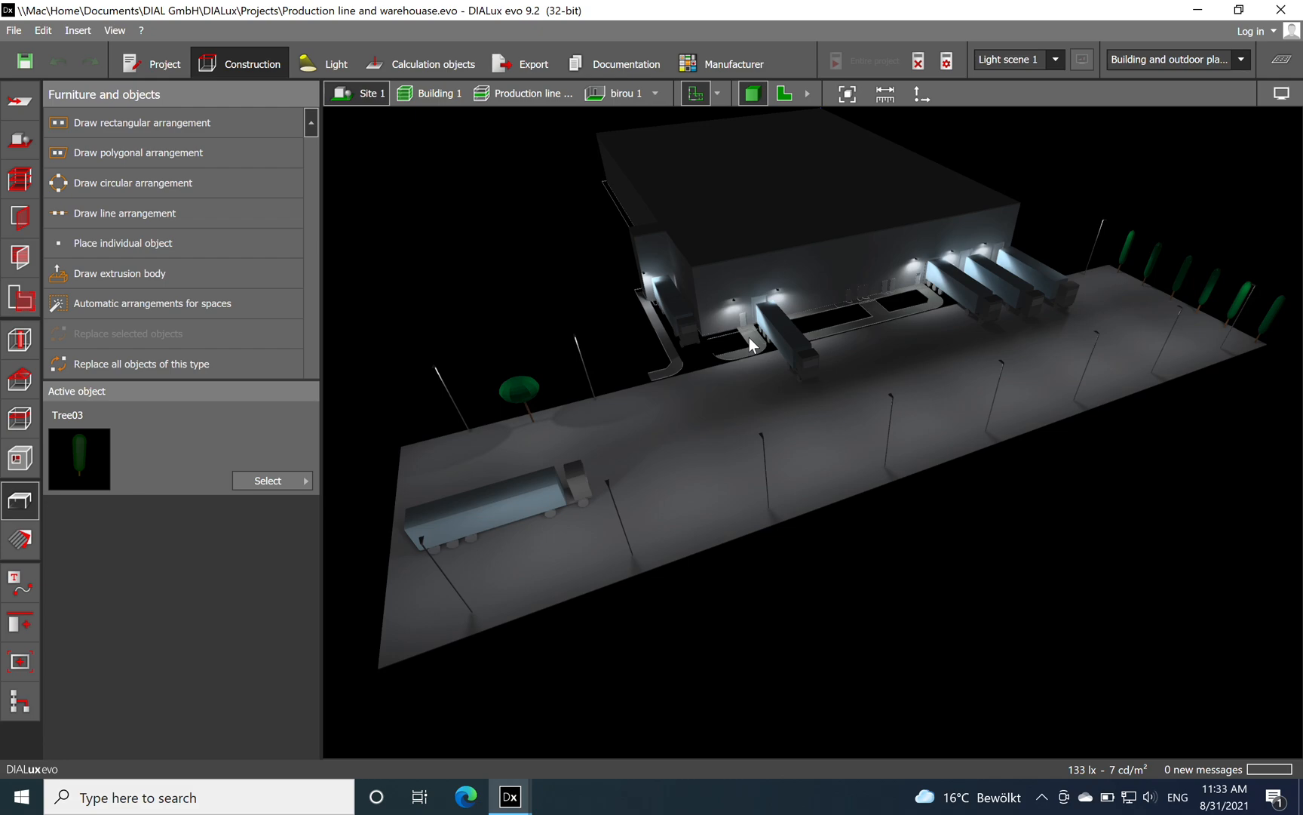
{"action": "left_click_drag", "start_coordinate": [753, 344], "coordinate": [834, 507]}
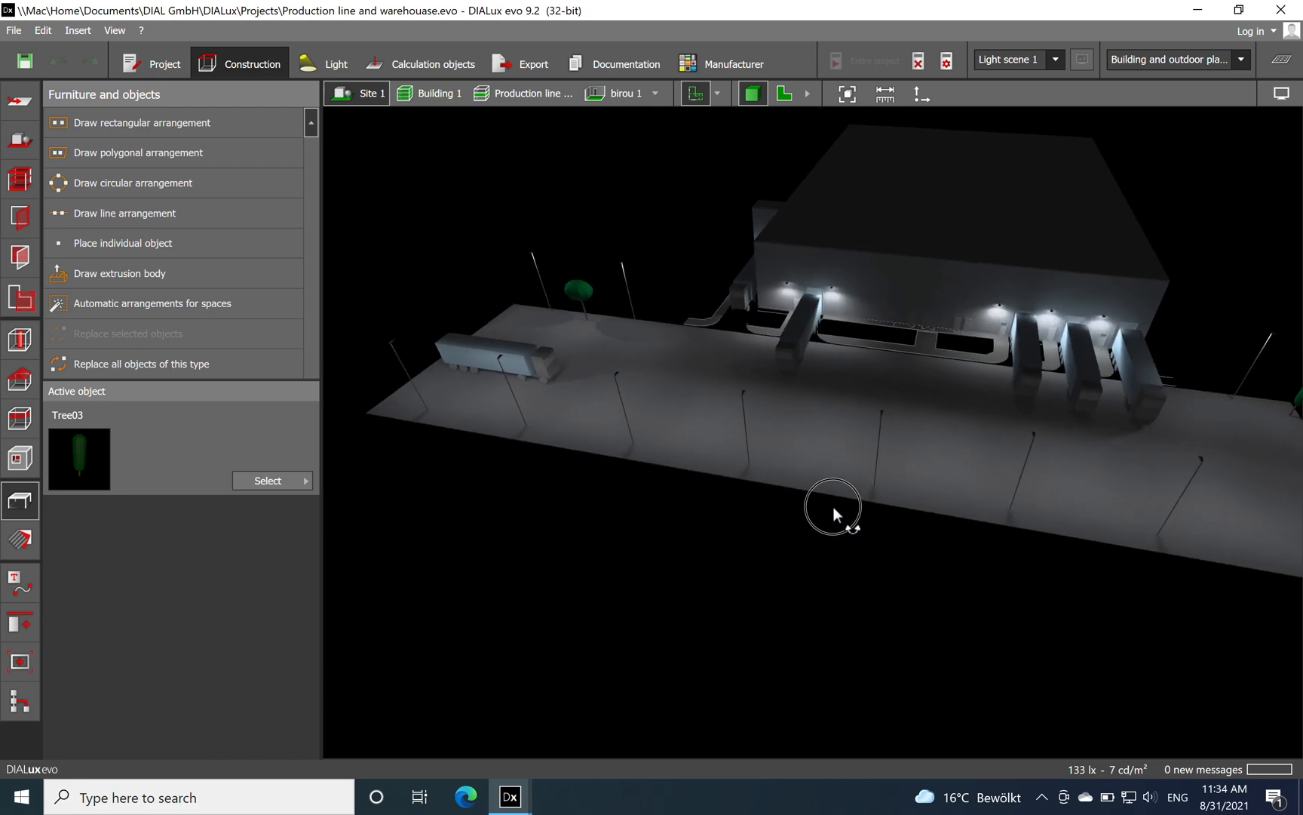